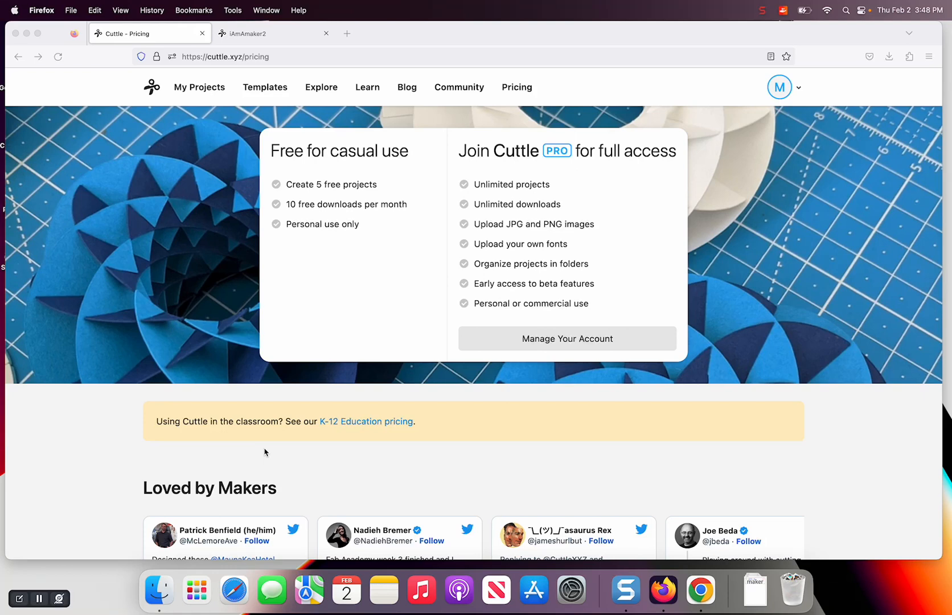
mouse_move(183, 322)
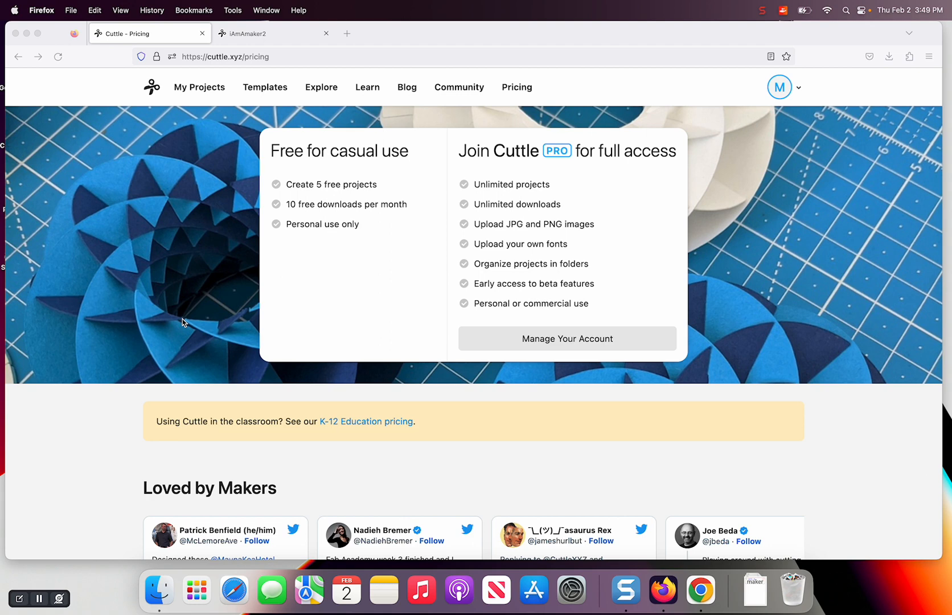
mouse_move(214, 318)
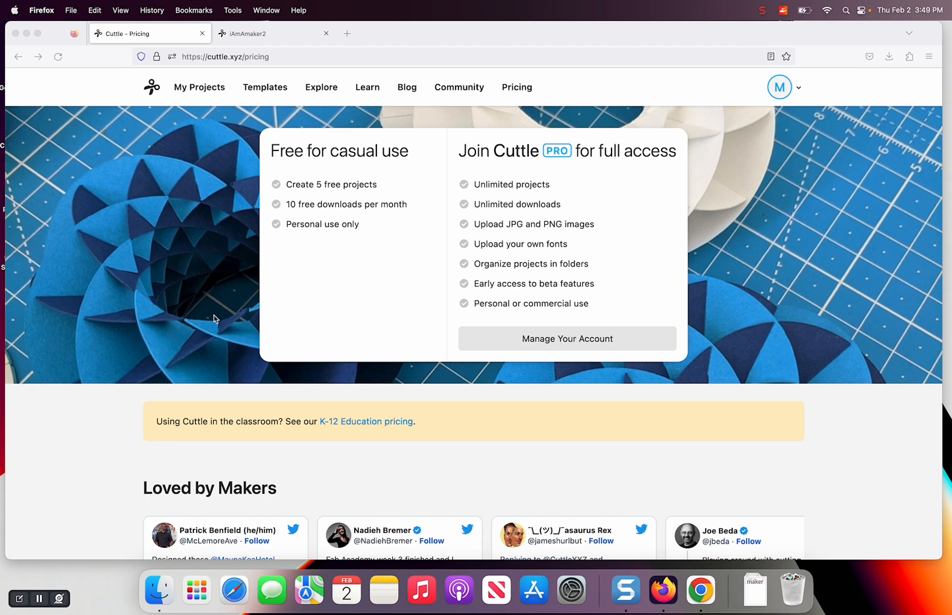
mouse_move(214, 207)
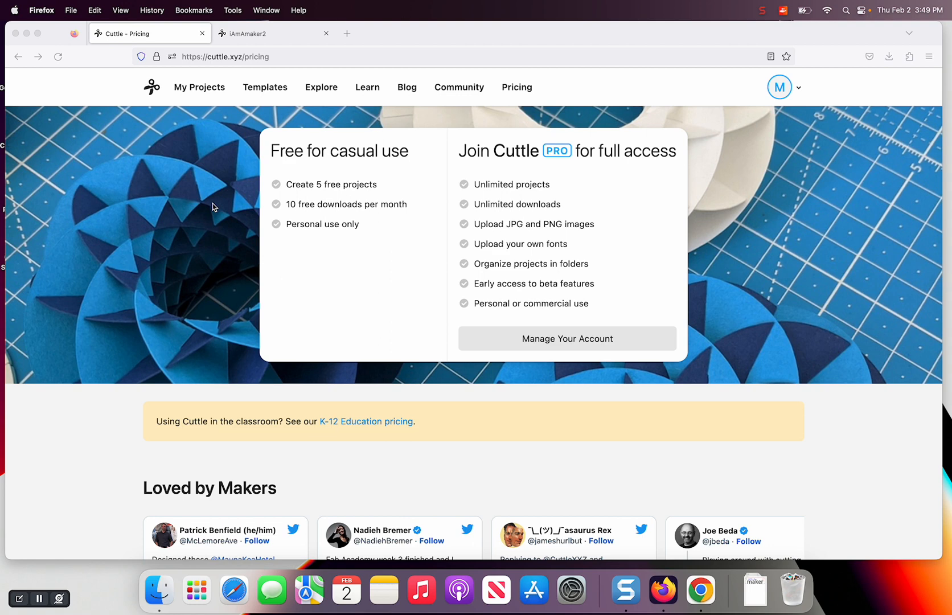
mouse_move(199, 243)
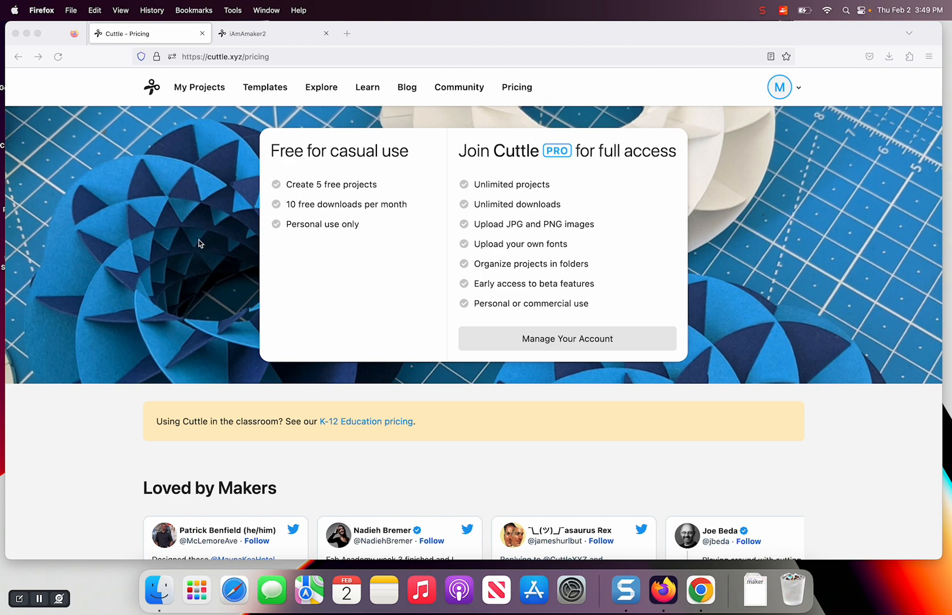
mouse_move(196, 247)
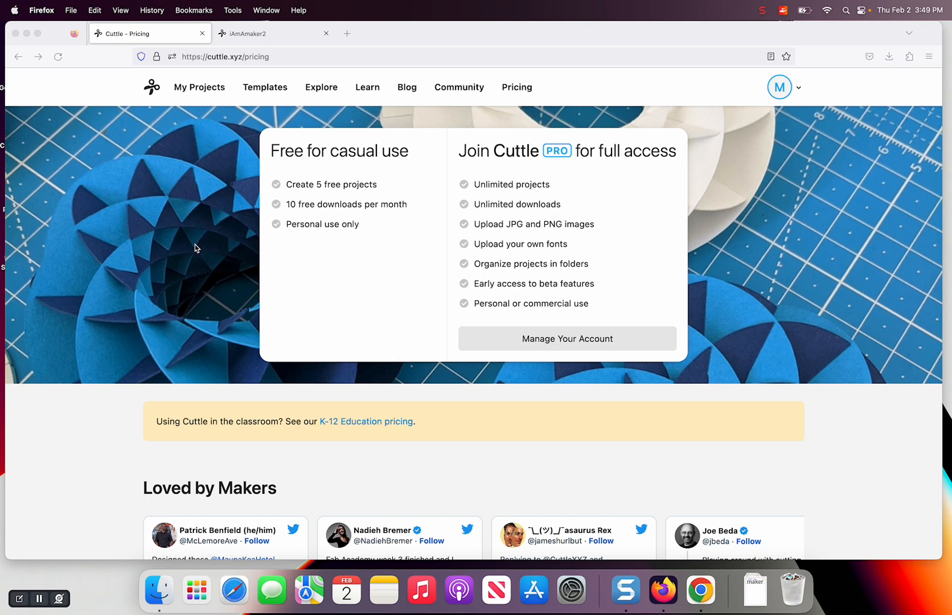
mouse_move(206, 245)
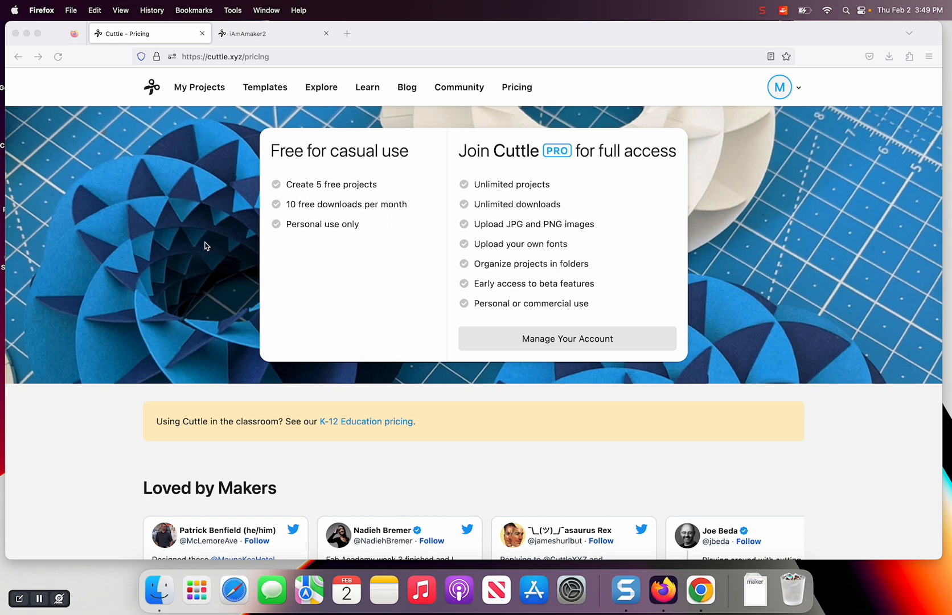
mouse_move(168, 225)
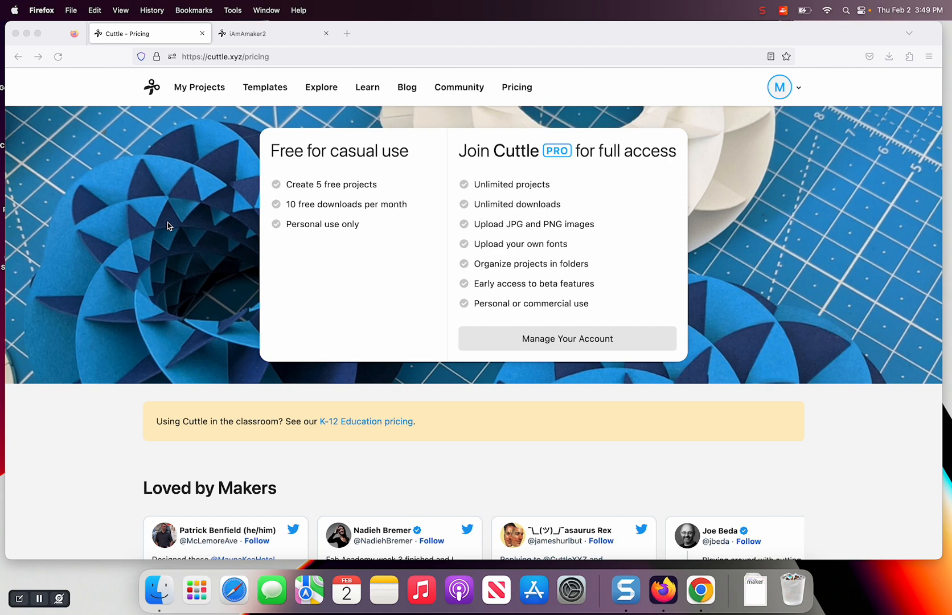
mouse_move(135, 177)
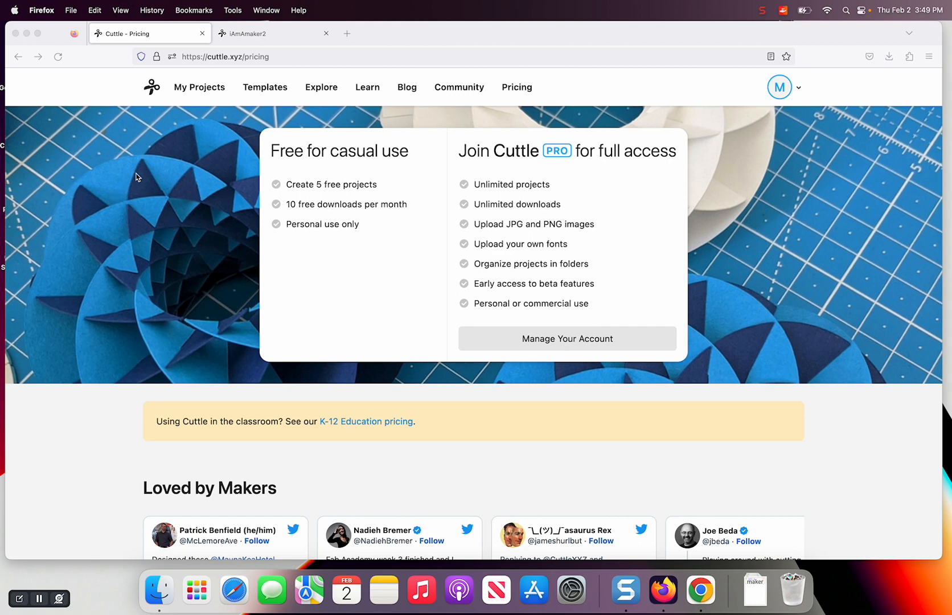
mouse_move(173, 174)
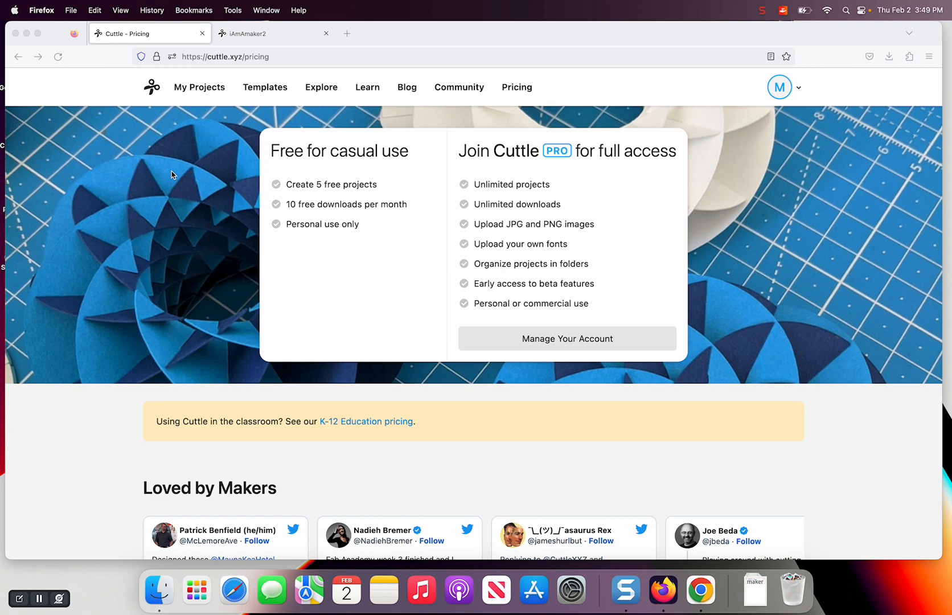
mouse_move(164, 165)
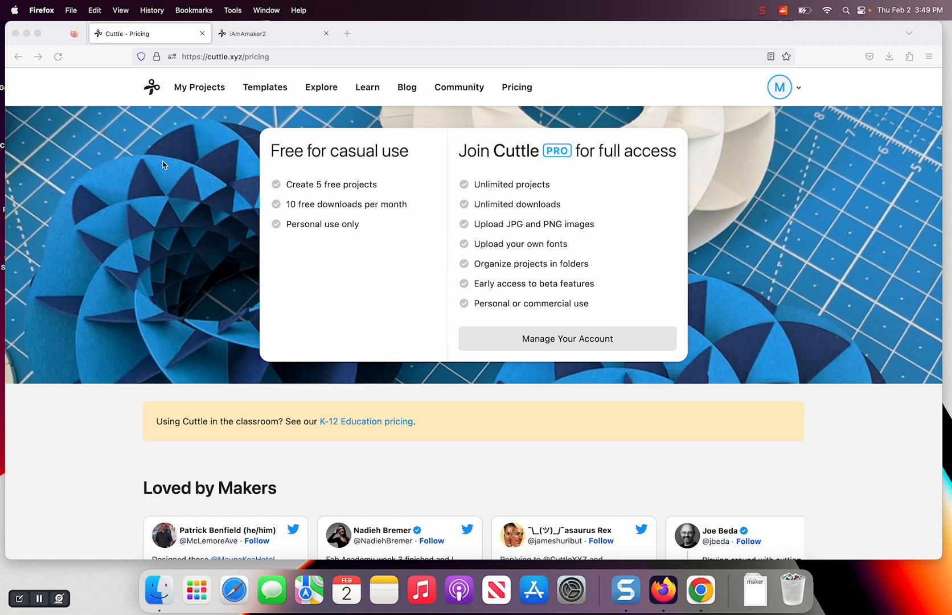
mouse_move(173, 181)
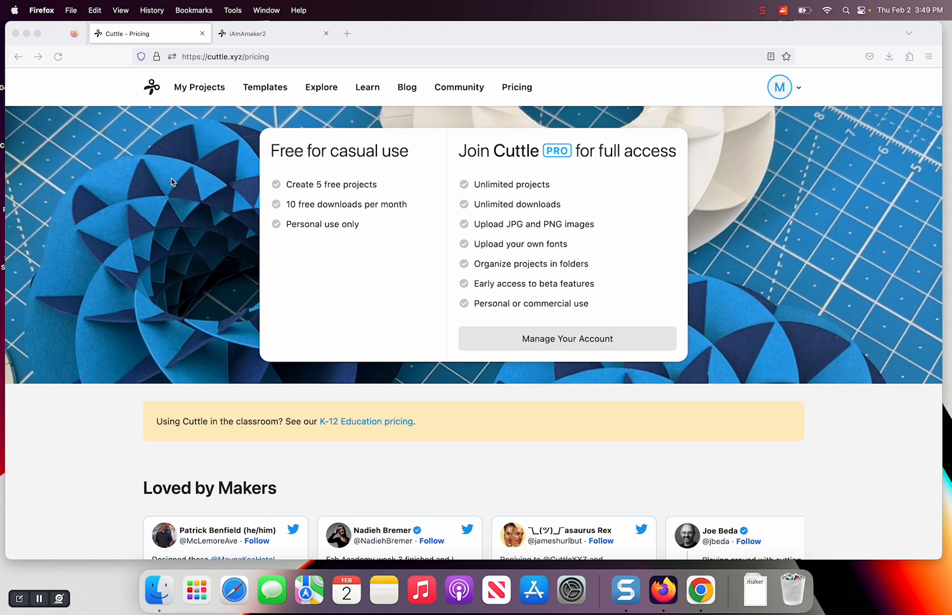
mouse_move(338, 198)
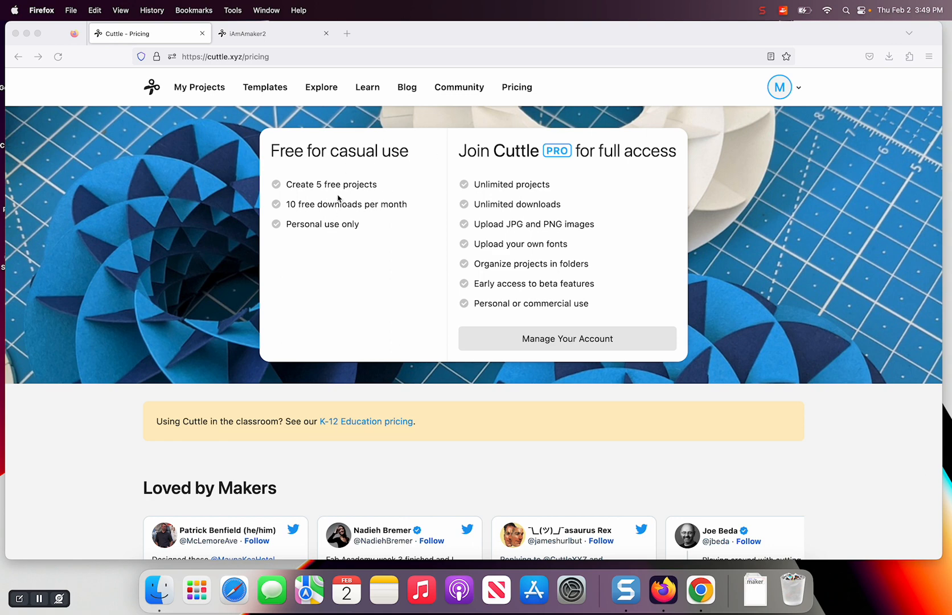
mouse_move(347, 213)
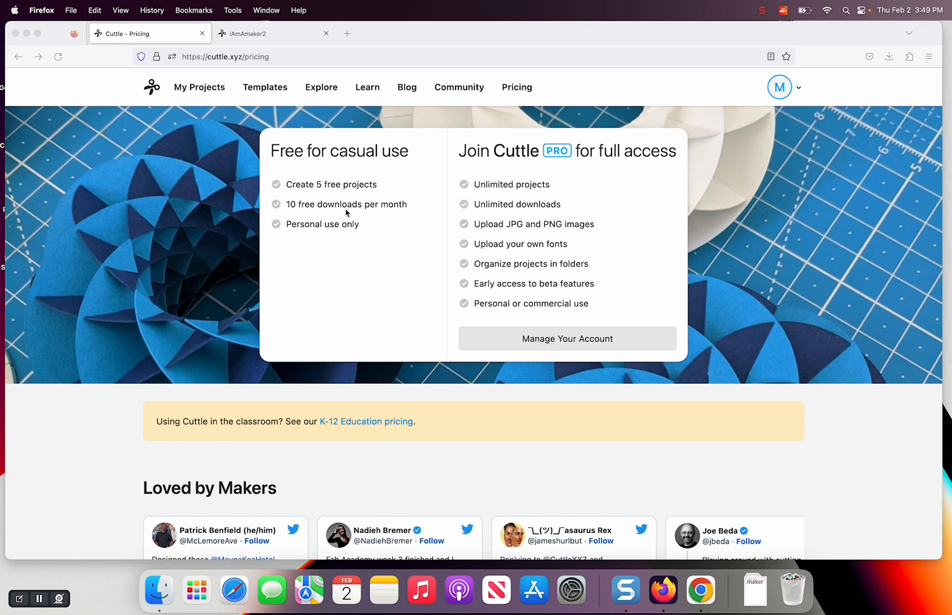
mouse_move(391, 209)
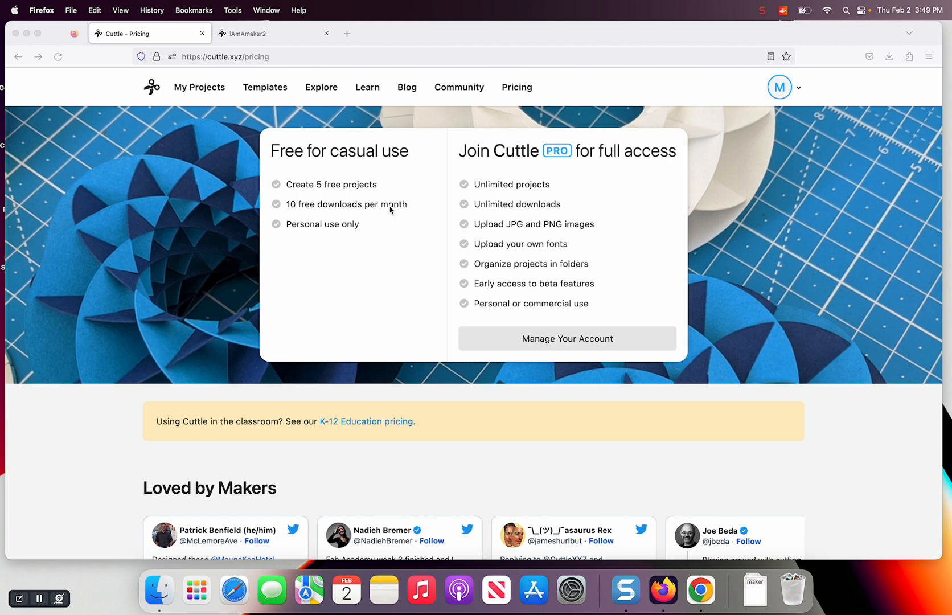
mouse_move(342, 187)
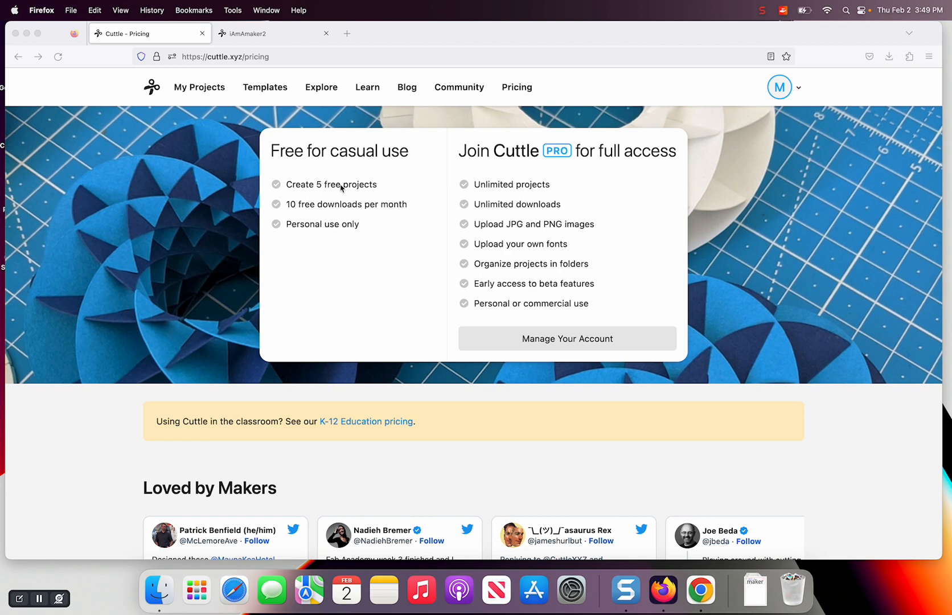
mouse_move(366, 192)
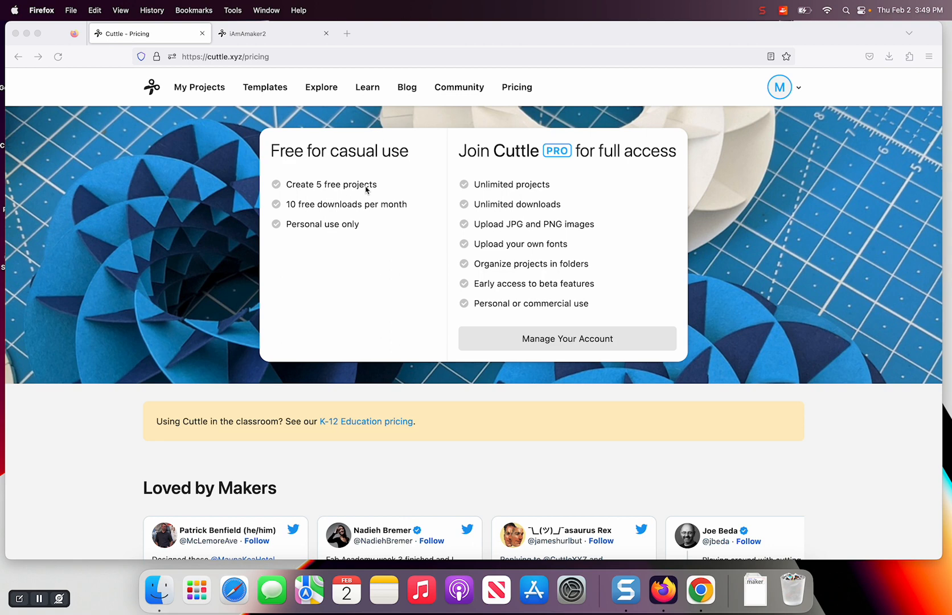
mouse_move(517, 174)
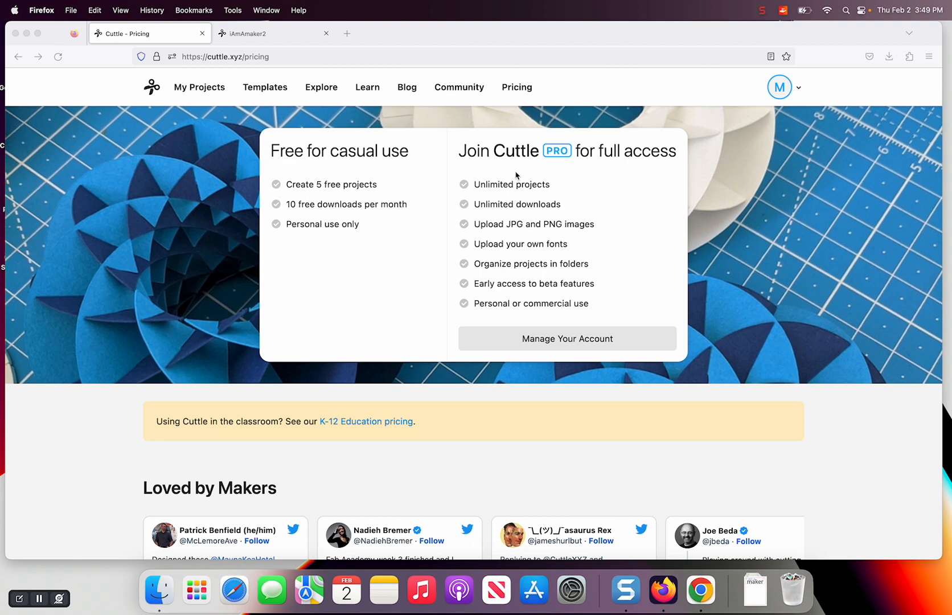
mouse_move(503, 247)
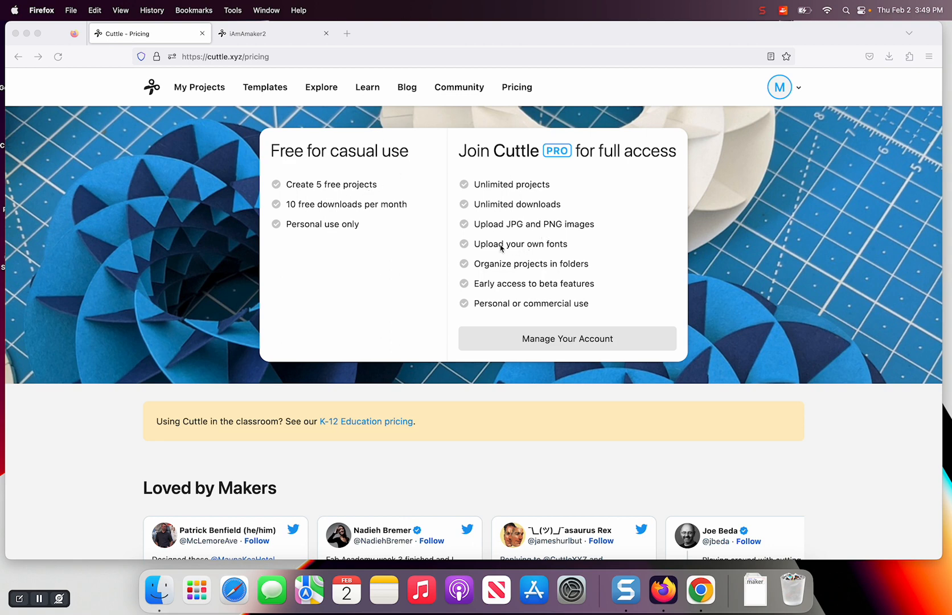
View the K-12 Education Pricing page showing the Classroom and School plans.
scroll(down, 3)
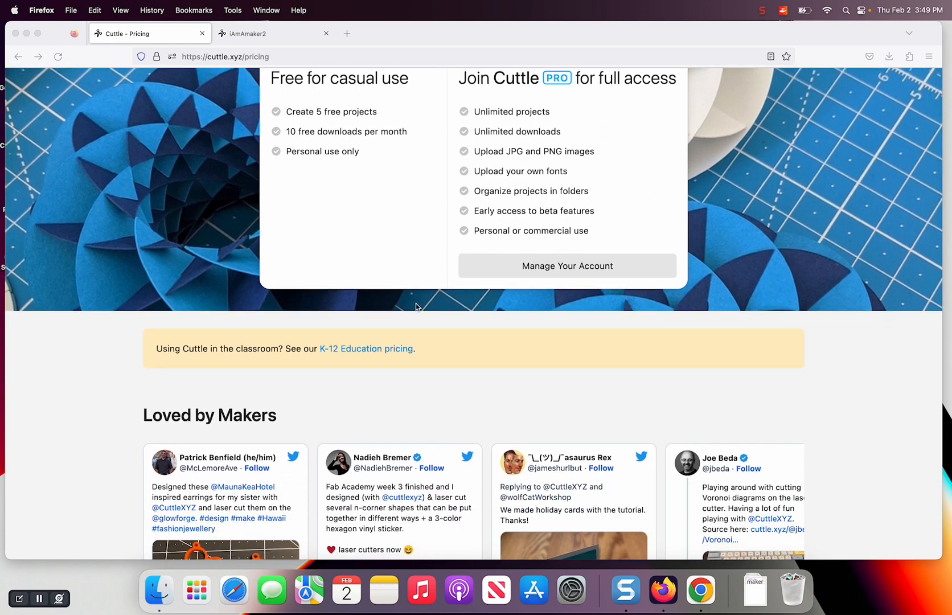
mouse_move(369, 352)
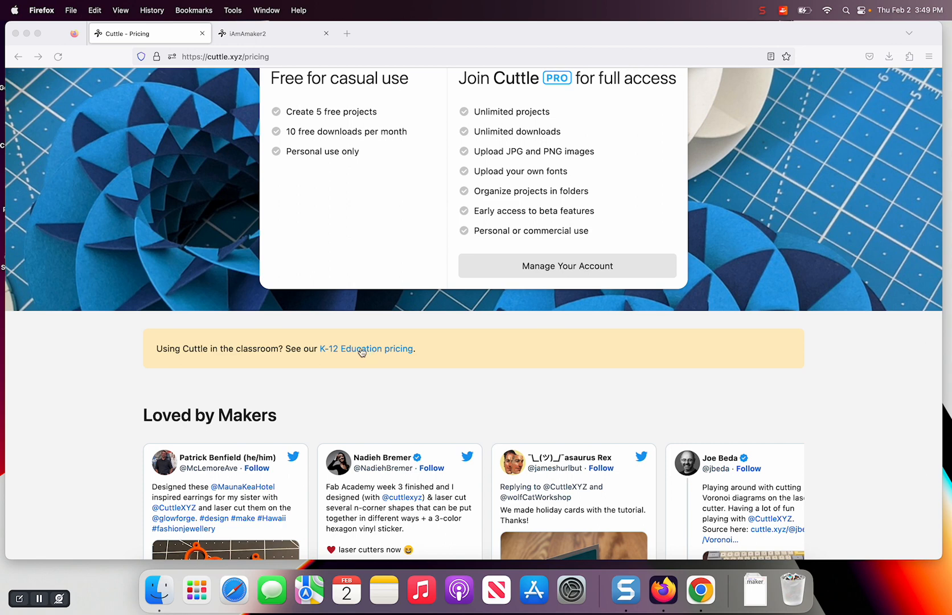
click(362, 348)
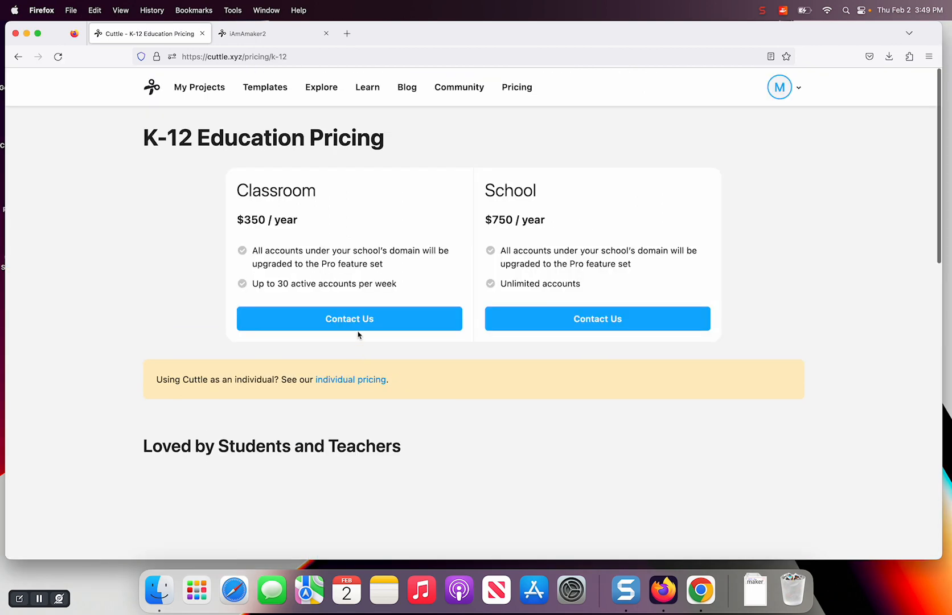
scroll(down, 3)
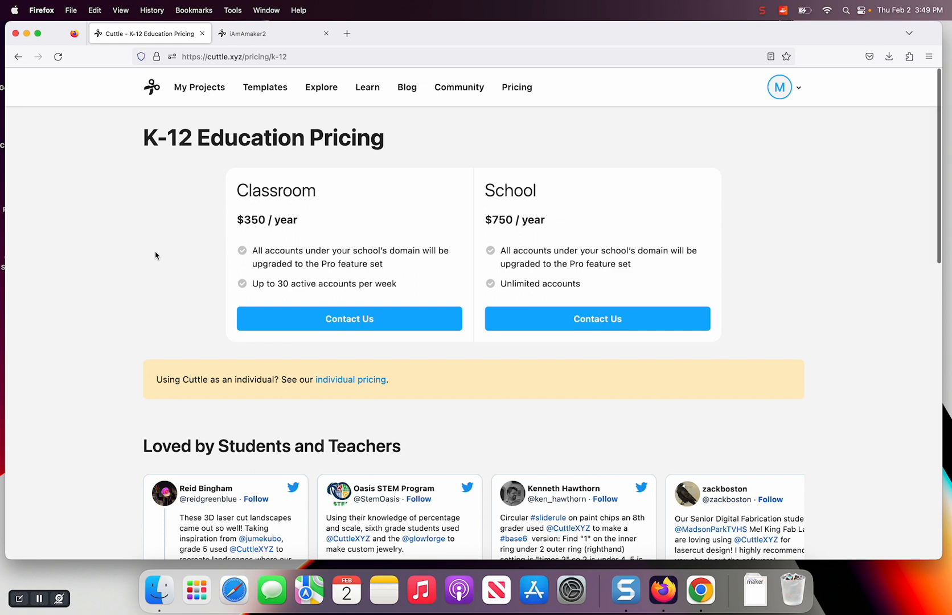
mouse_move(329, 276)
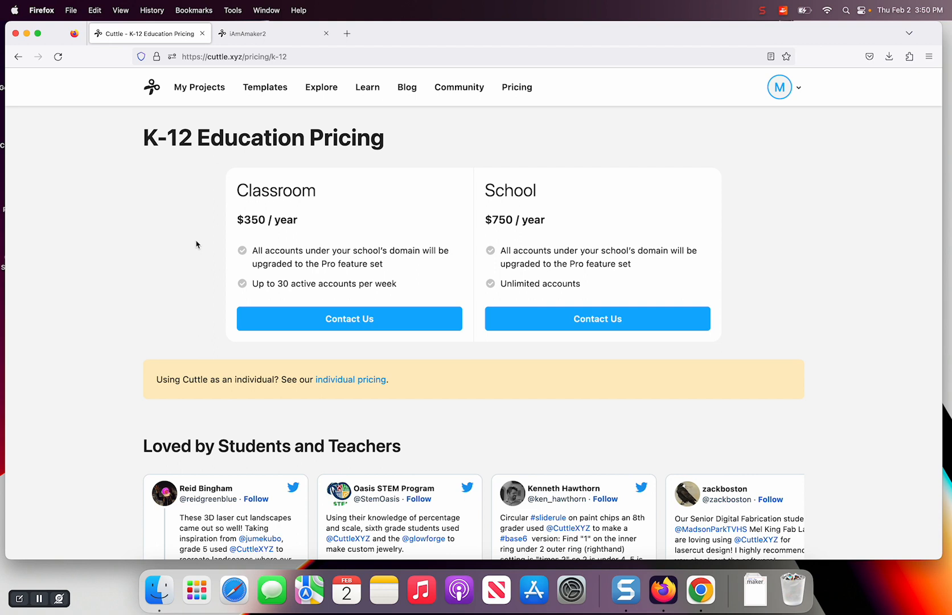
mouse_move(376, 203)
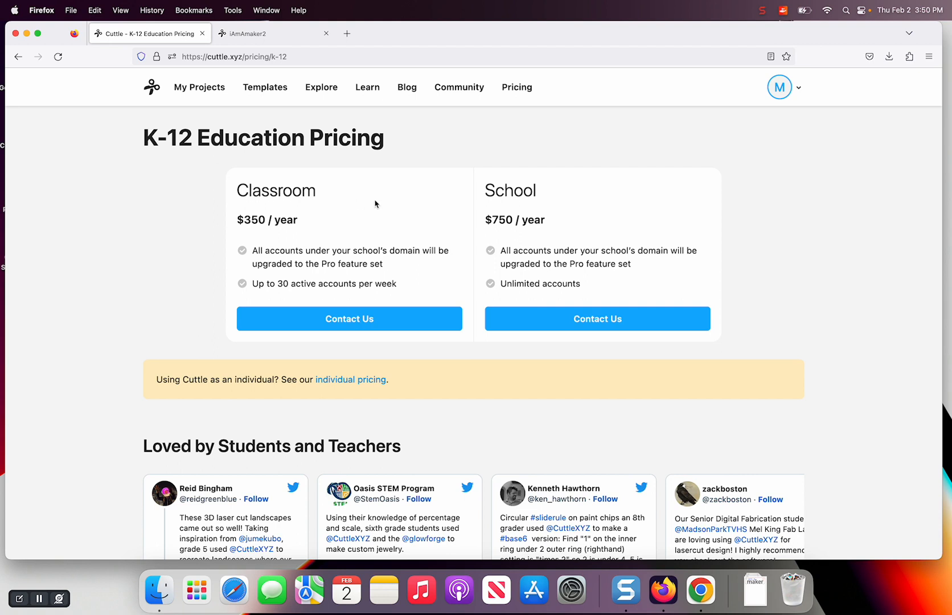
mouse_move(575, 227)
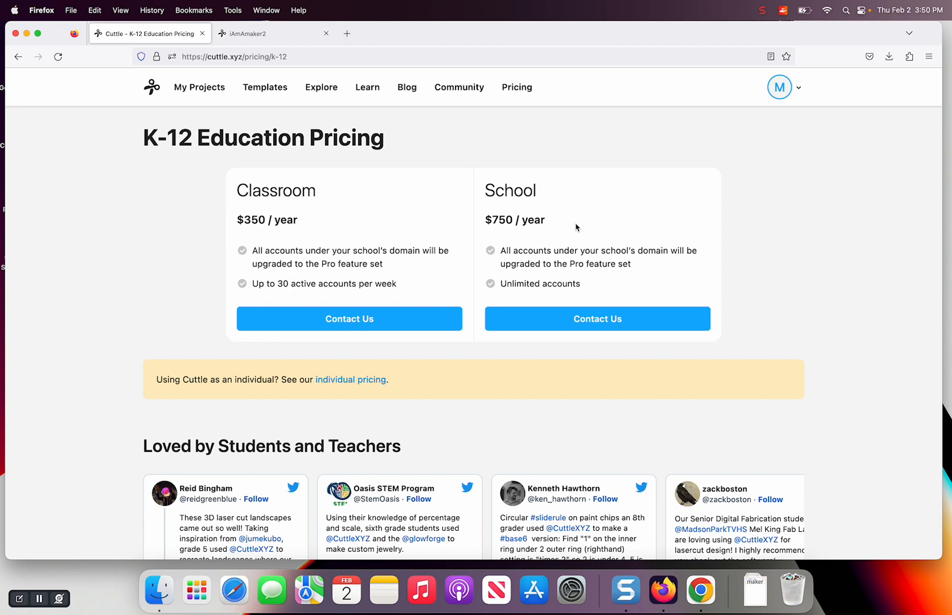
mouse_move(147, 281)
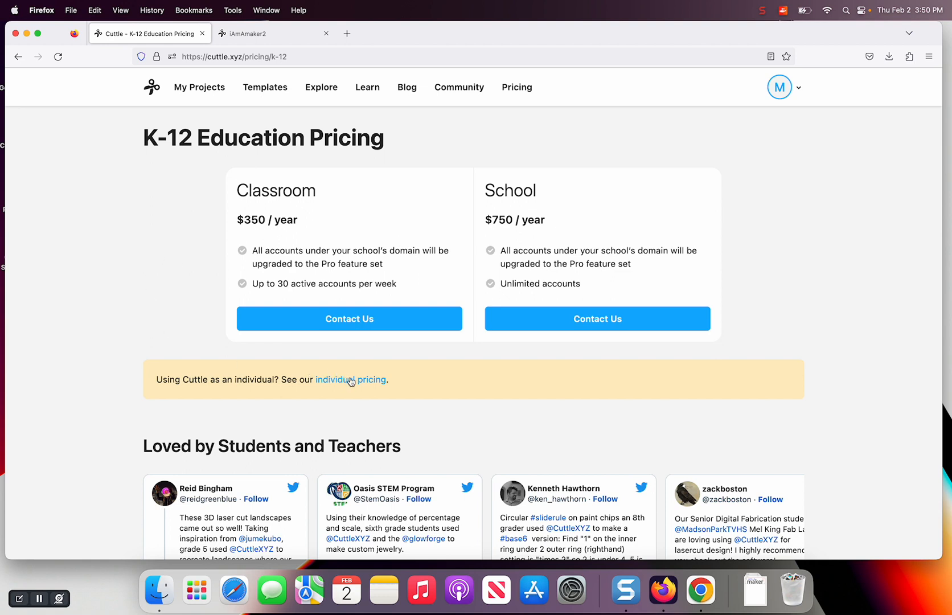
mouse_move(350, 380)
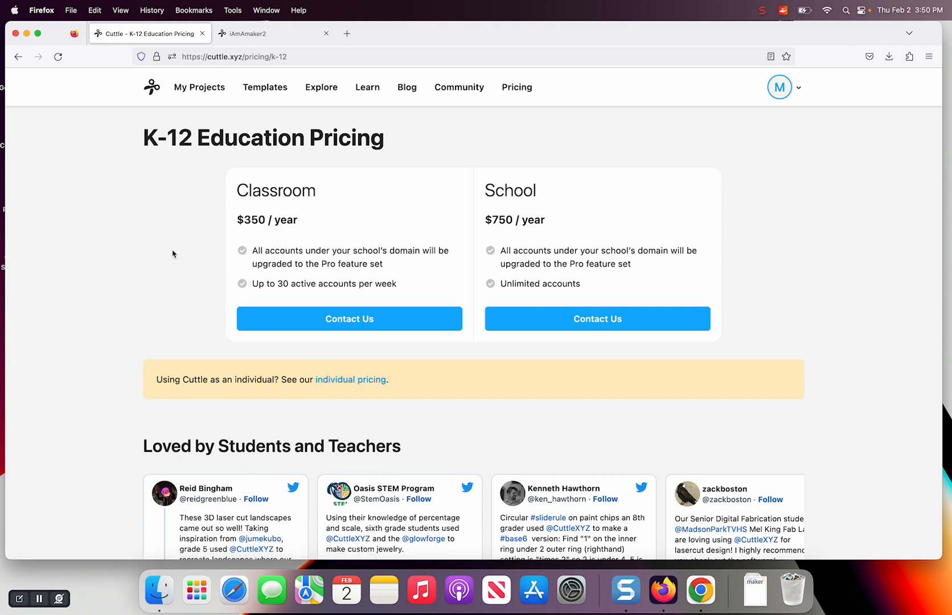
mouse_move(163, 235)
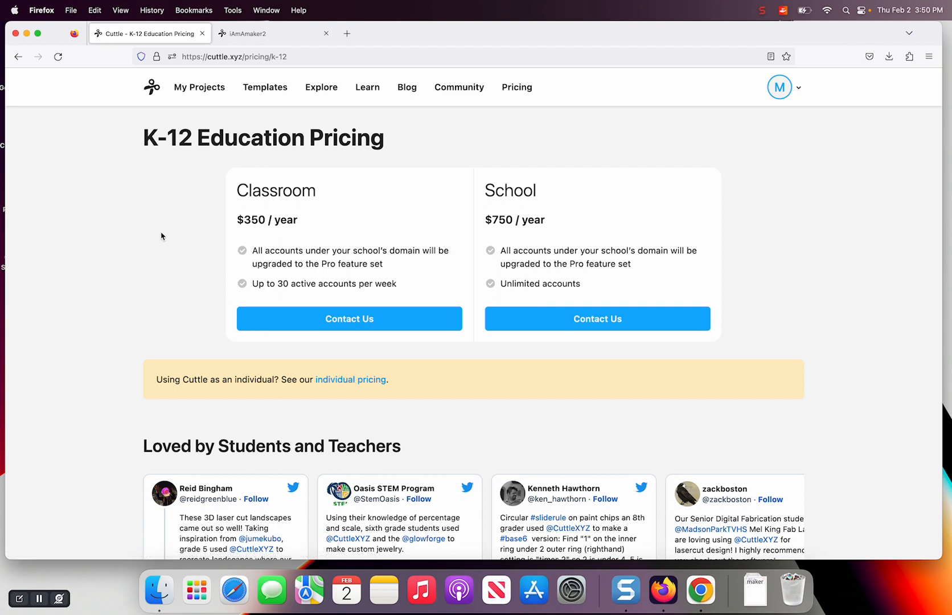
mouse_move(169, 100)
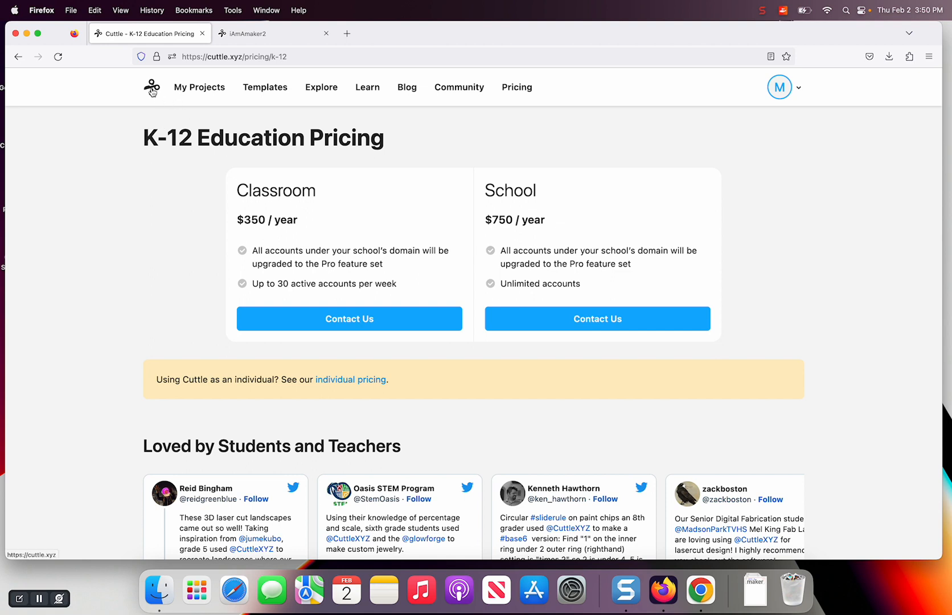
Browse the template gallery of keychain, box and puzzle generators.
click(198, 86)
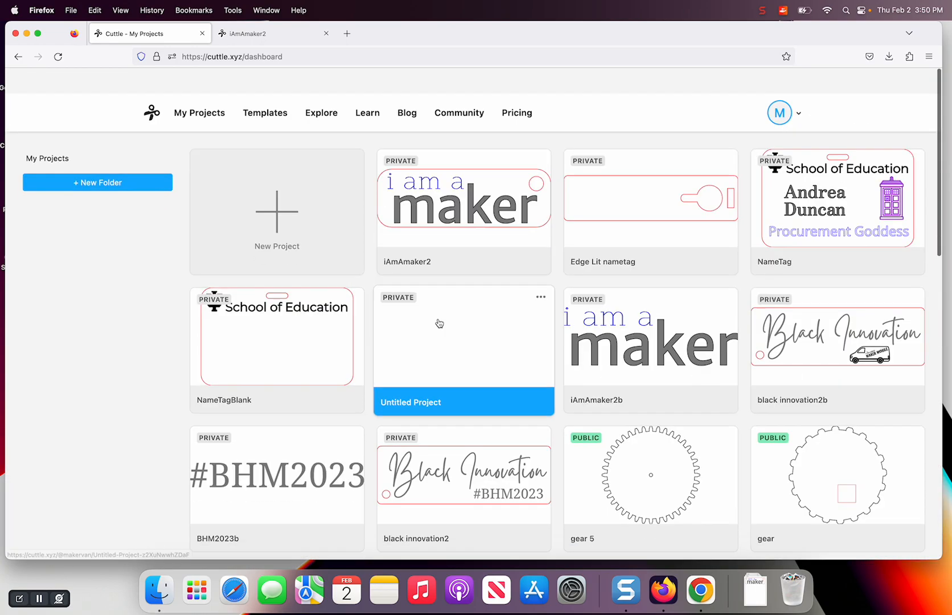
scroll(down, 3)
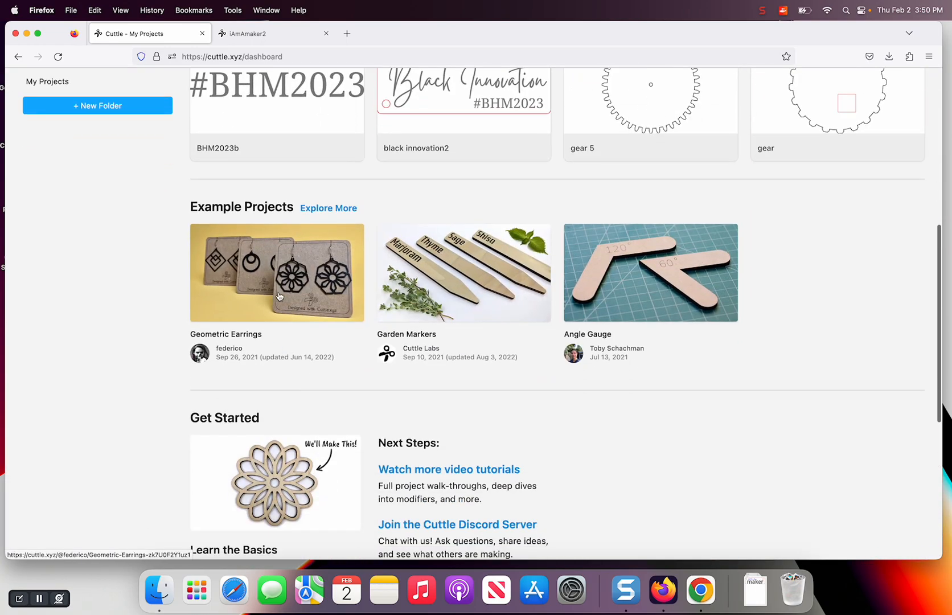
mouse_move(642, 378)
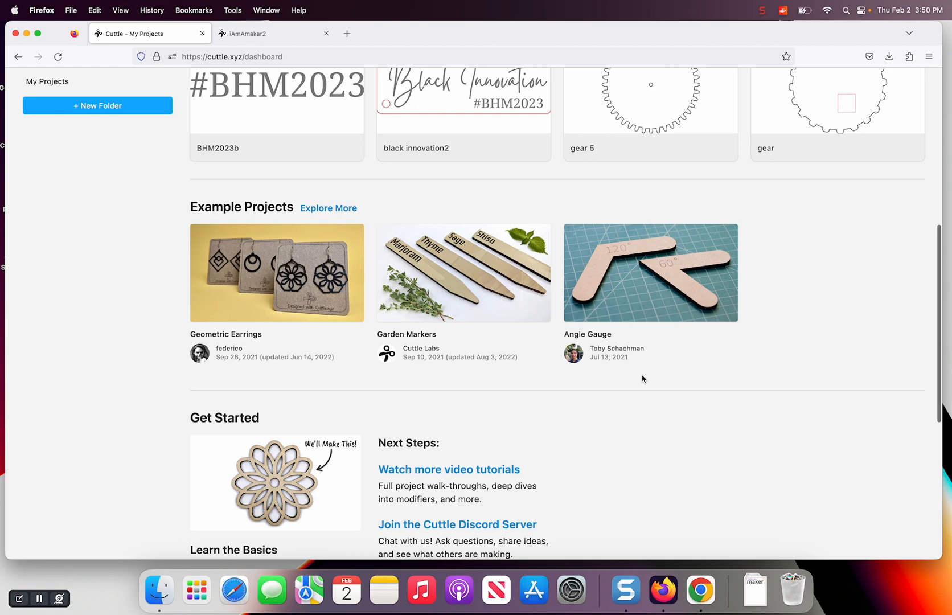
scroll(down, 3)
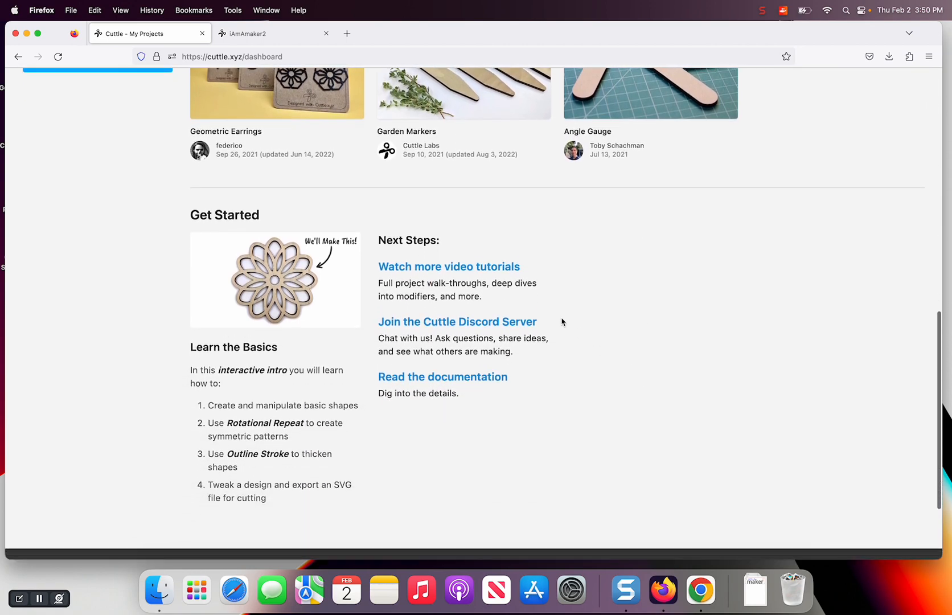
scroll(up, 3)
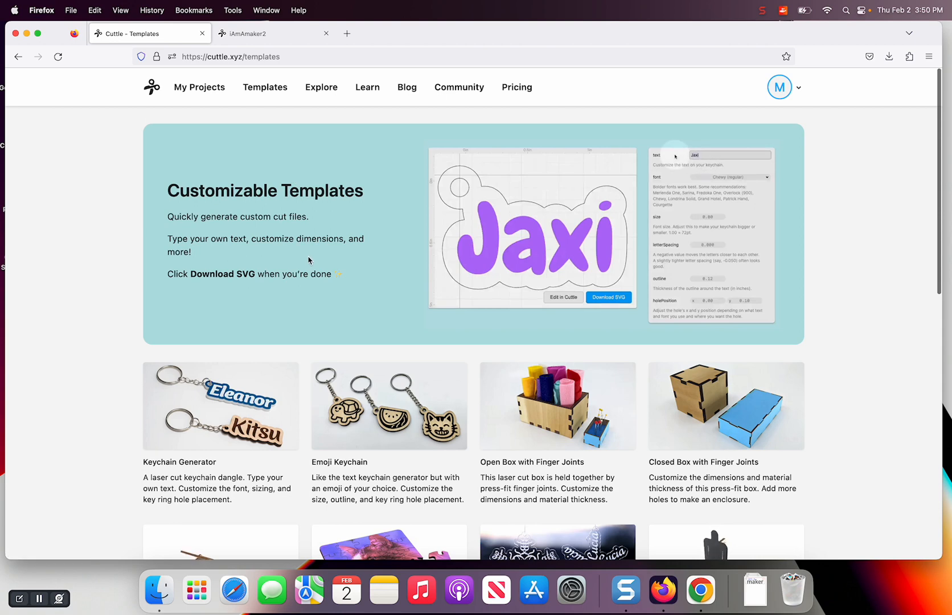
scroll(down, 3)
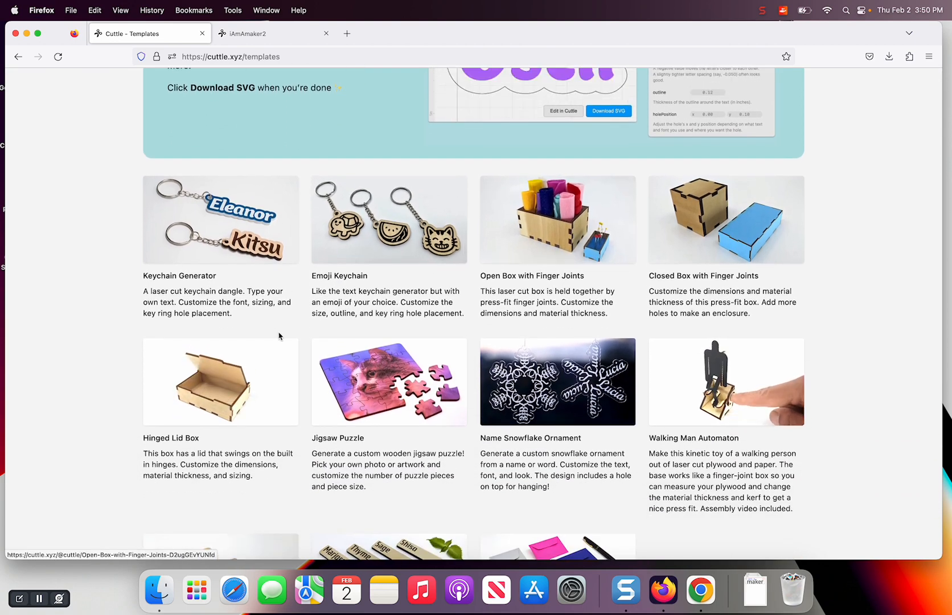
scroll(down, 3)
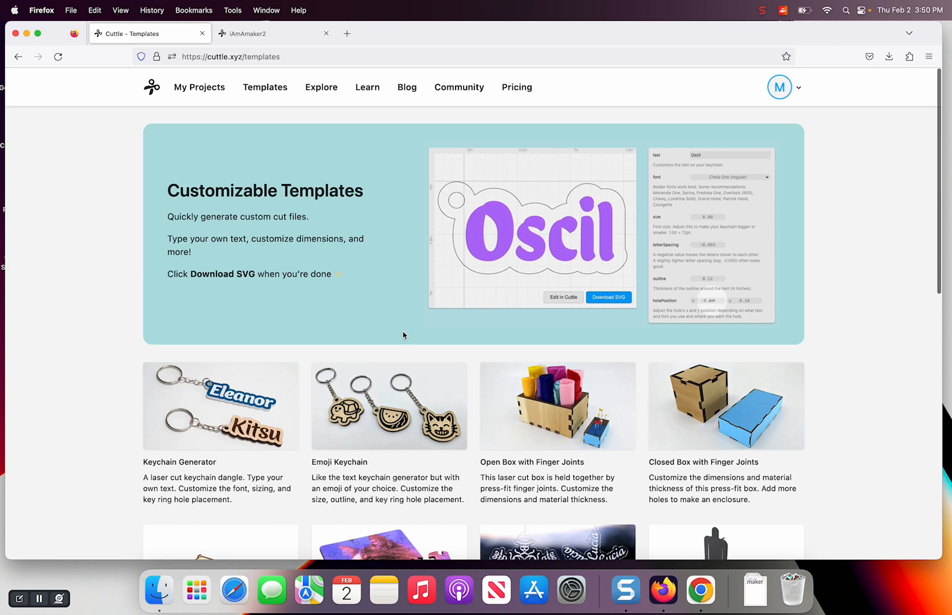
mouse_move(507, 376)
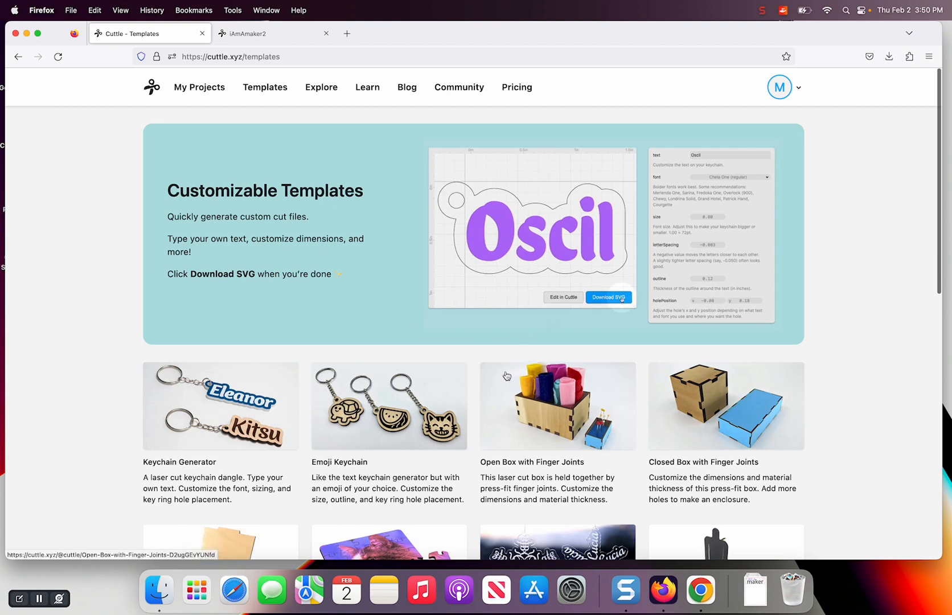
scroll(down, 3)
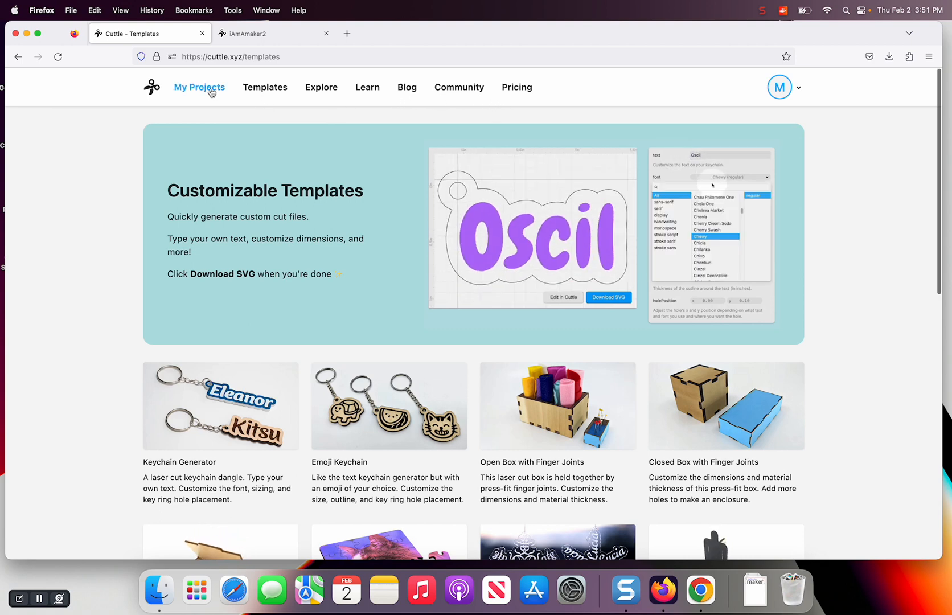
Return to My Projects and start a new blank project.
click(199, 87)
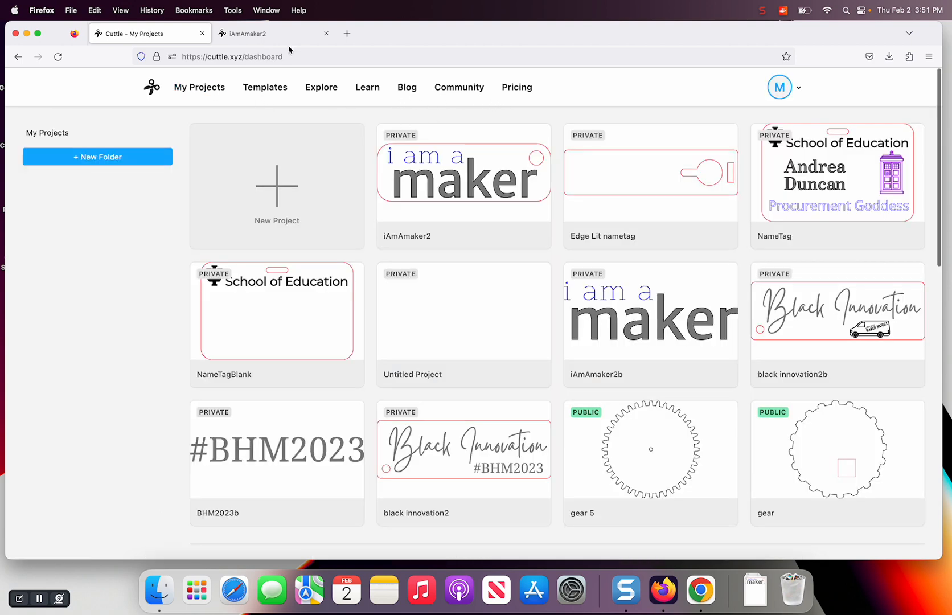
mouse_move(364, 150)
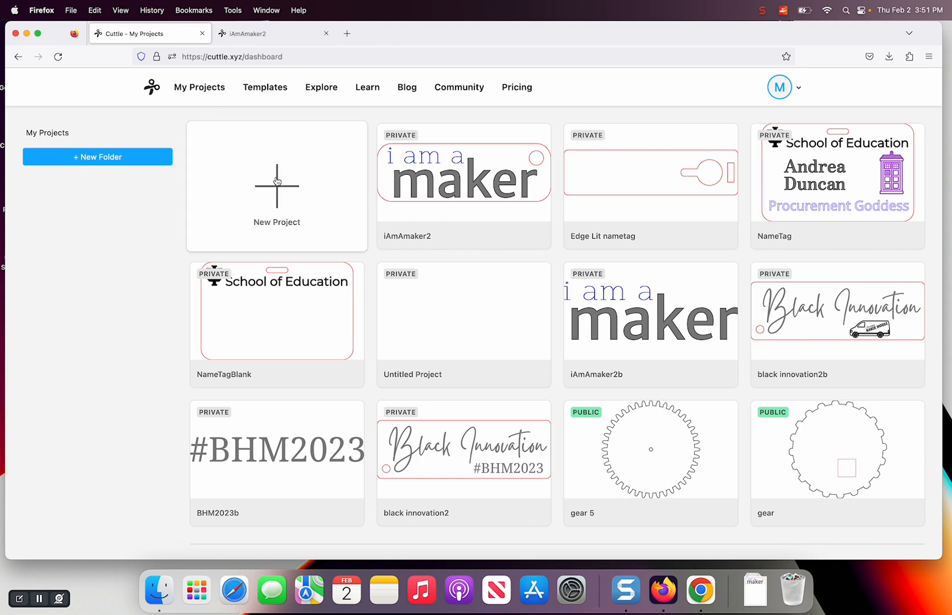
click(276, 184)
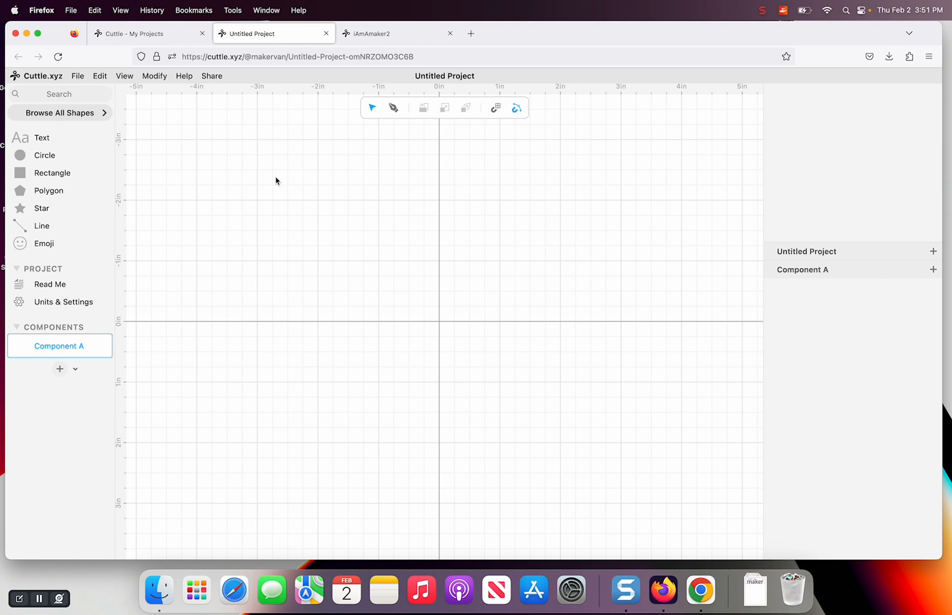
mouse_move(357, 233)
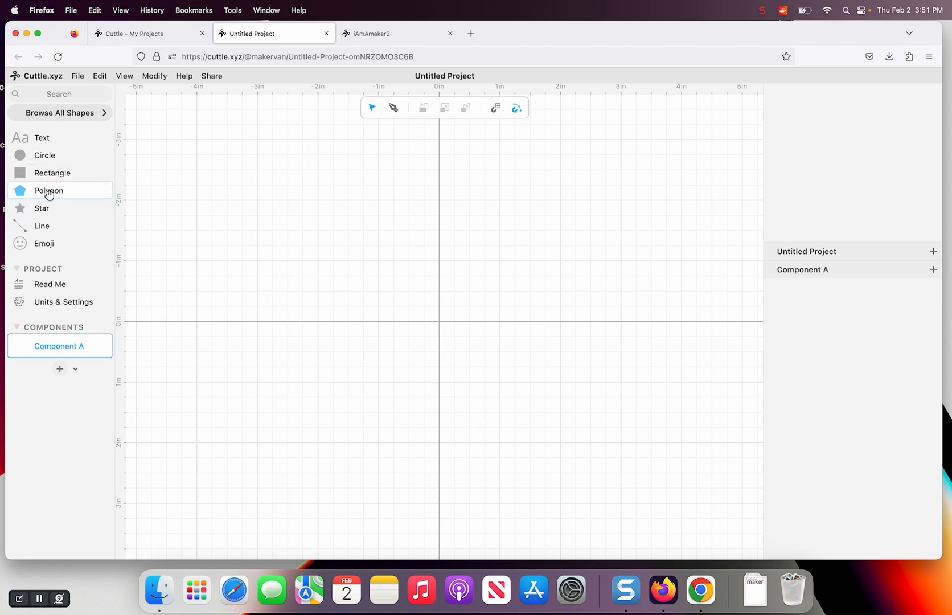
mouse_move(41, 208)
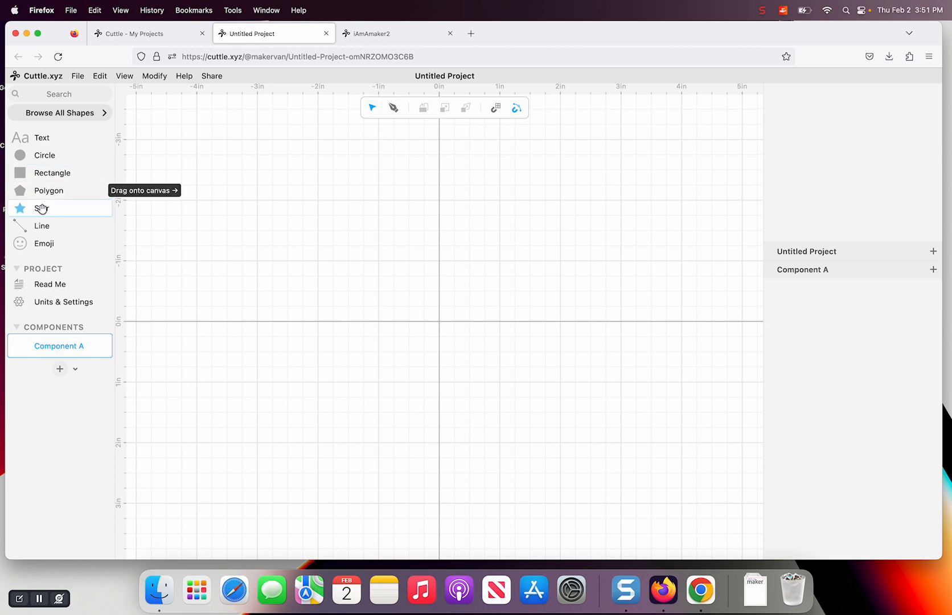
mouse_move(79, 255)
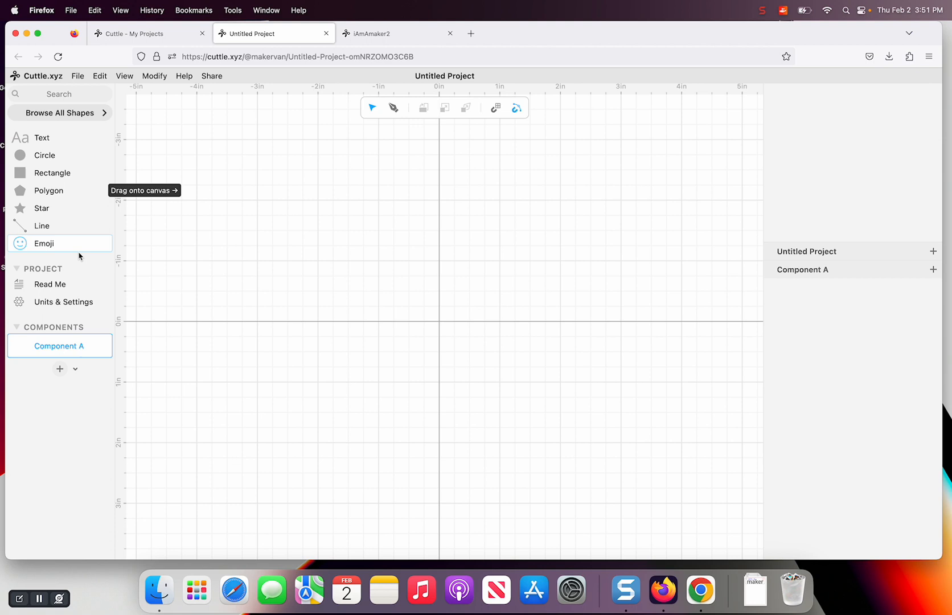
mouse_move(38, 175)
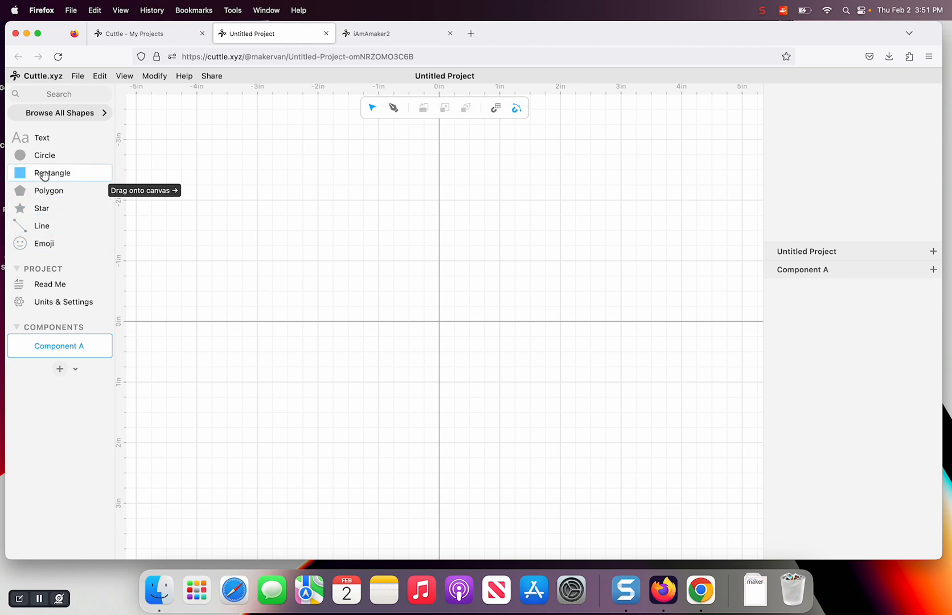
Add a rectangle centred on the origin sized 3 by 1 inch, checking against iAmAmaker2.
drag(52, 172, 340, 256)
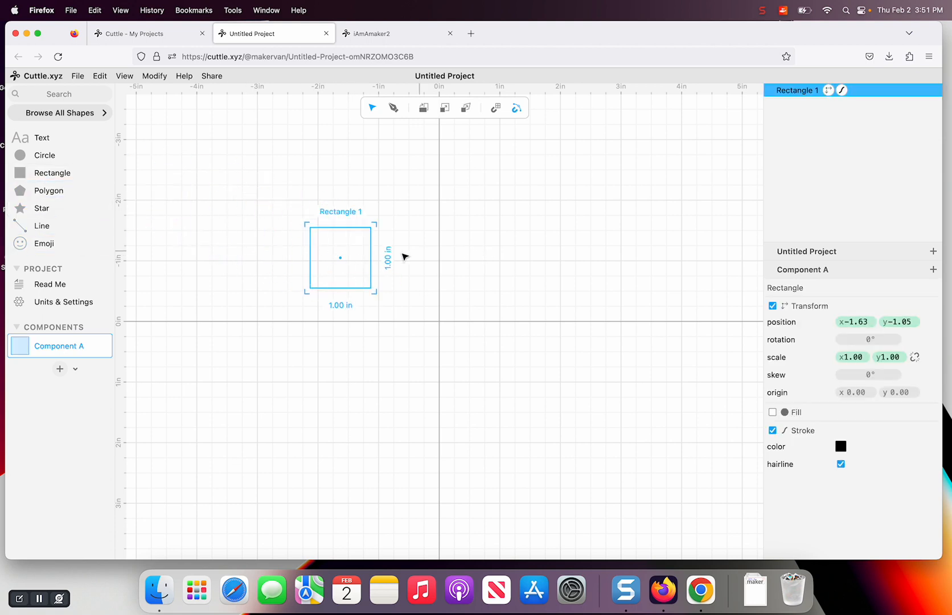
mouse_move(342, 259)
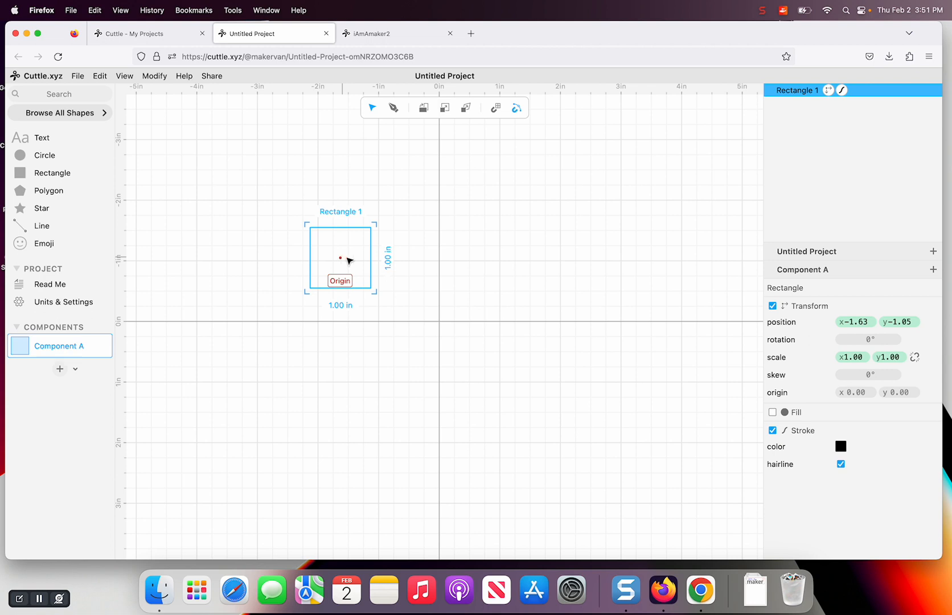
drag(340, 258, 439, 323)
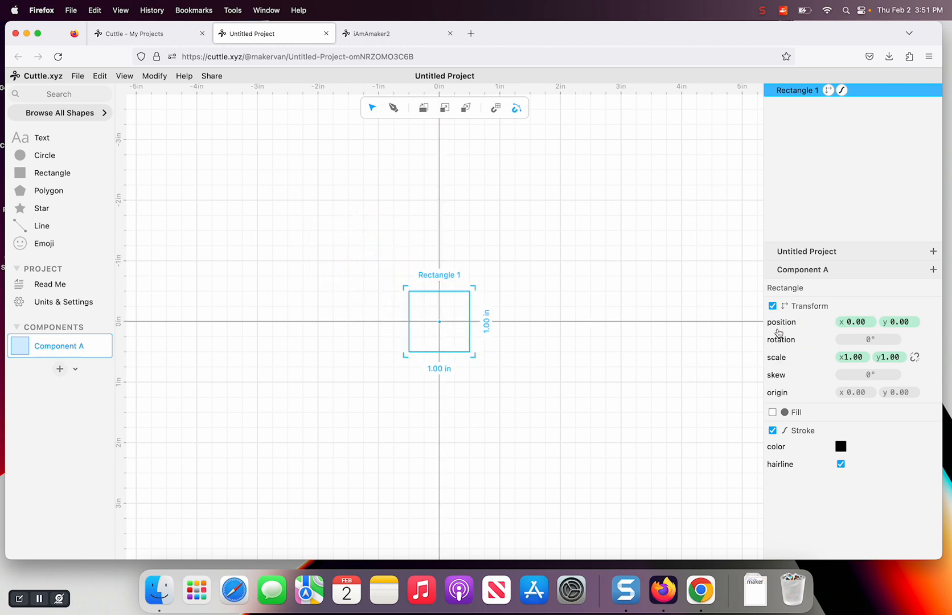
mouse_move(805, 179)
text(3)
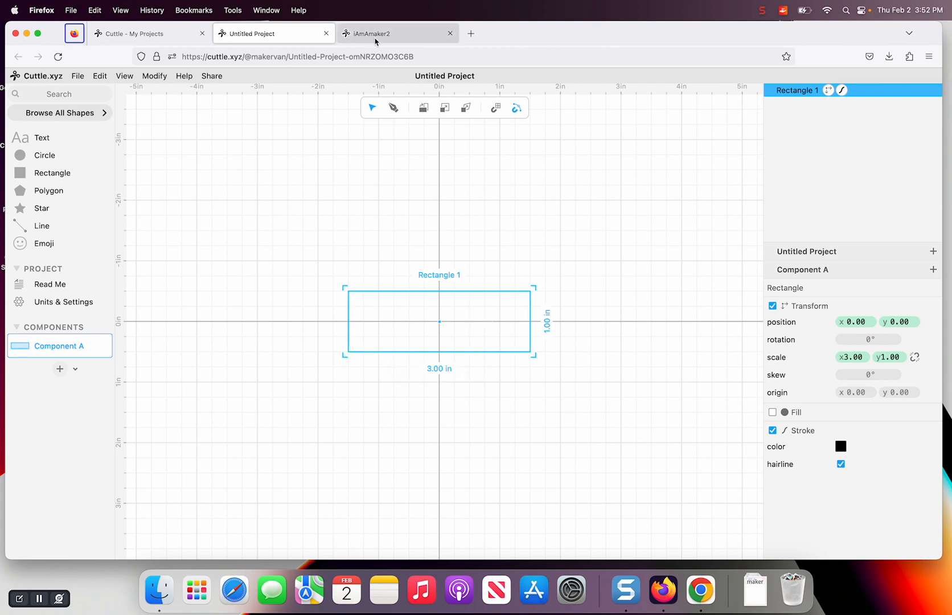
click(376, 33)
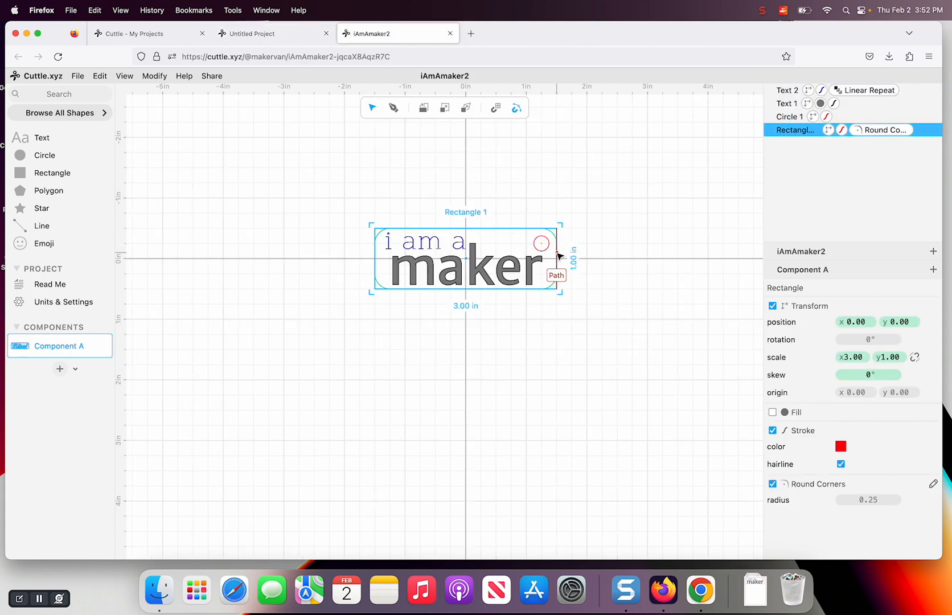
click(265, 33)
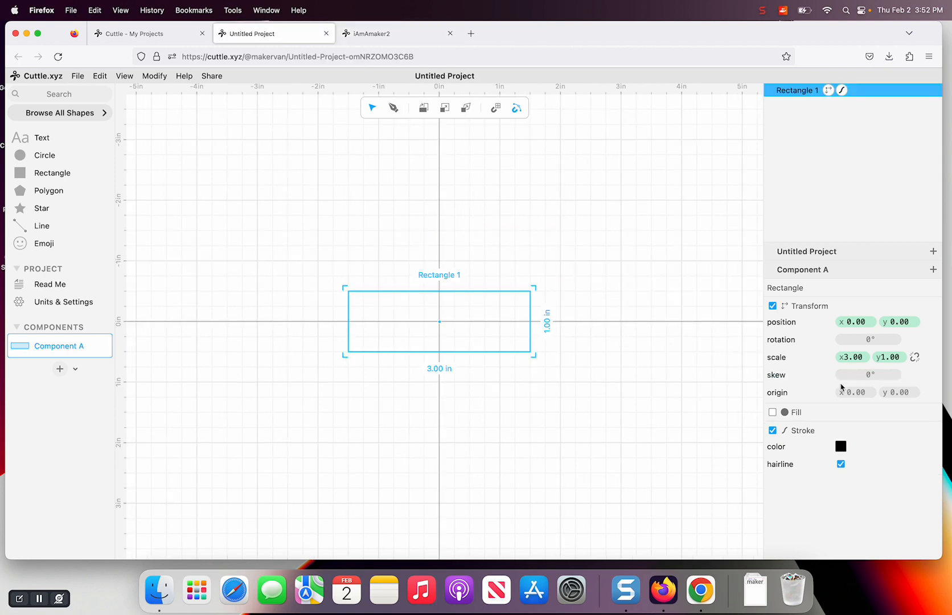
mouse_move(820, 374)
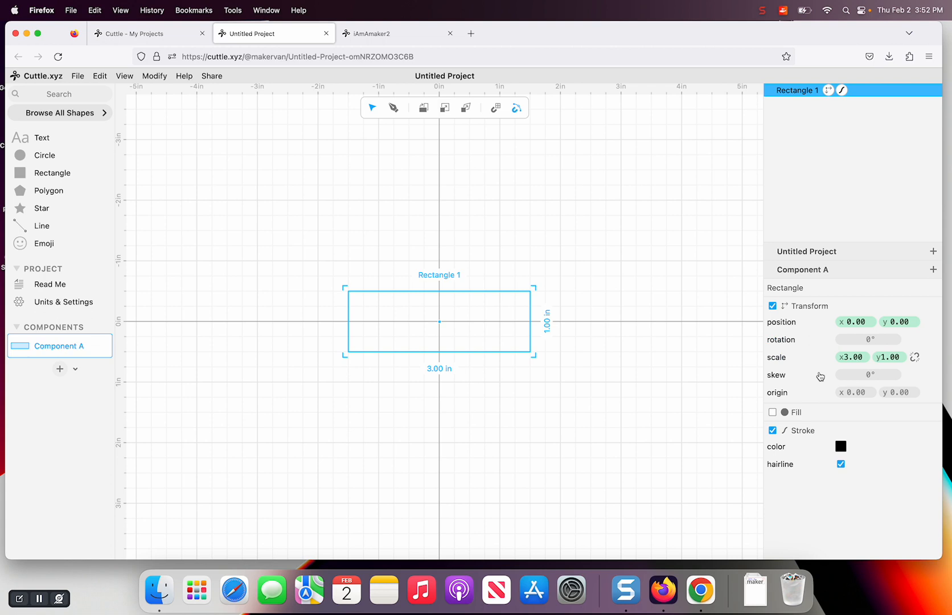
mouse_move(760, 425)
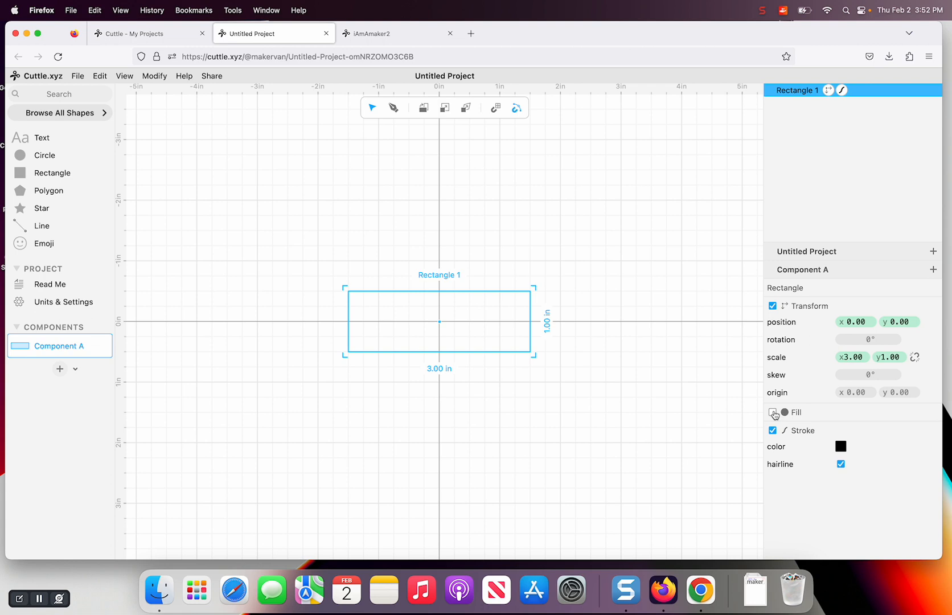
Give the rectangle a red hairline stroke with no fill.
click(771, 412)
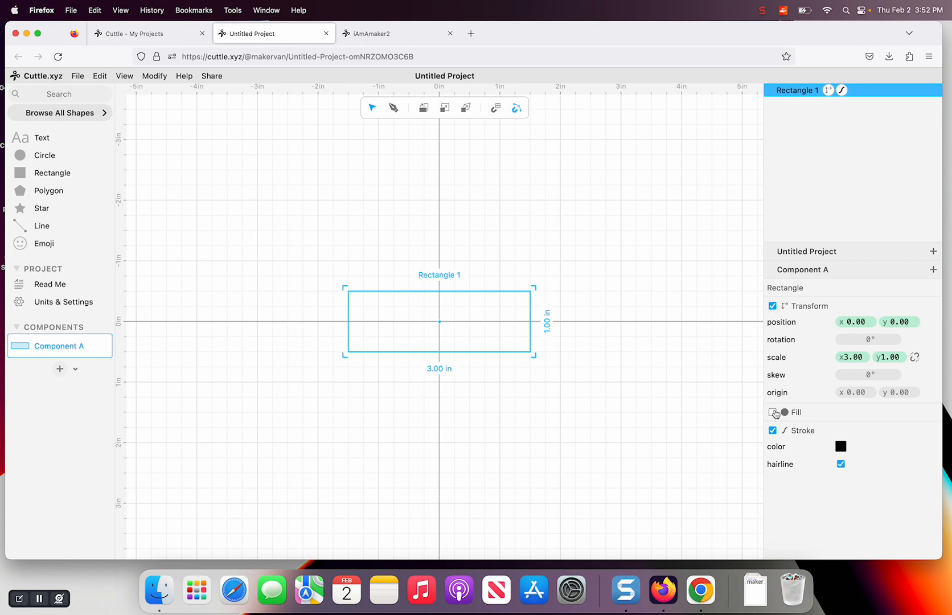
click(772, 412)
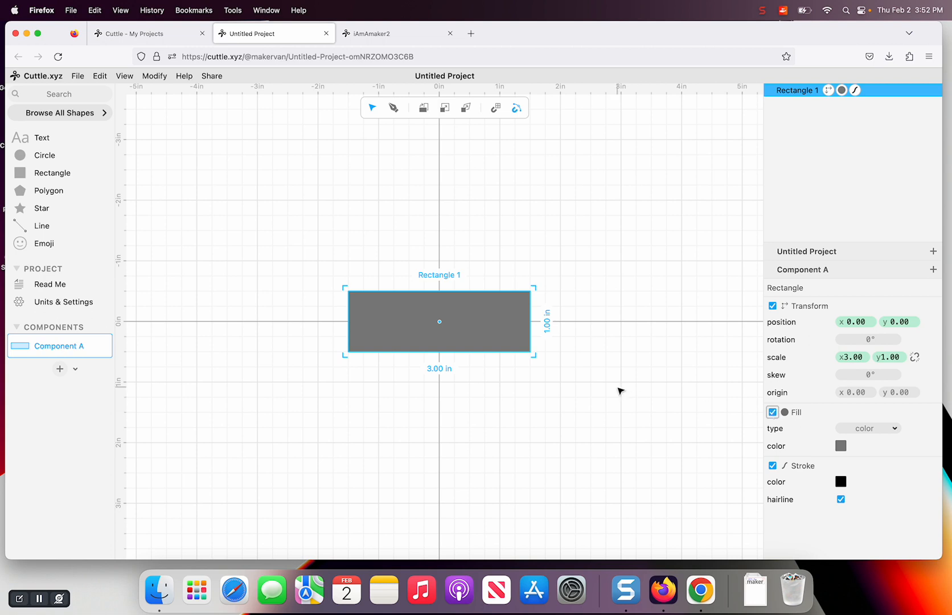
click(772, 412)
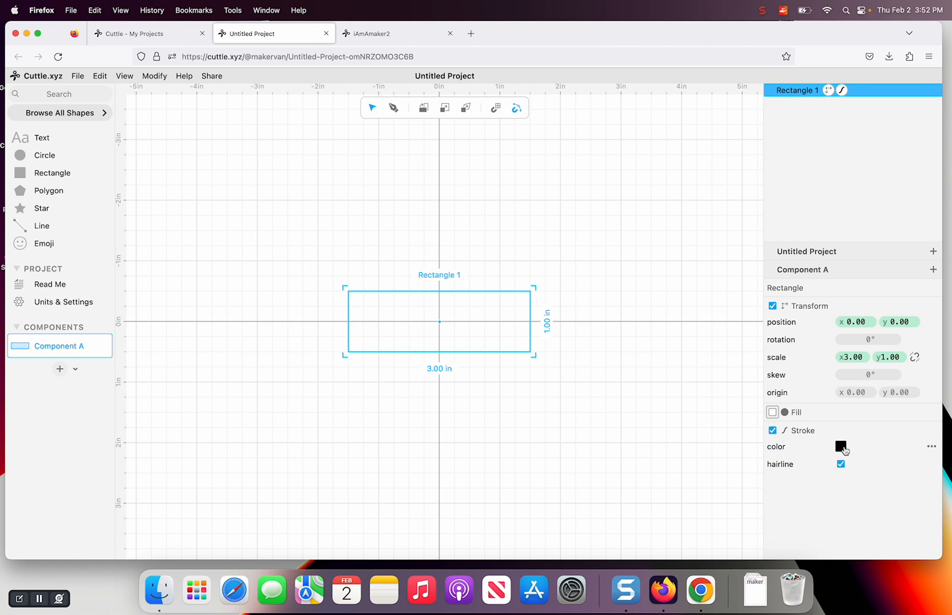
click(840, 446)
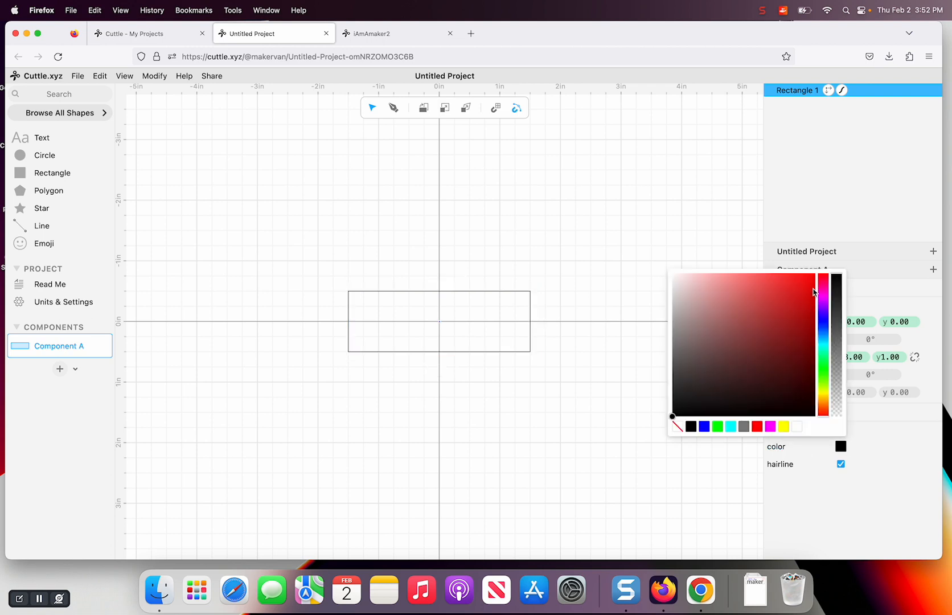
click(822, 281)
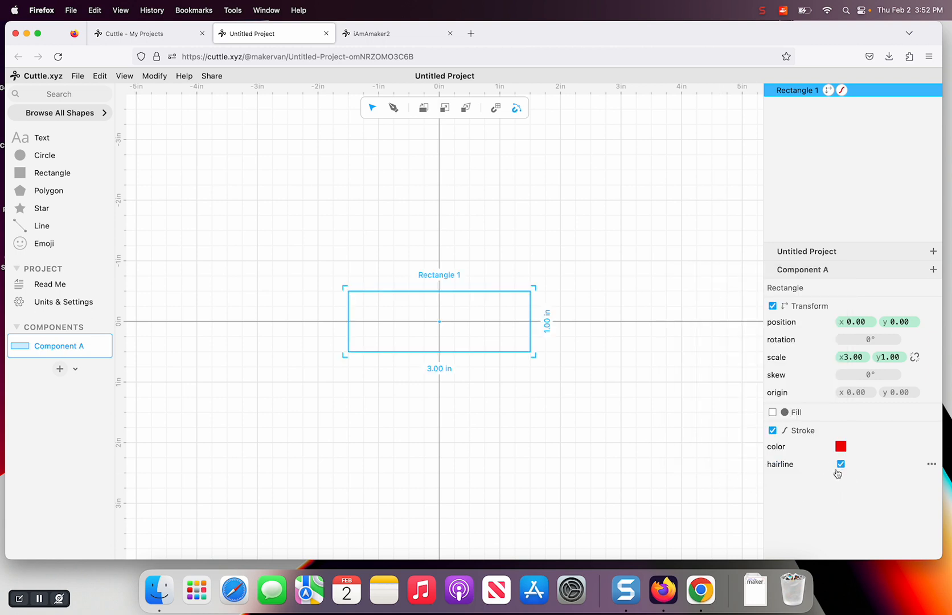
click(839, 463)
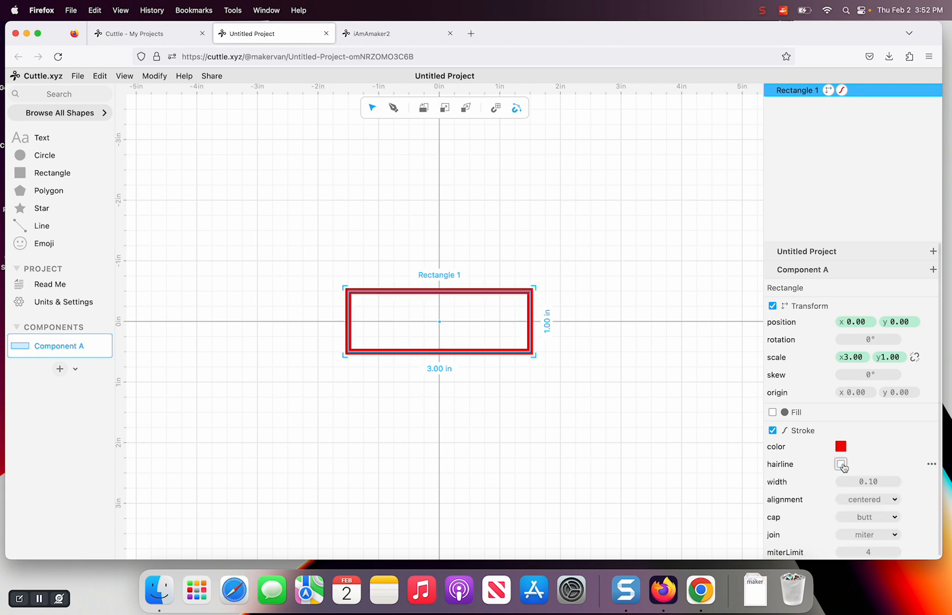
click(839, 463)
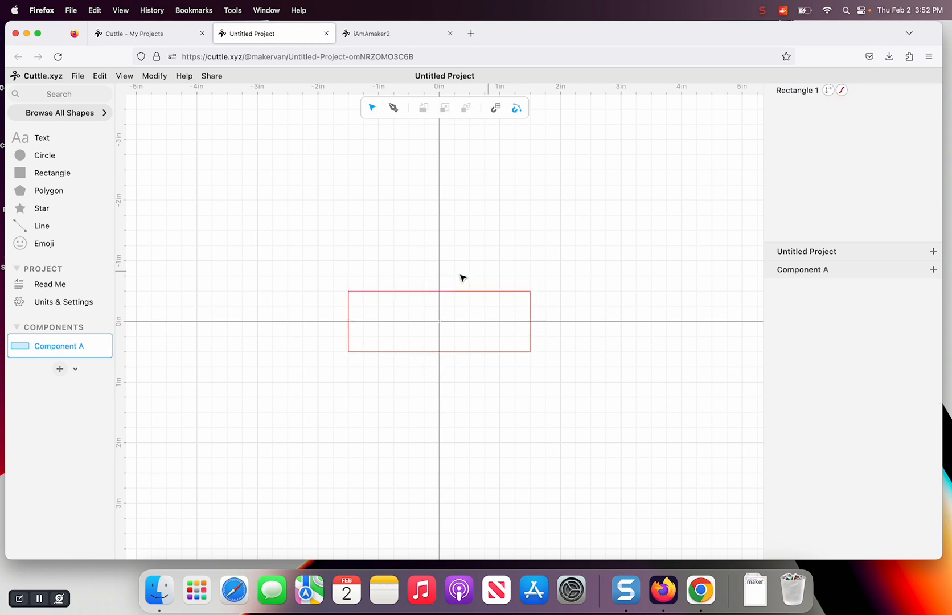
mouse_move(588, 231)
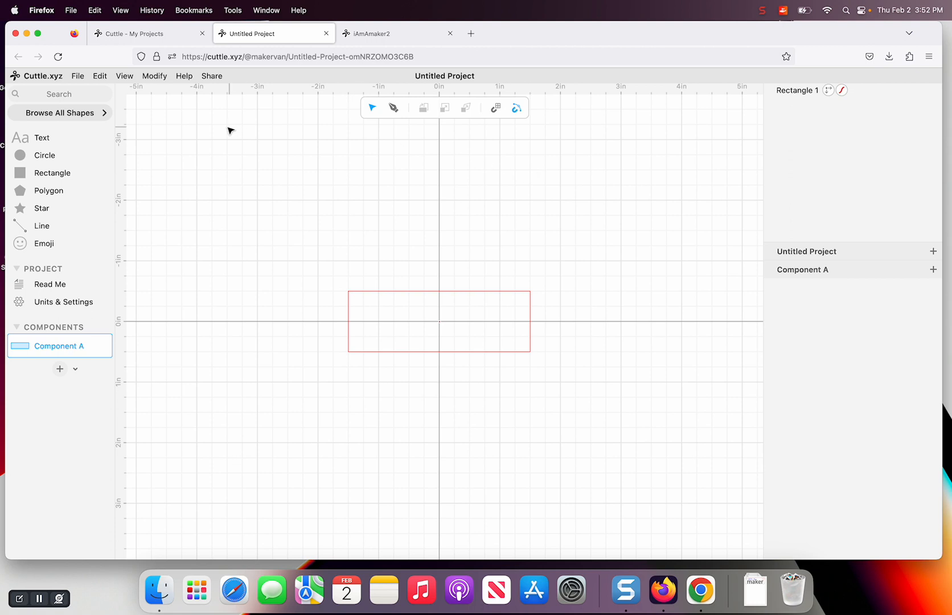
Add a 0.25 in circle placed inside the rectangle's upper-right corner.
click(41, 155)
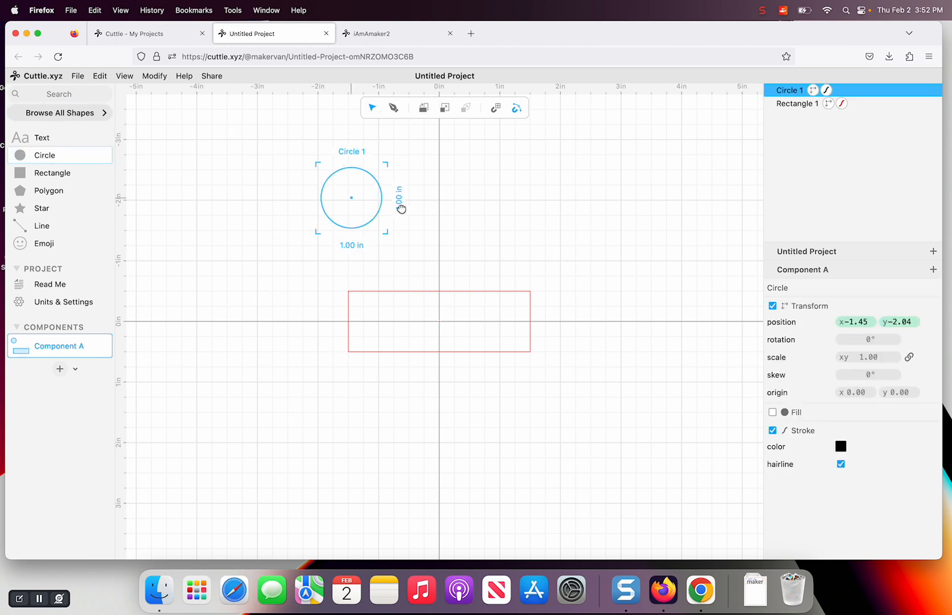
drag(350, 197, 549, 202)
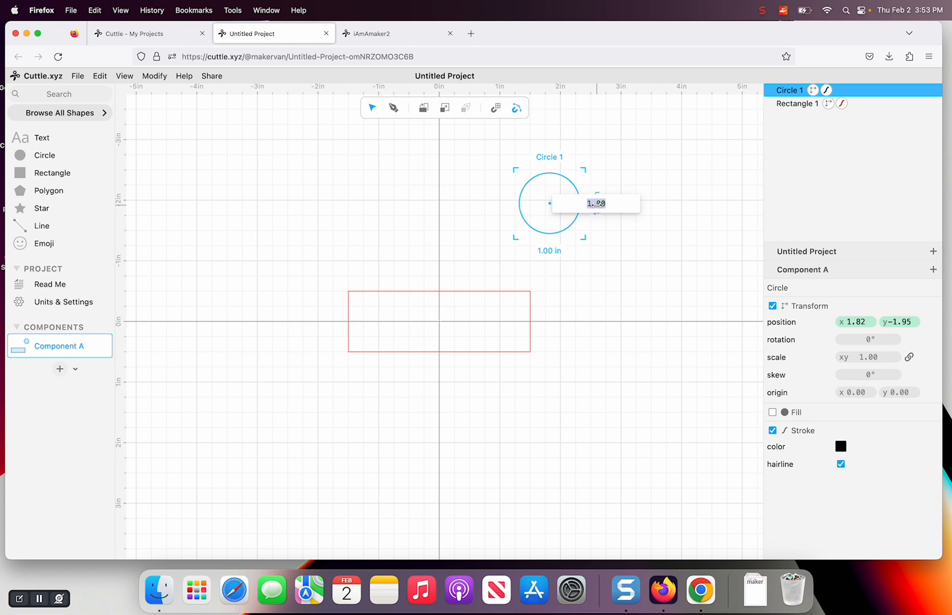
text(0/2)
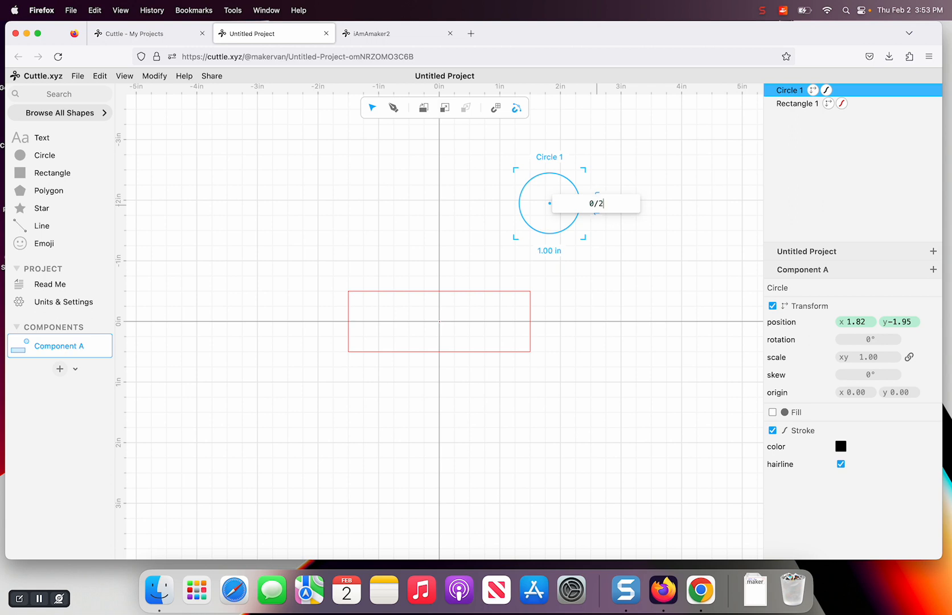
text(0.2)
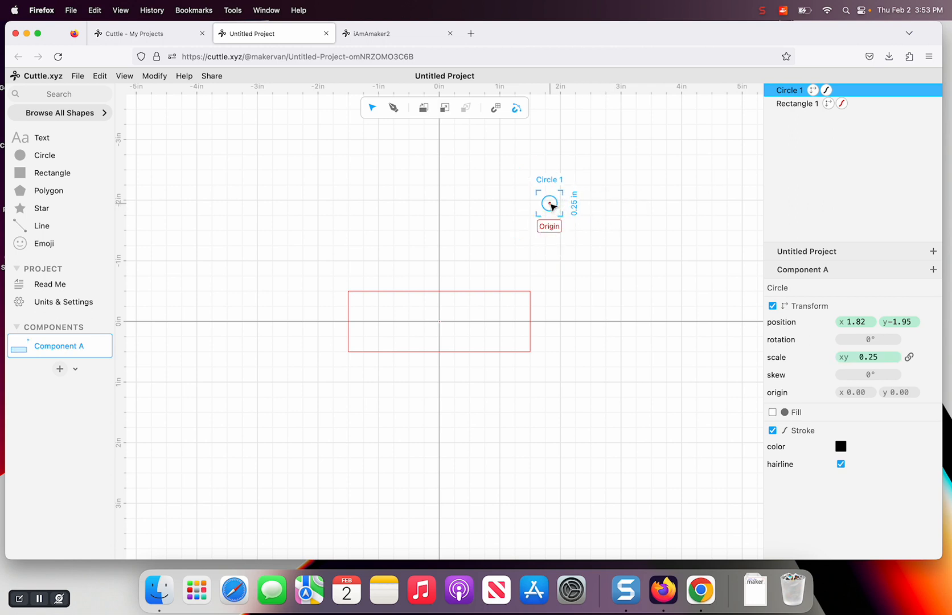
drag(550, 202, 520, 292)
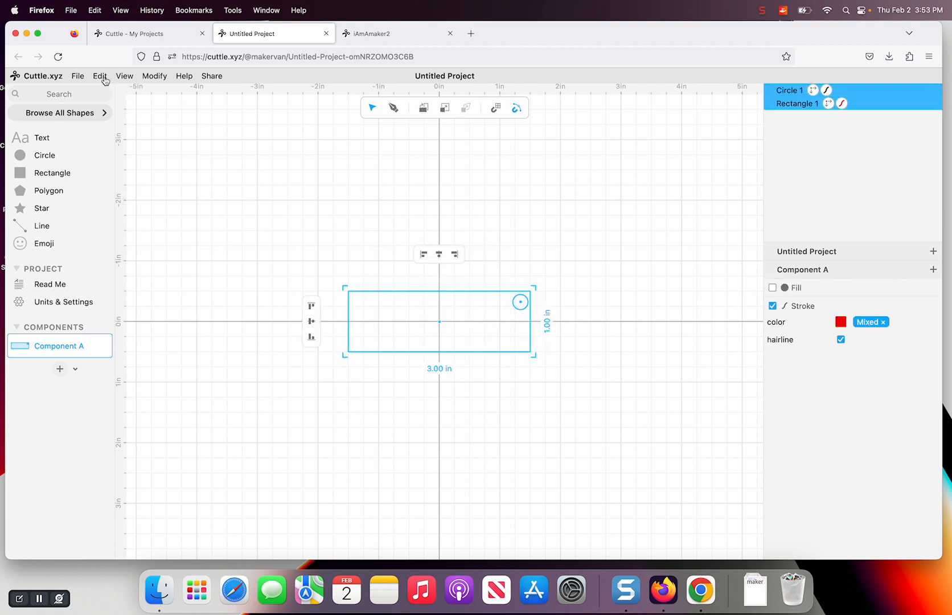
click(100, 76)
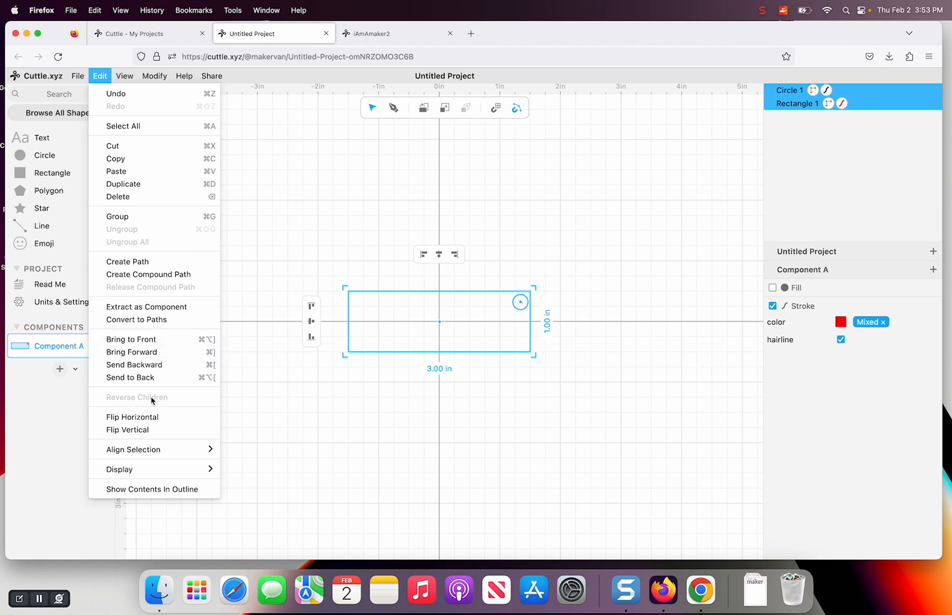
mouse_move(133, 448)
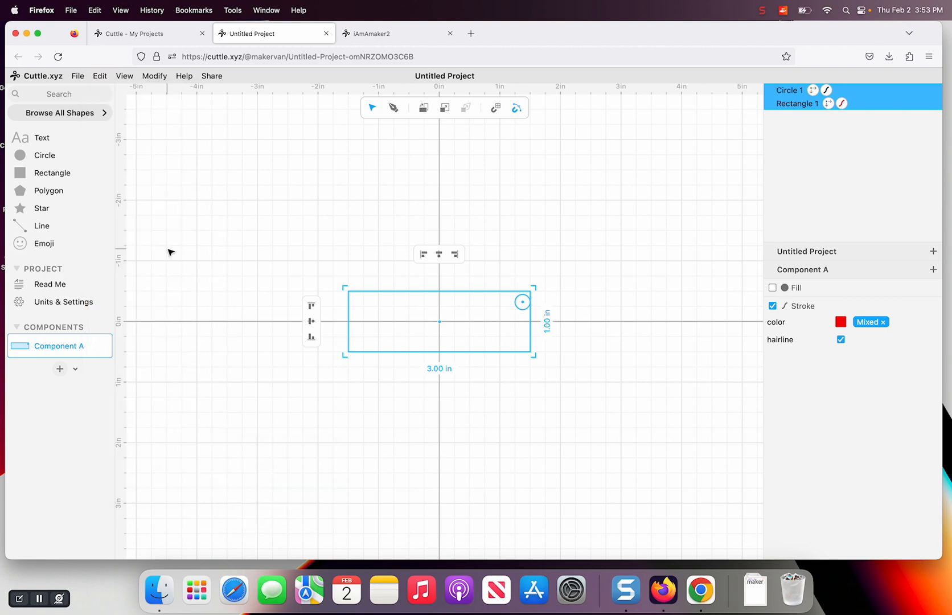
click(99, 75)
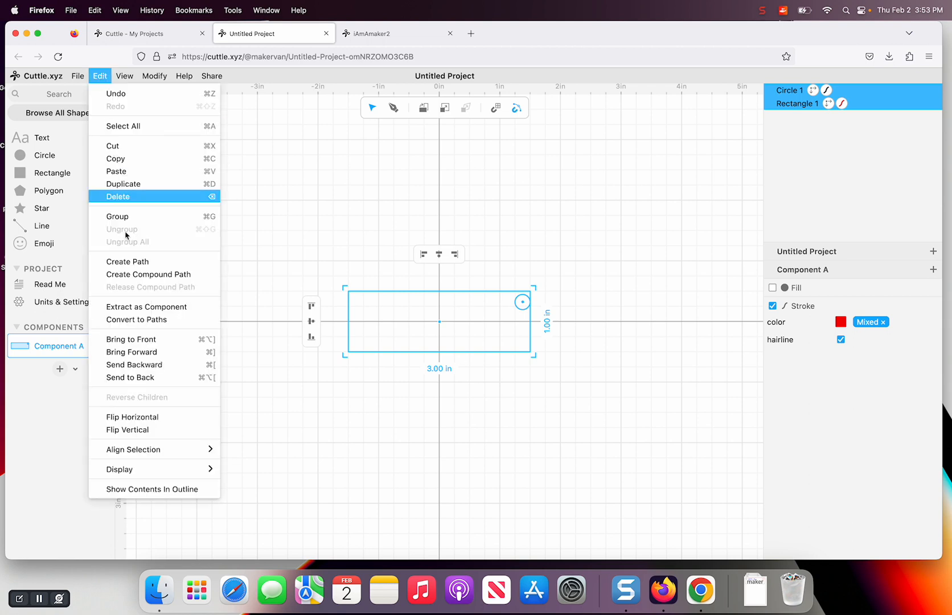
mouse_move(133, 448)
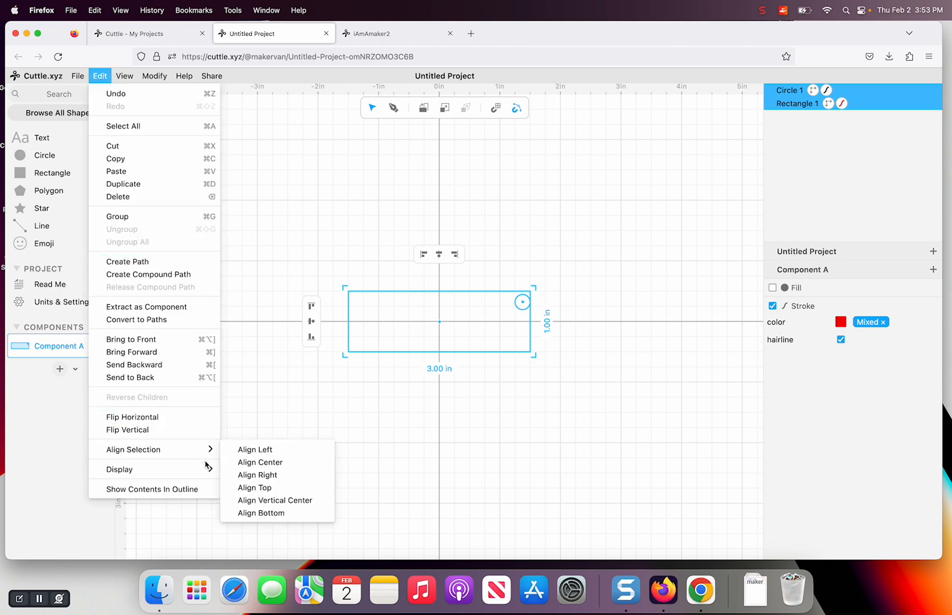
mouse_move(255, 488)
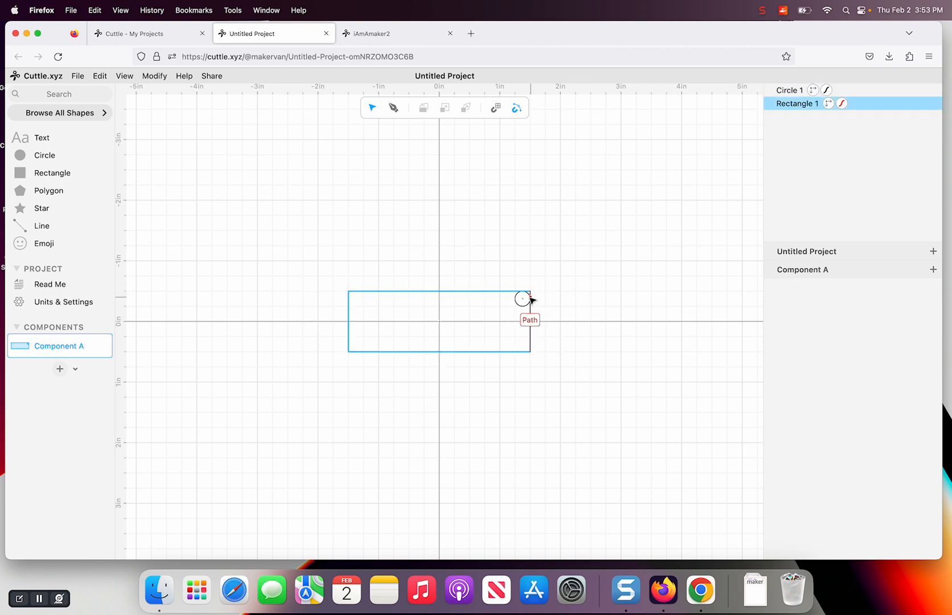
click(789, 90)
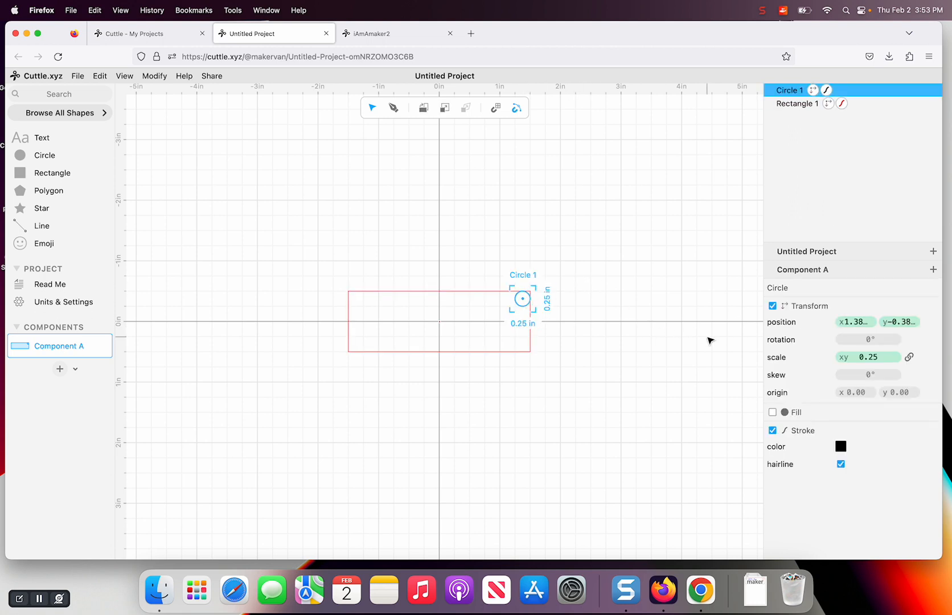
mouse_move(643, 301)
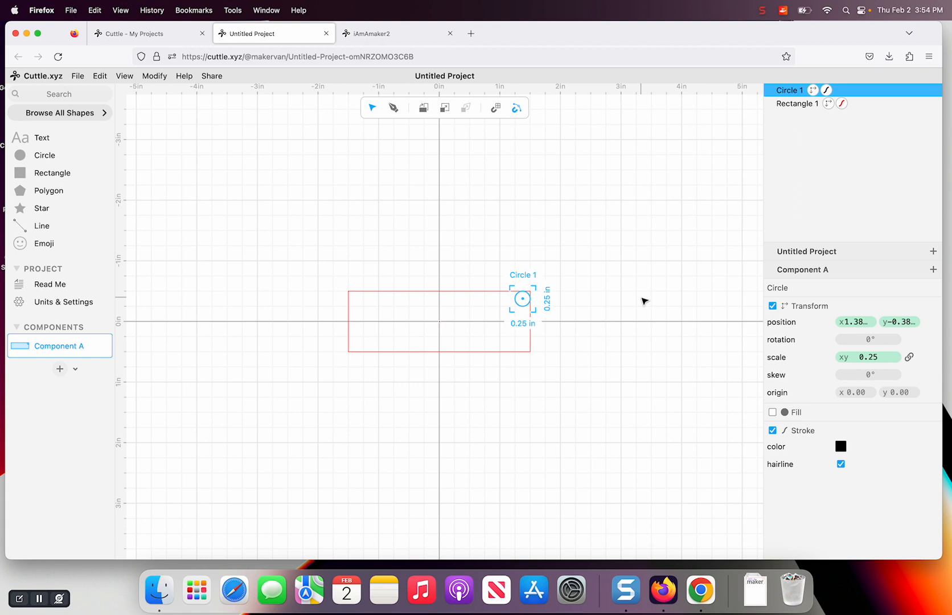
mouse_move(849, 285)
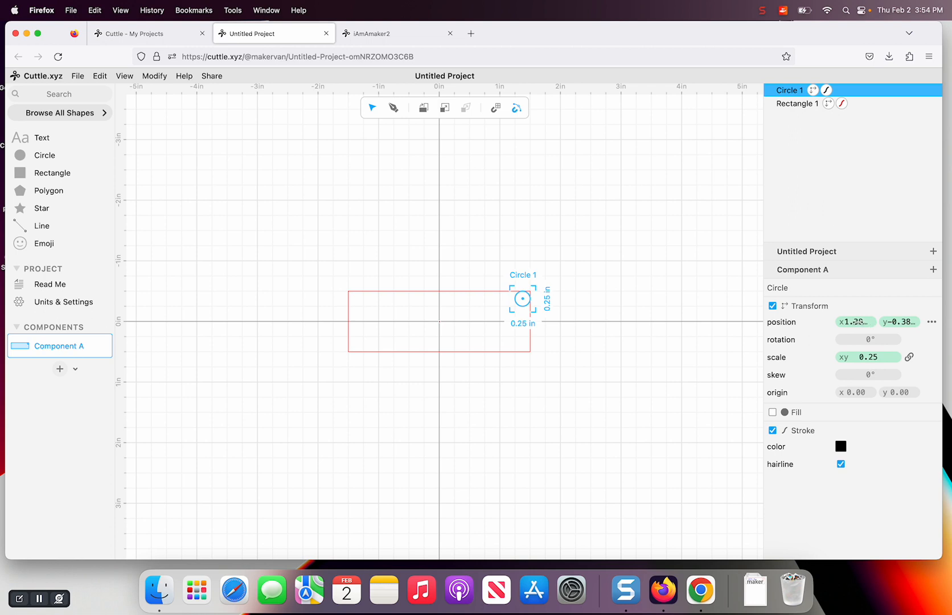
Start editing the circle's position and nudge it toward the rectangle's corner.
click(854, 321)
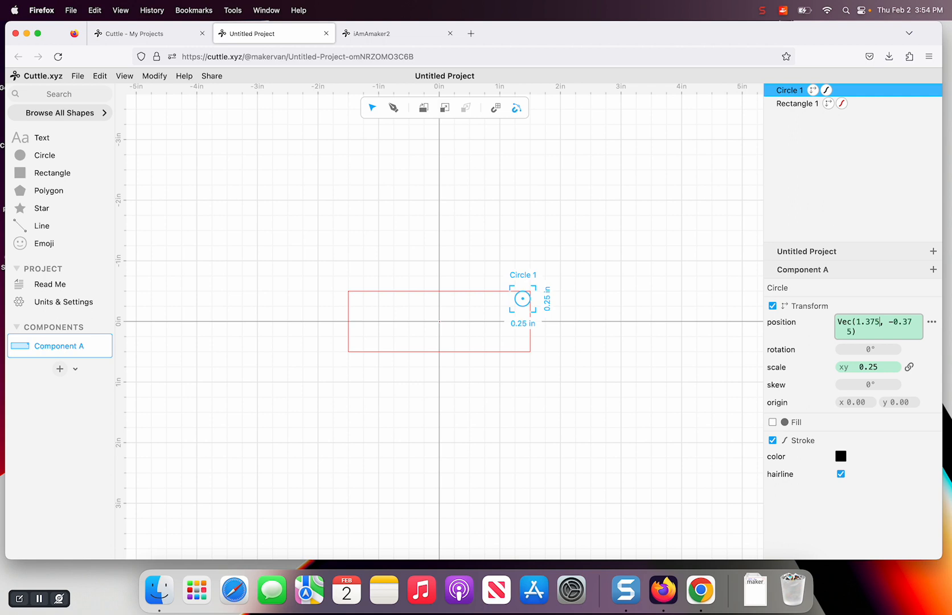
text(1.)
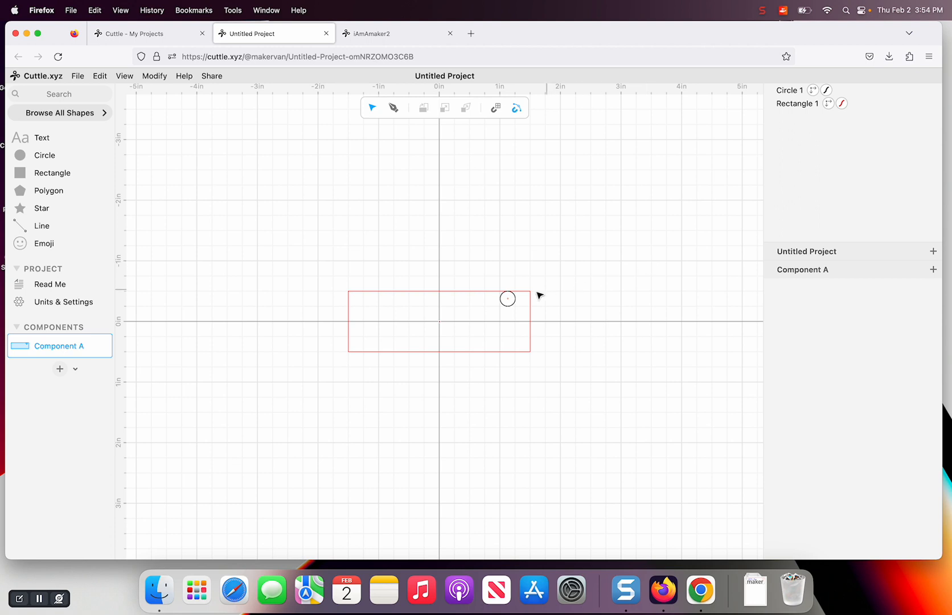
click(507, 298)
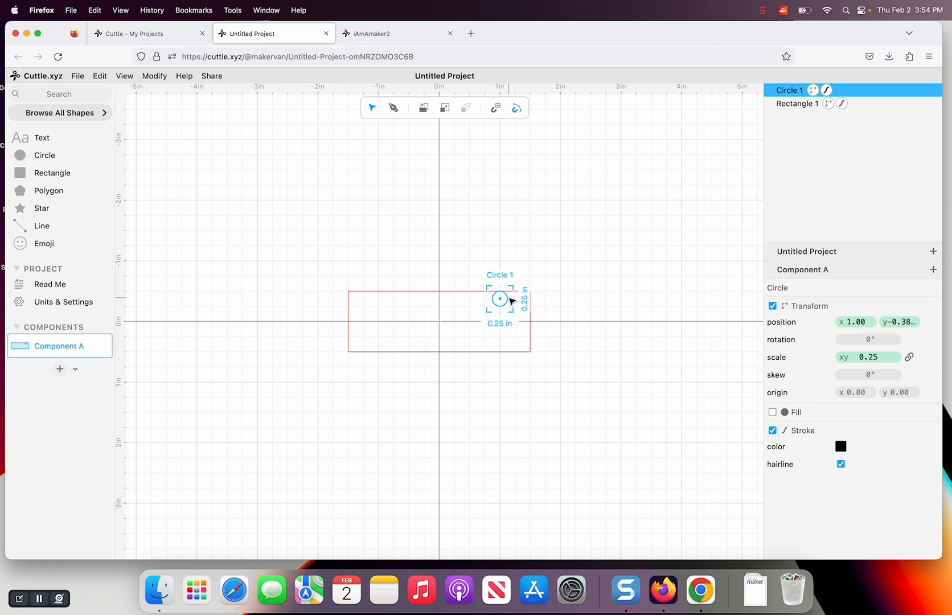
drag(499, 298, 522, 298)
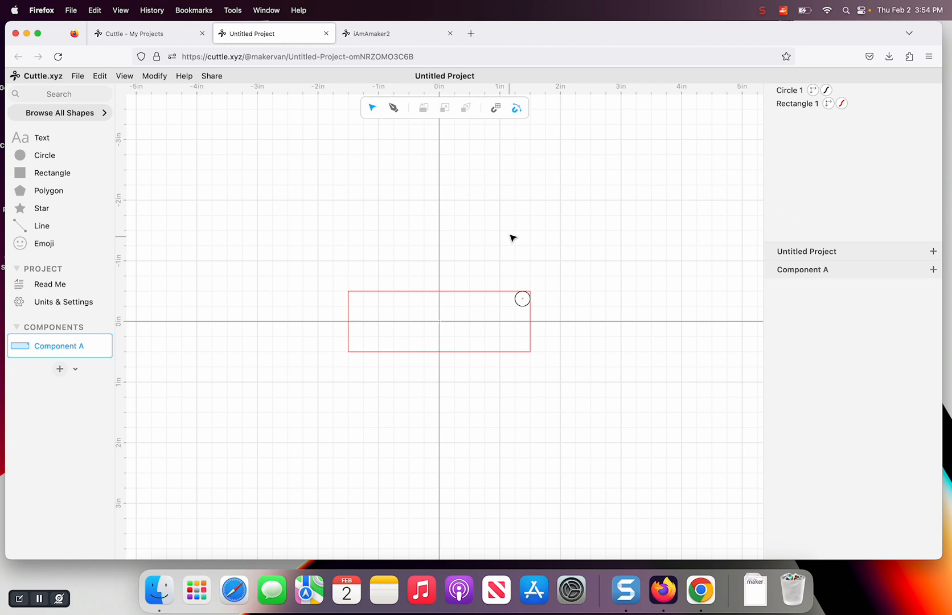
mouse_move(516, 219)
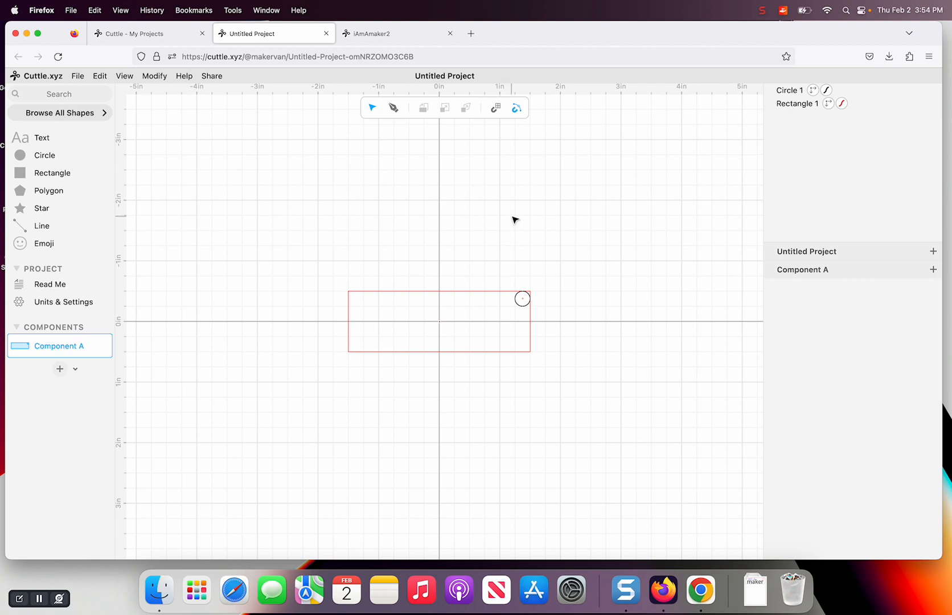
mouse_move(526, 195)
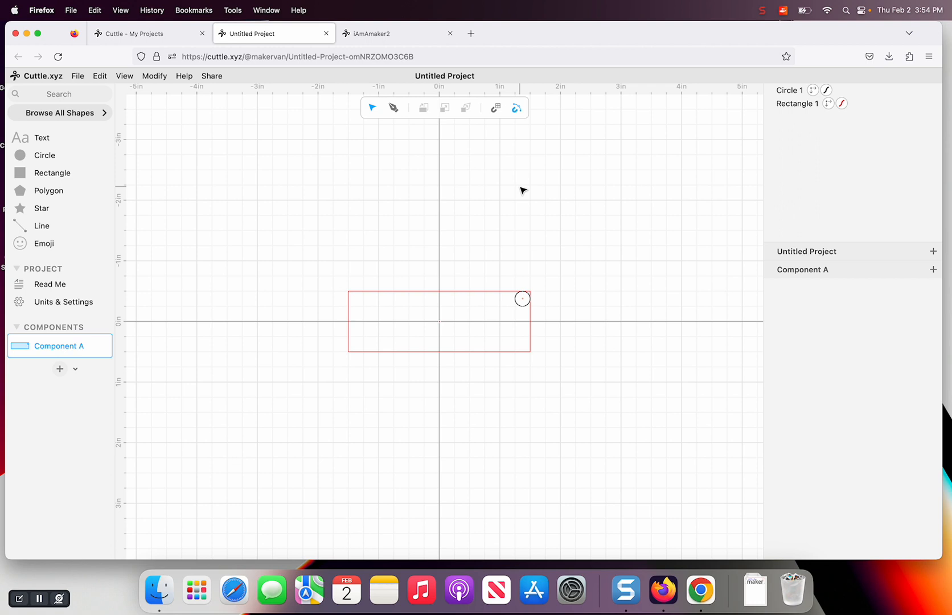
mouse_move(518, 91)
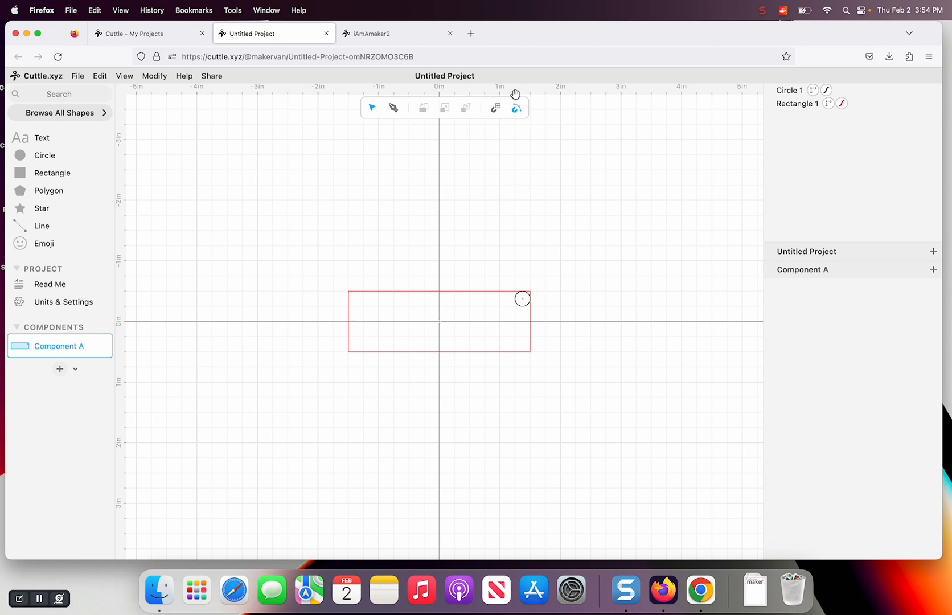
click(521, 297)
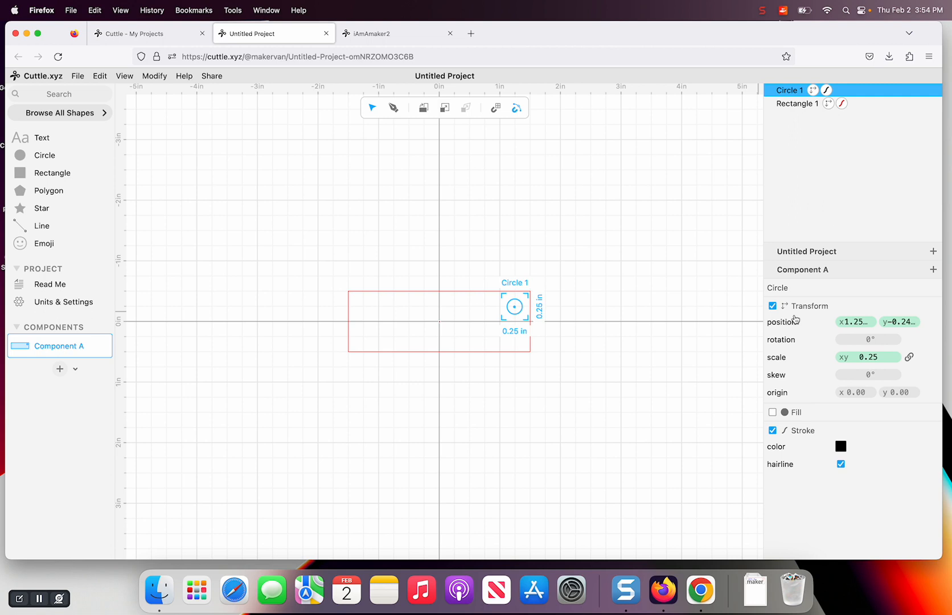
Set the circle's position to exactly 1.25, -0.25 and verify it.
click(854, 321)
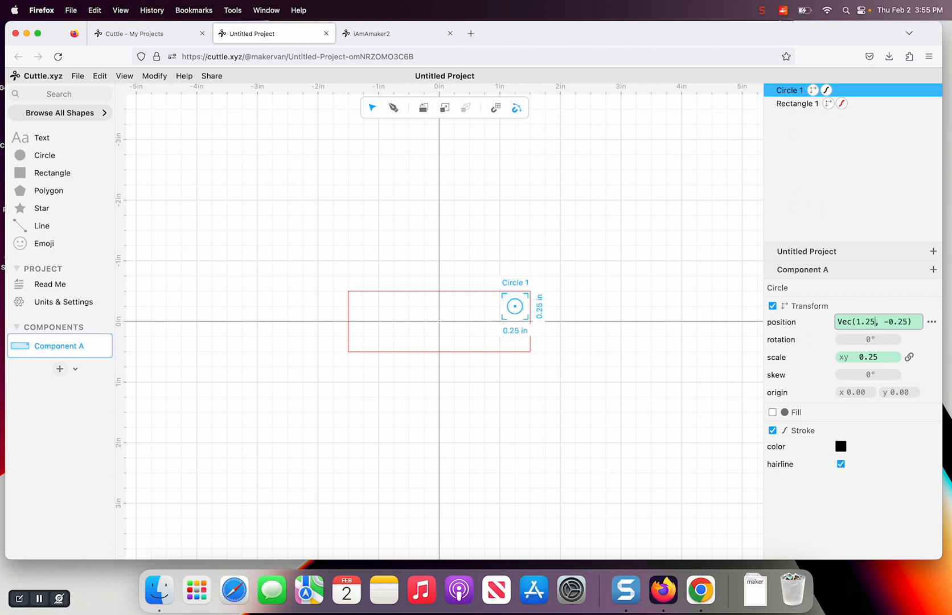
click(649, 222)
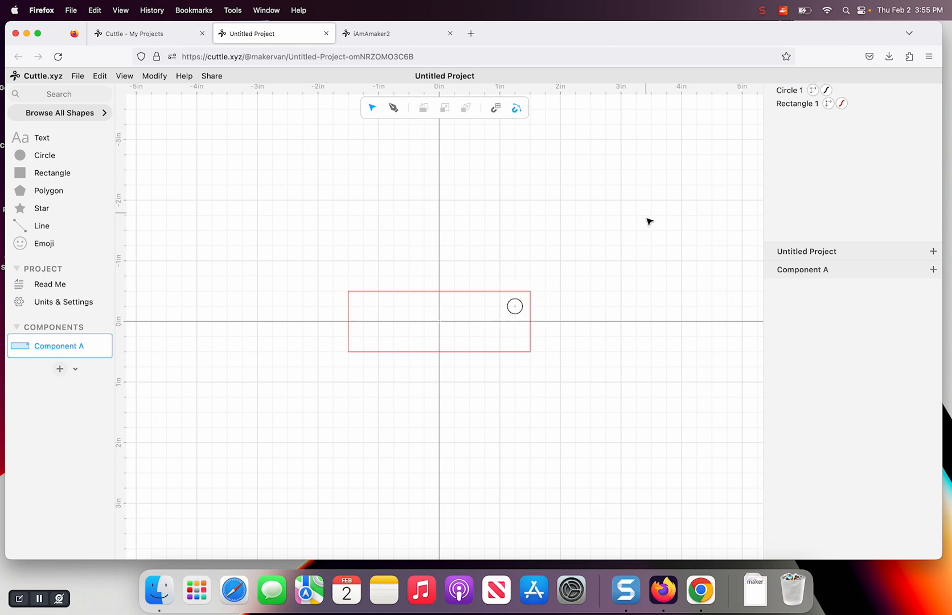
mouse_move(630, 247)
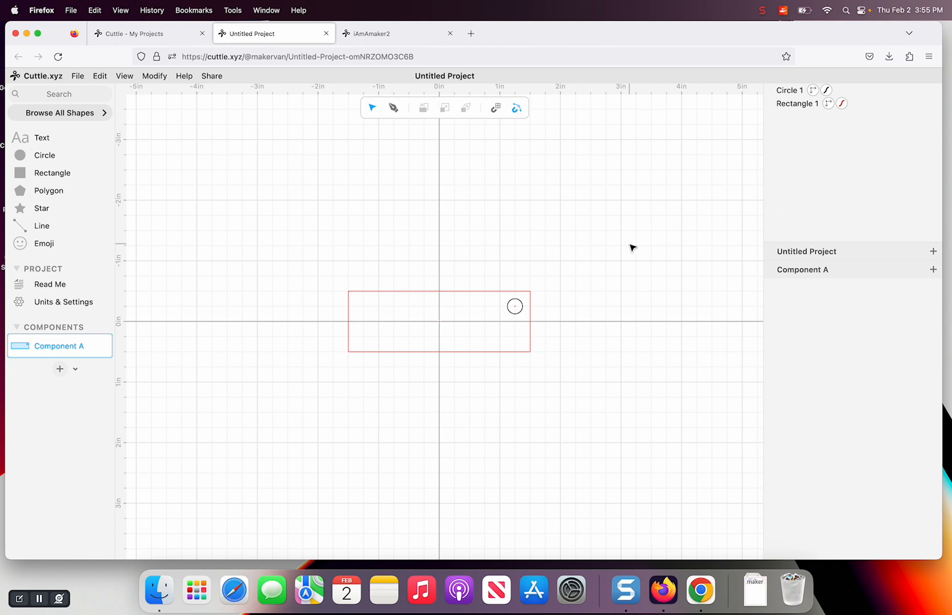
click(514, 307)
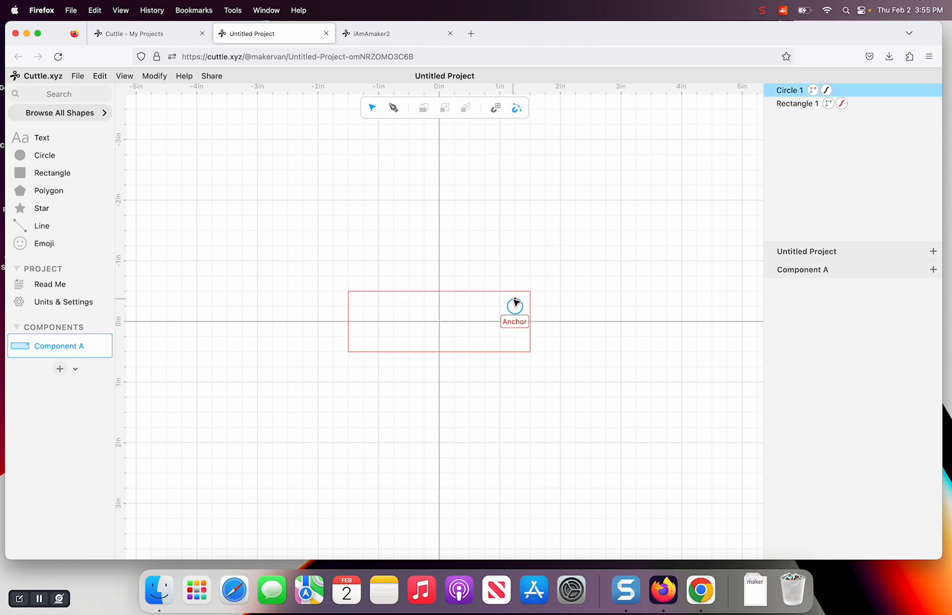
click(790, 90)
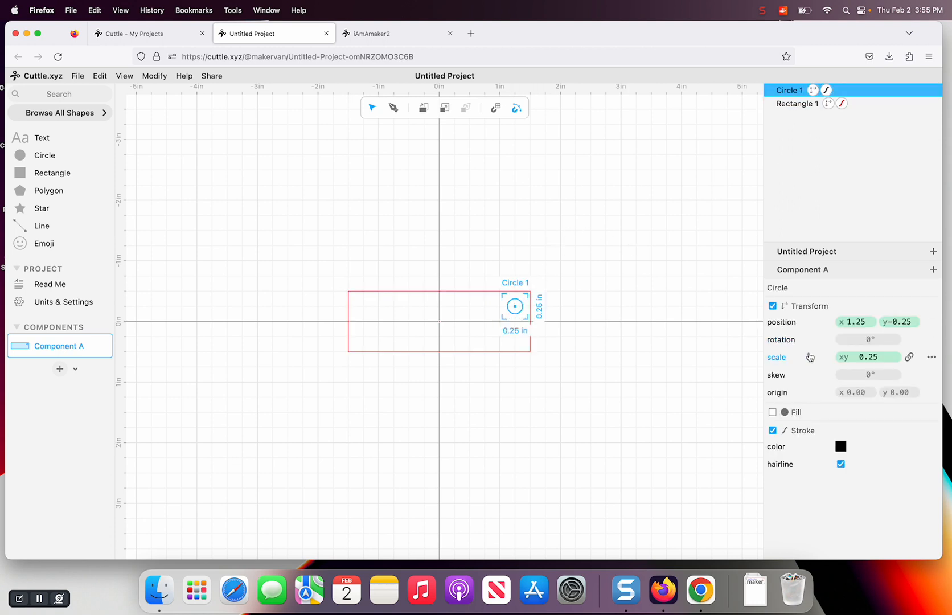
click(840, 446)
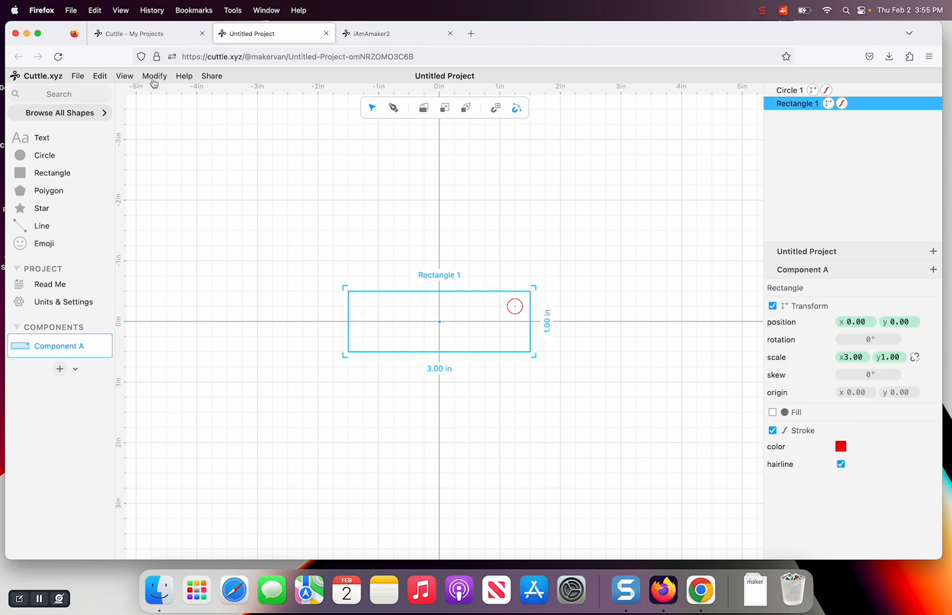
Round the rectangle's corners with a 0.25 radius Round Corners modifier.
click(101, 75)
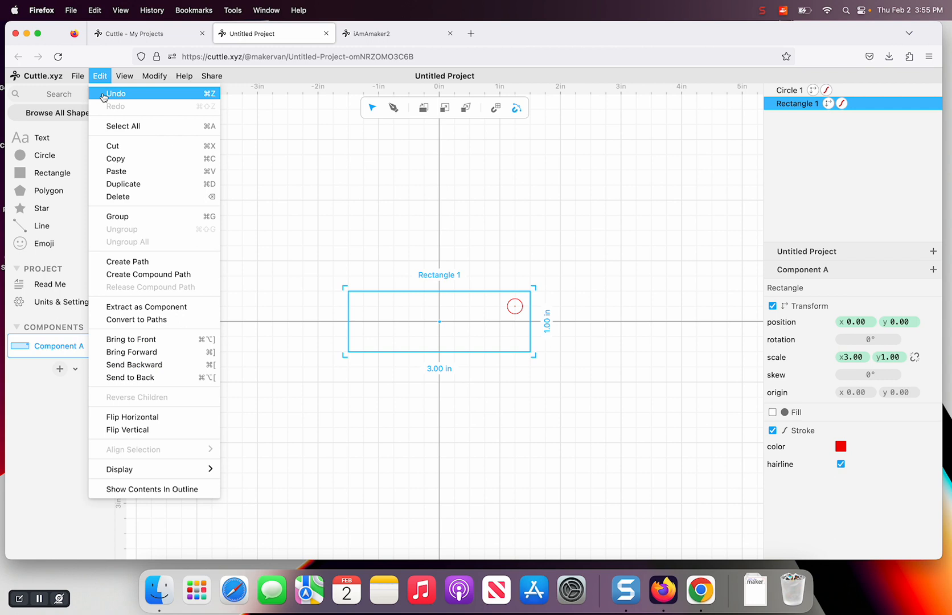
mouse_move(118, 355)
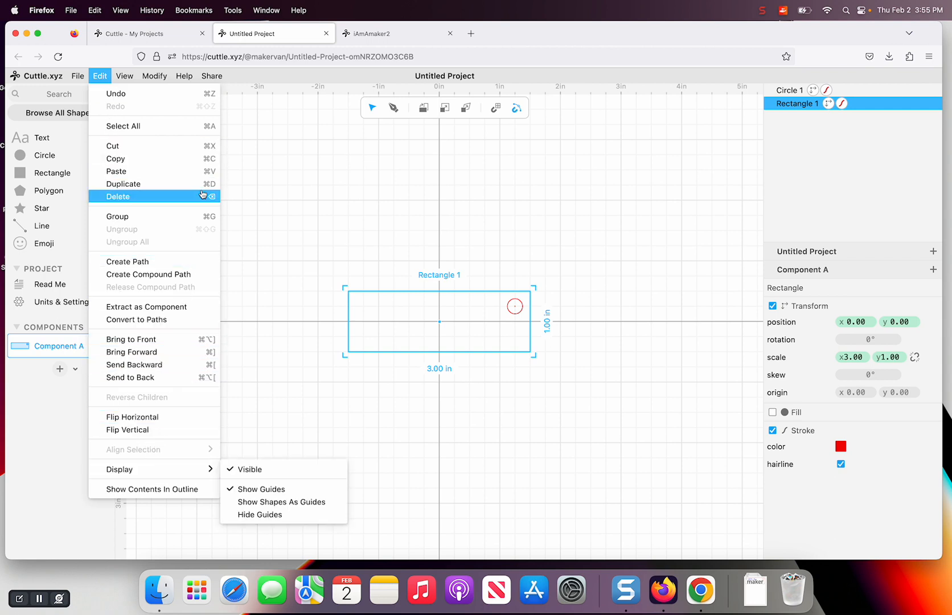
click(155, 75)
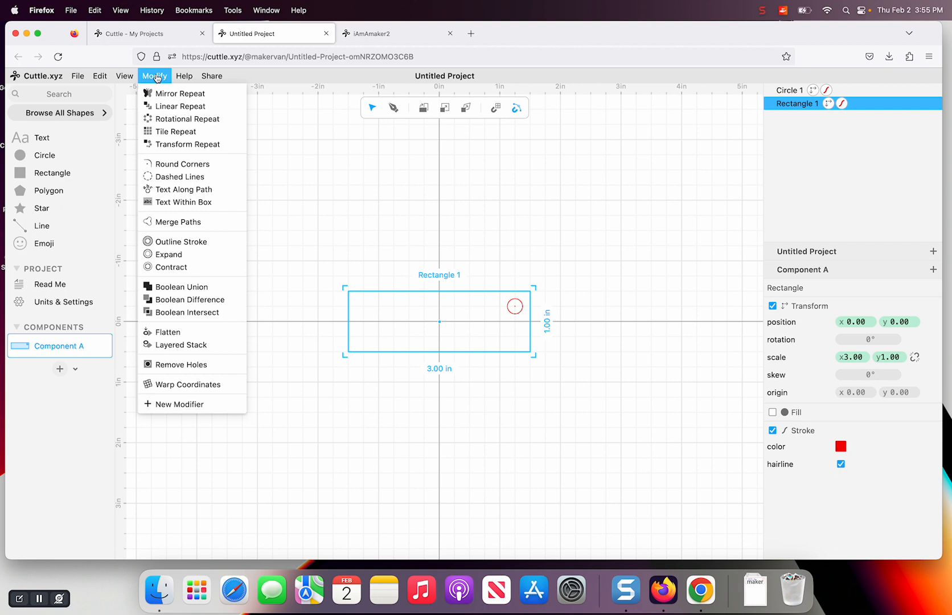
mouse_move(177, 164)
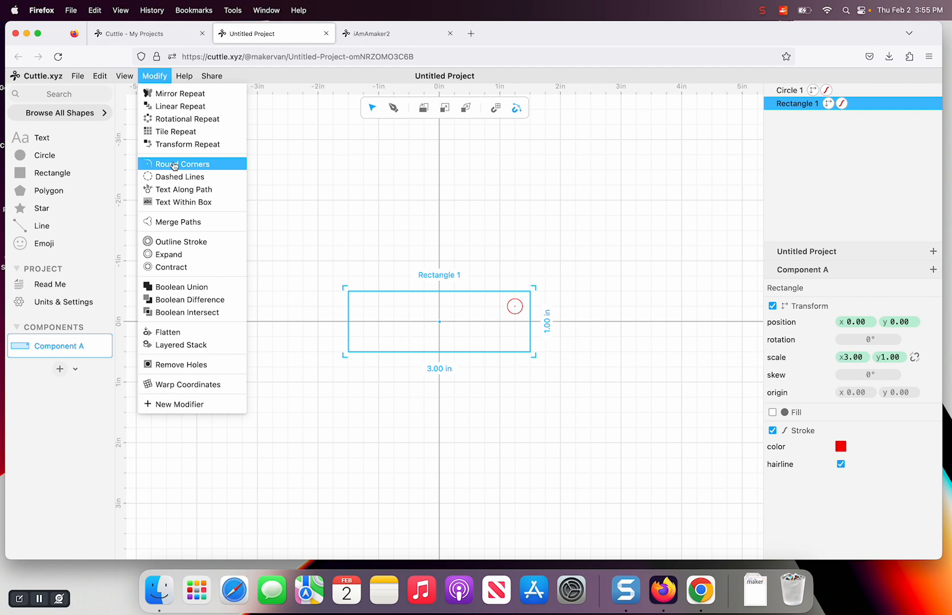
mouse_move(184, 202)
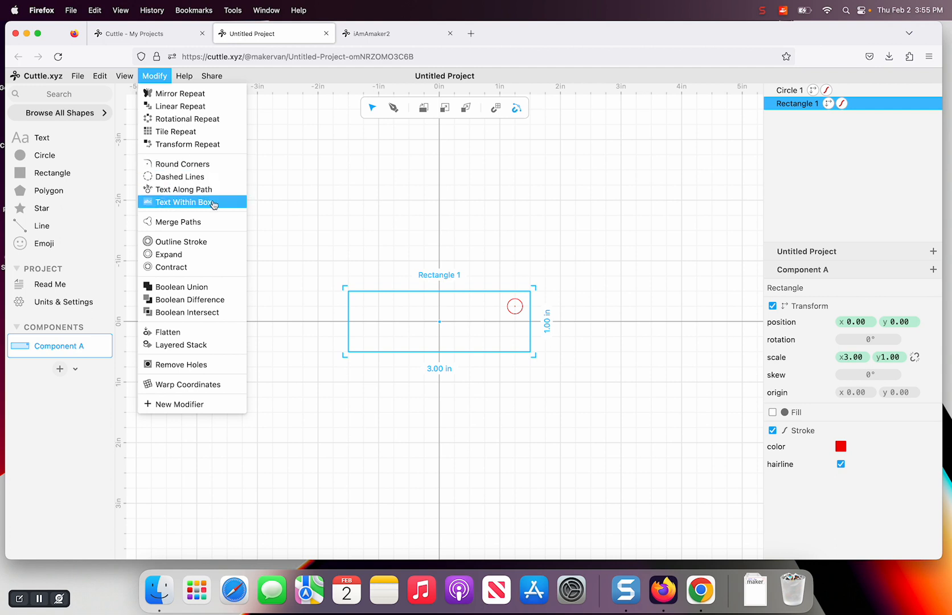
mouse_move(189, 189)
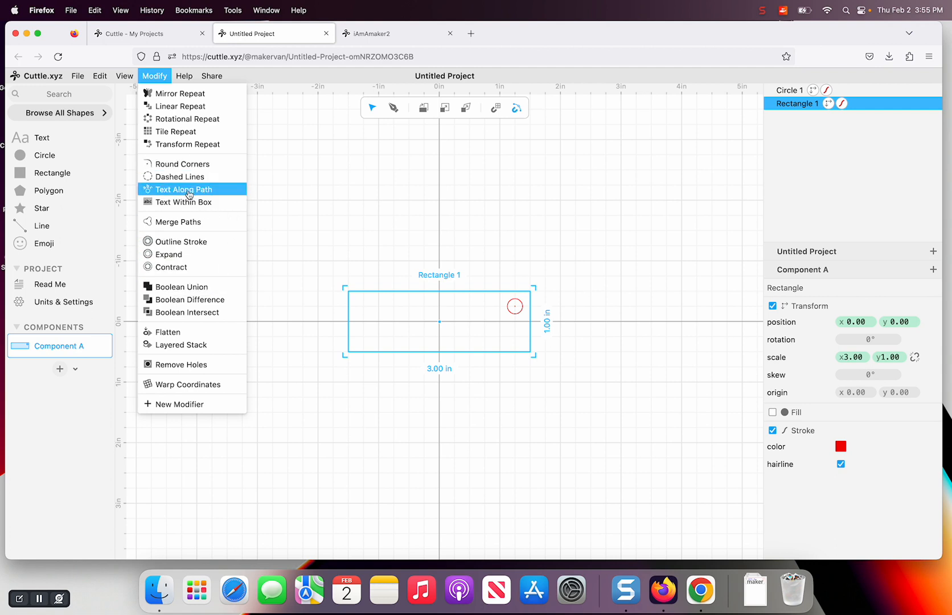
mouse_move(182, 165)
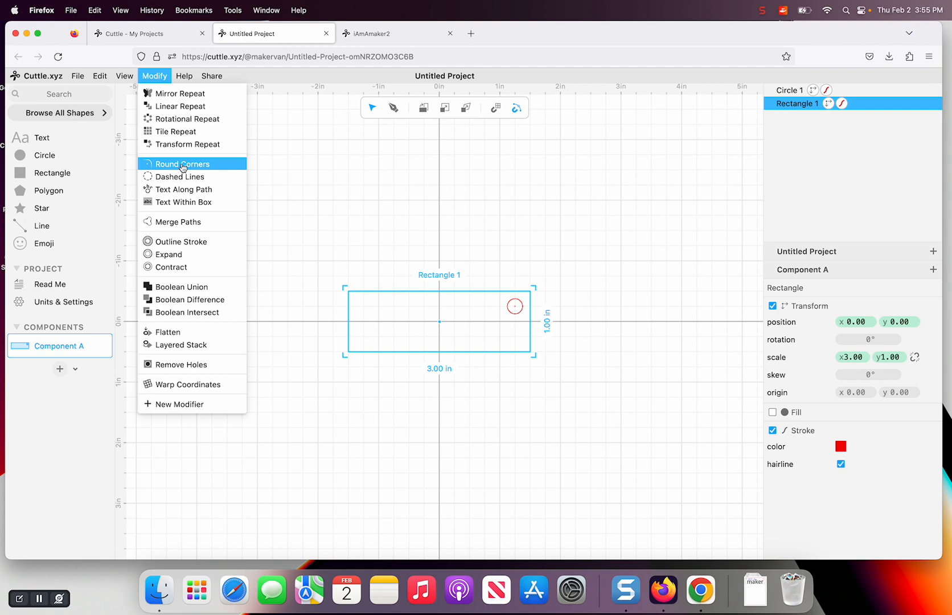
click(182, 164)
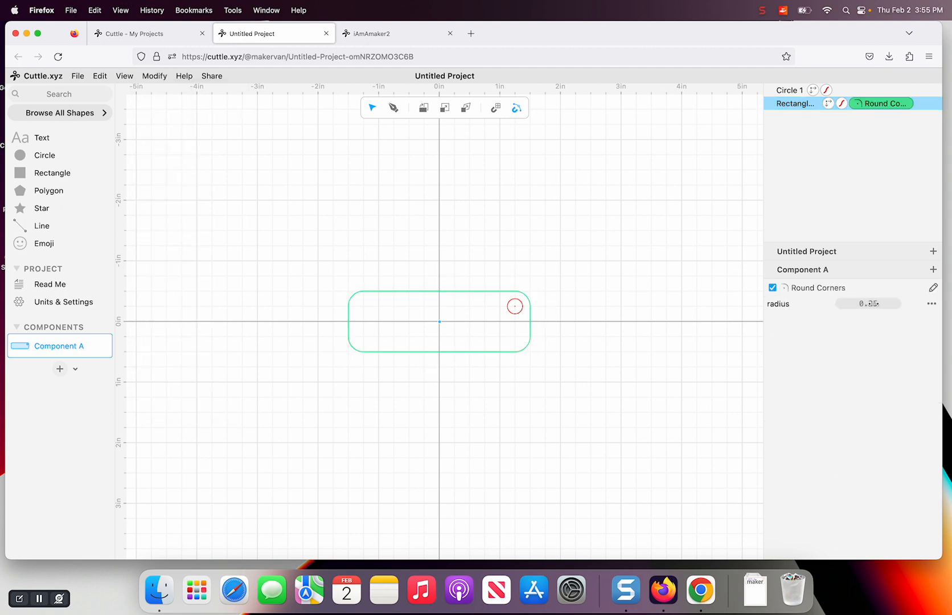
click(868, 303)
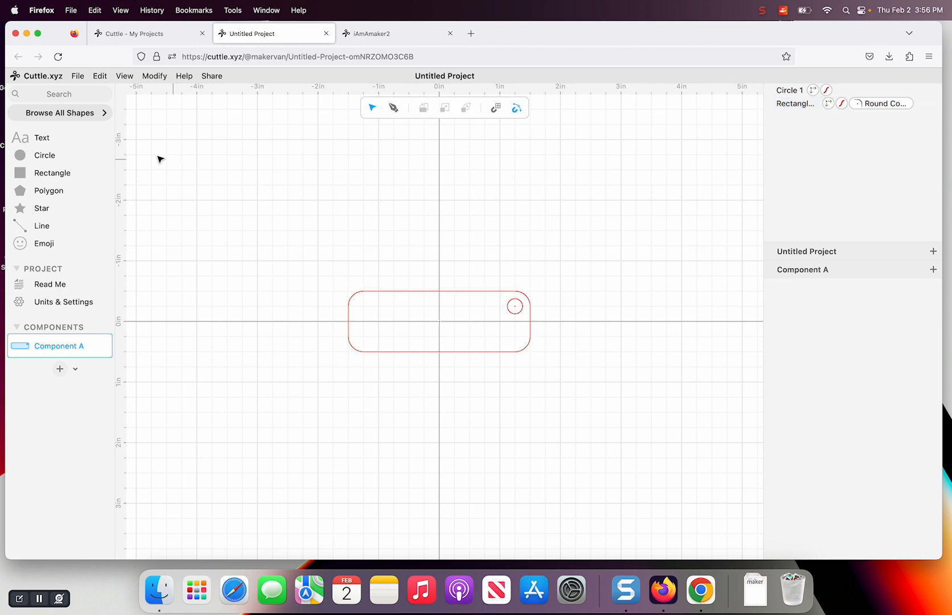
Add a text object and rename the rectangle layer to keychain.
click(40, 137)
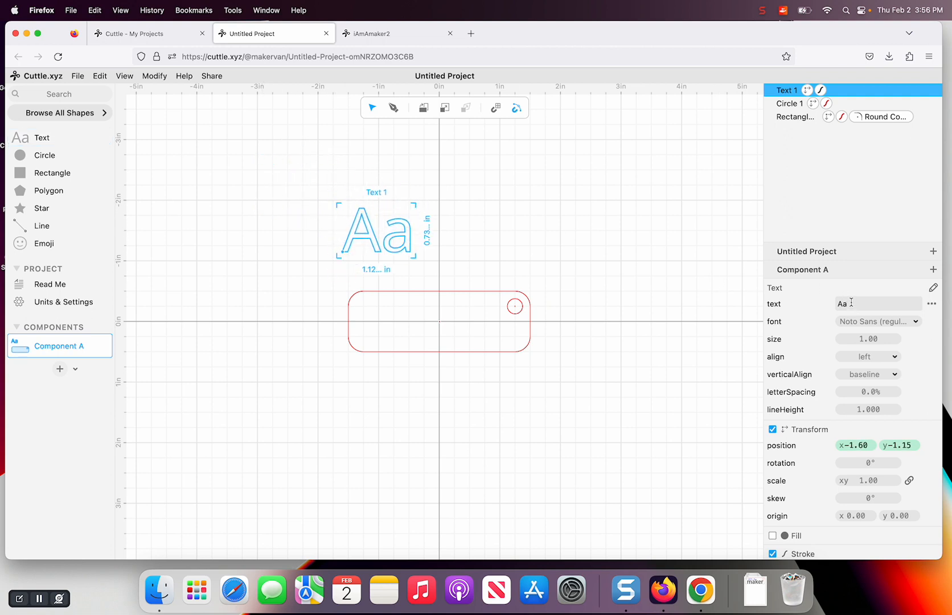
click(795, 116)
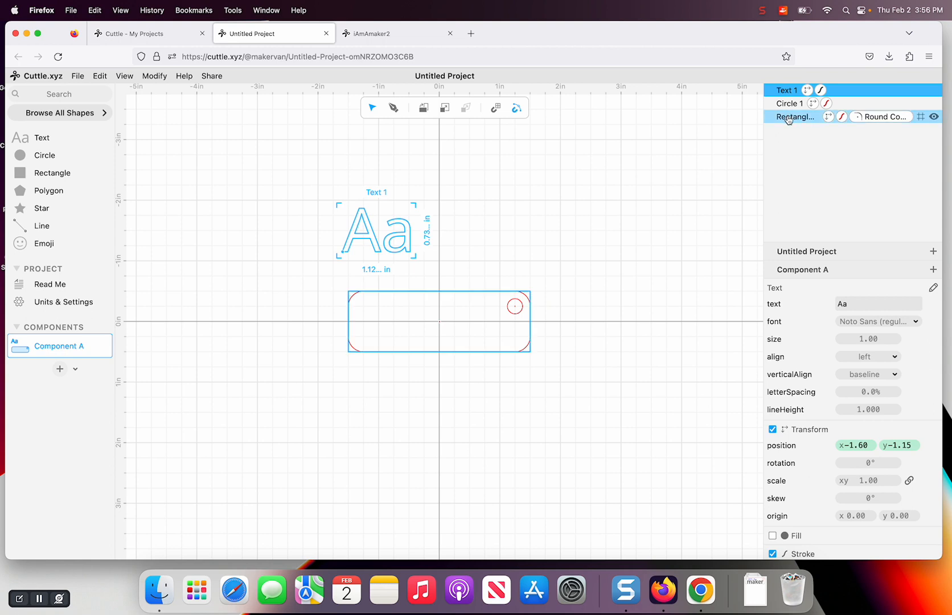
click(795, 116)
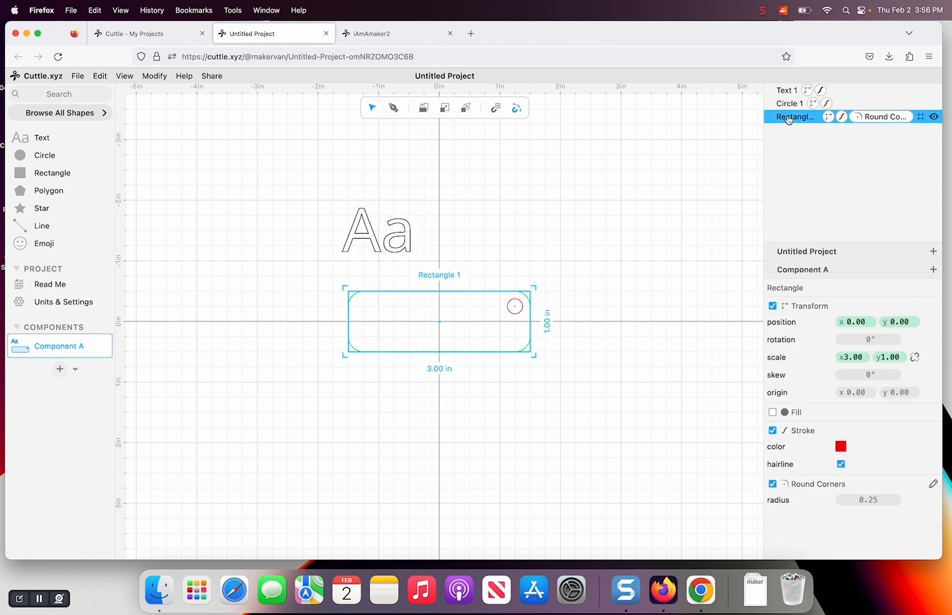
double_click(795, 116)
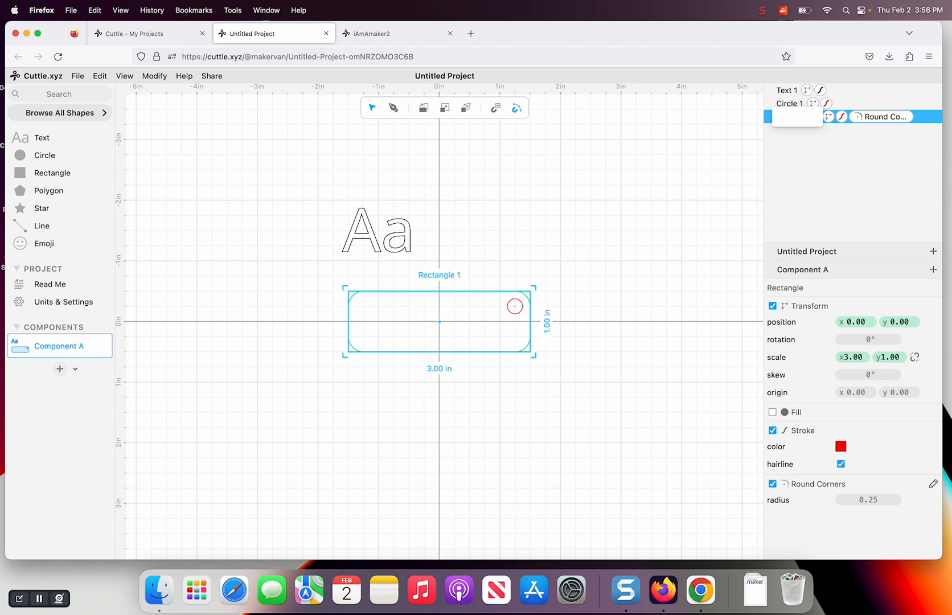
text(keychain)
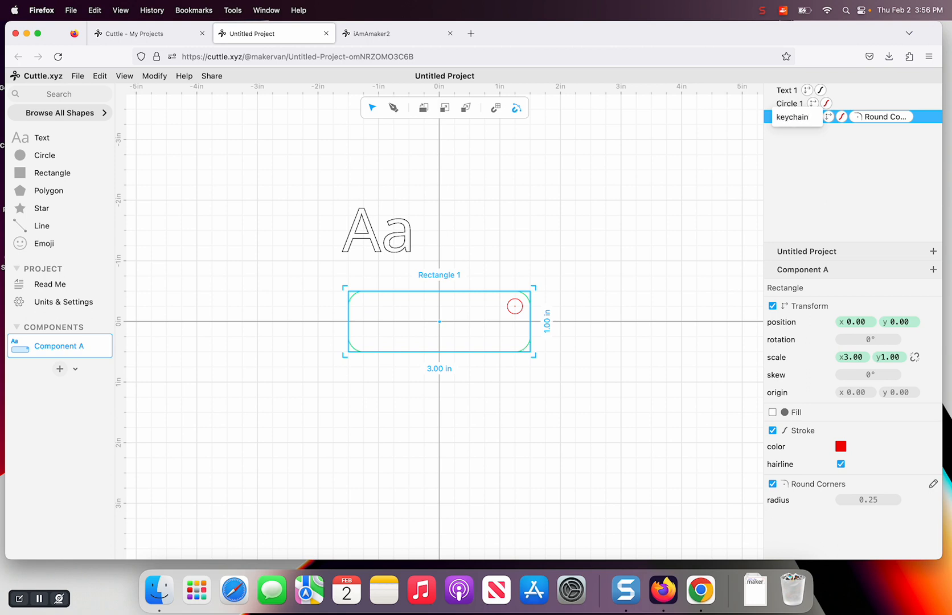
click(790, 102)
text(cutout)
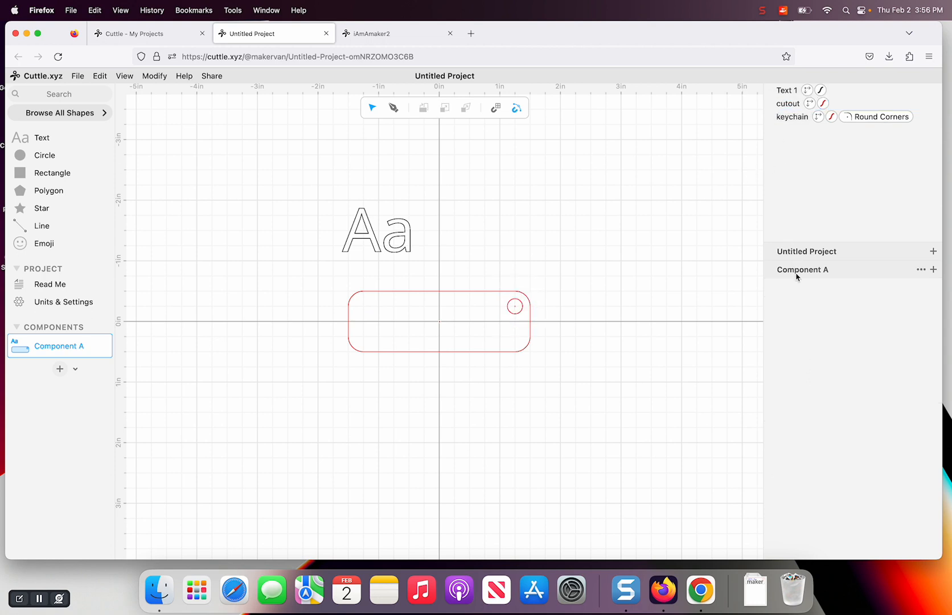
Change the text object's contents to "i am".
click(785, 90)
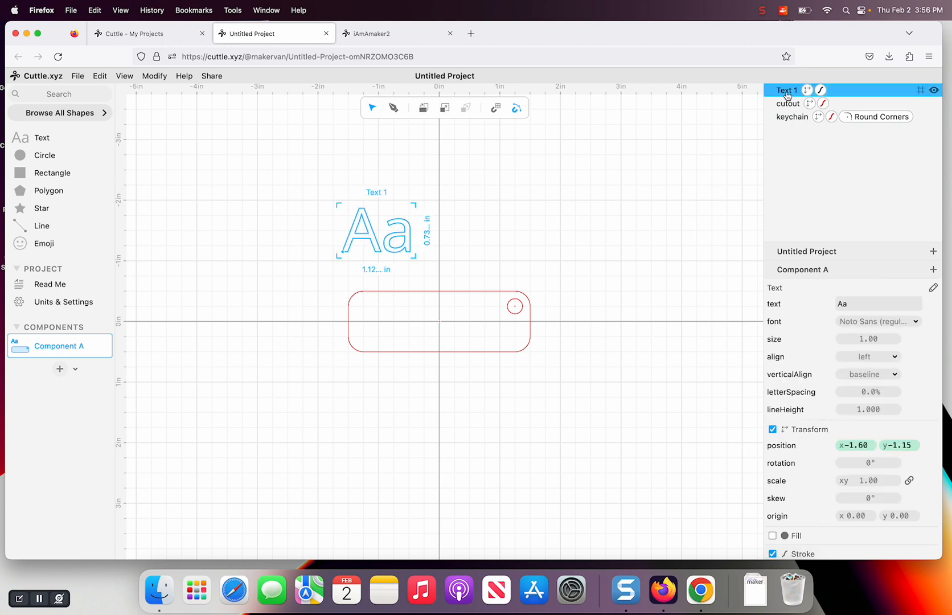
text(A)
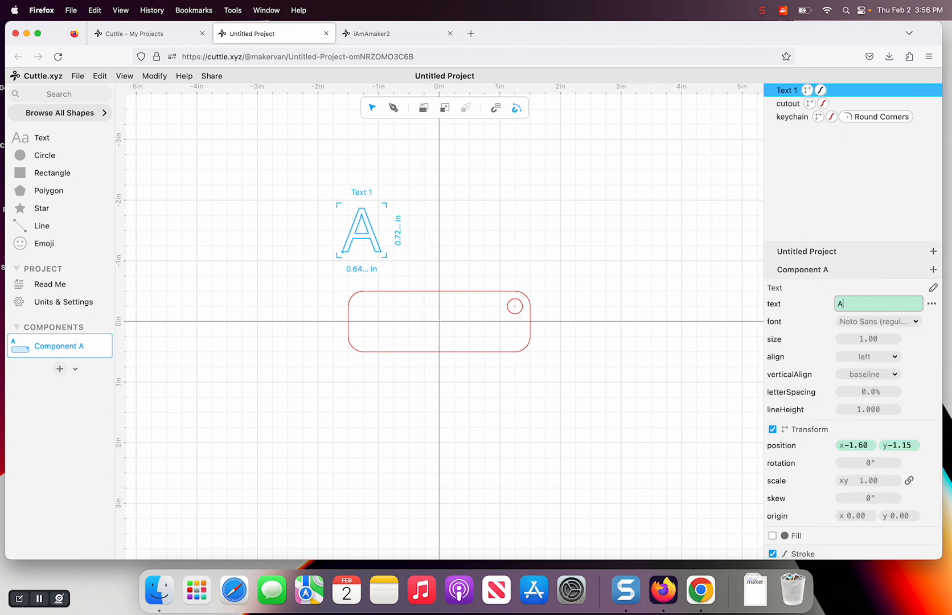
text(i am)
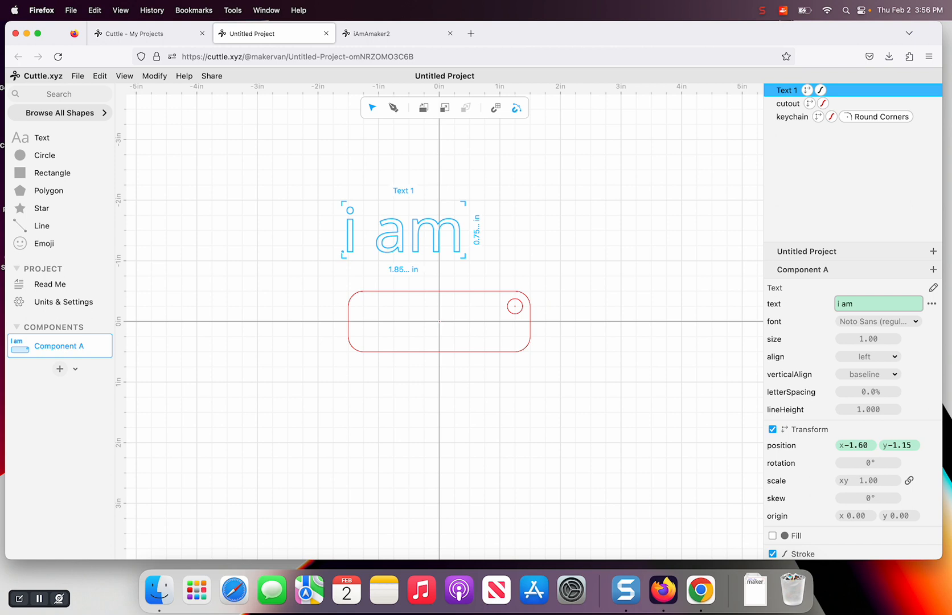
mouse_move(878, 321)
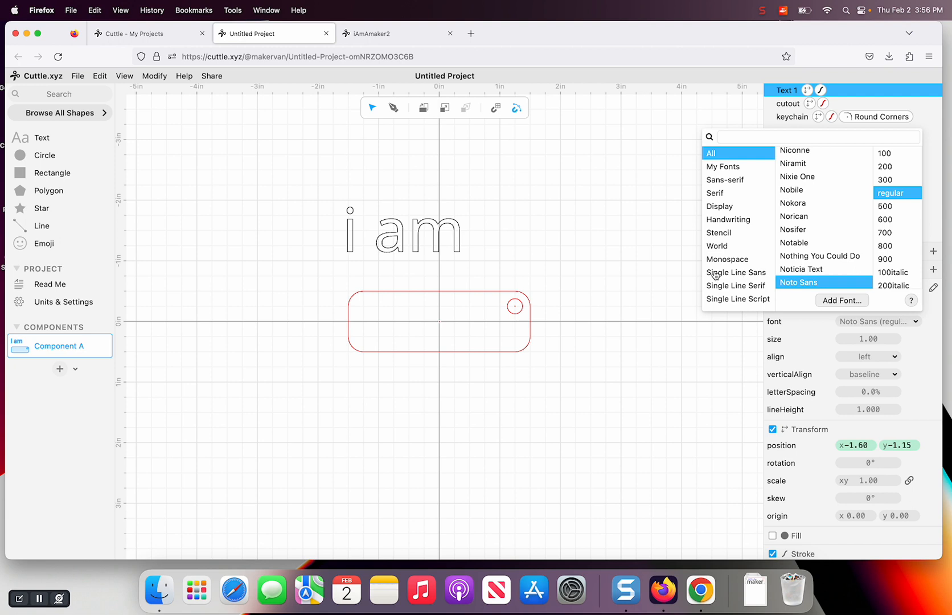
mouse_move(721, 300)
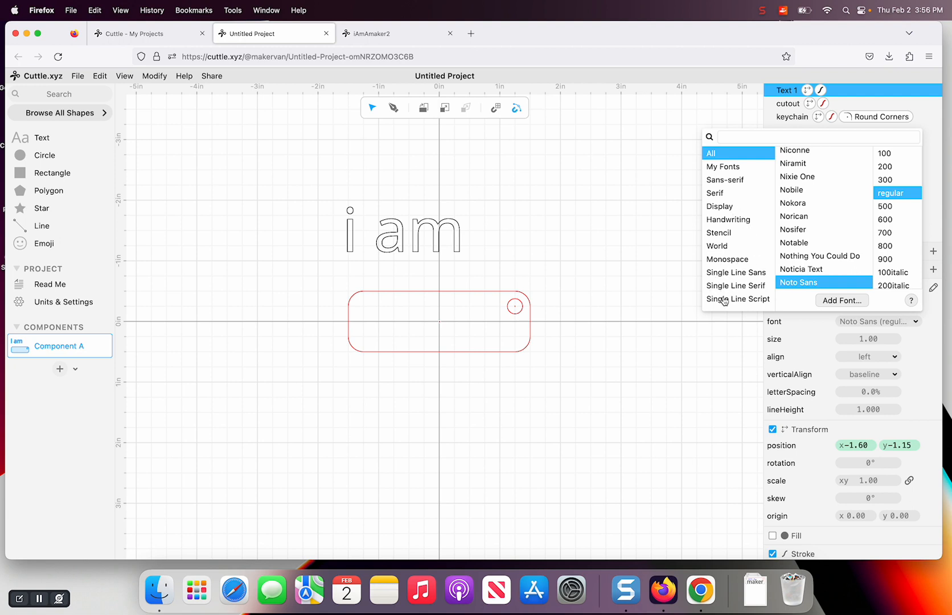
mouse_move(726, 287)
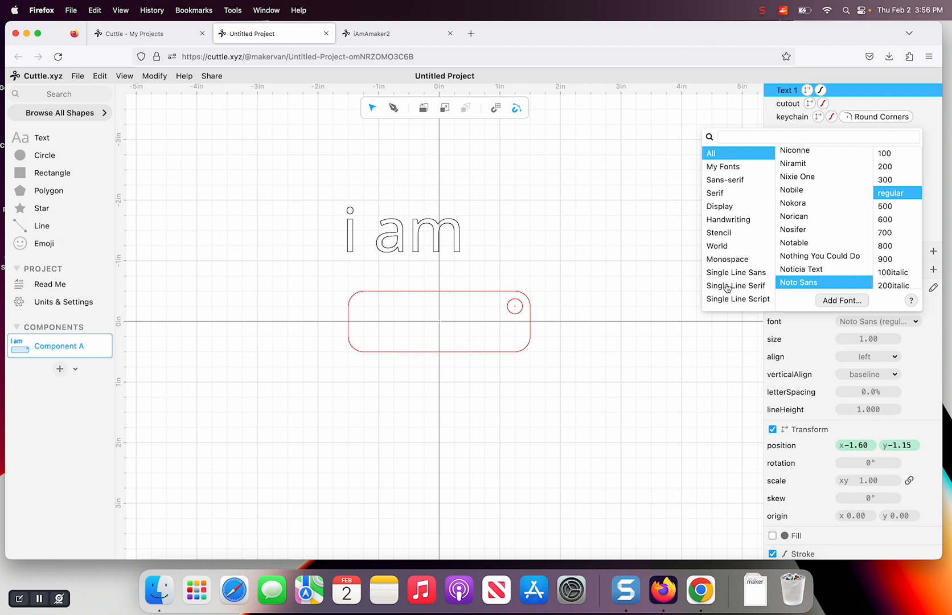
Try EMS Bird and EMS Elfin, then set the "i am" text in EMS Nixish single-line serif.
click(738, 299)
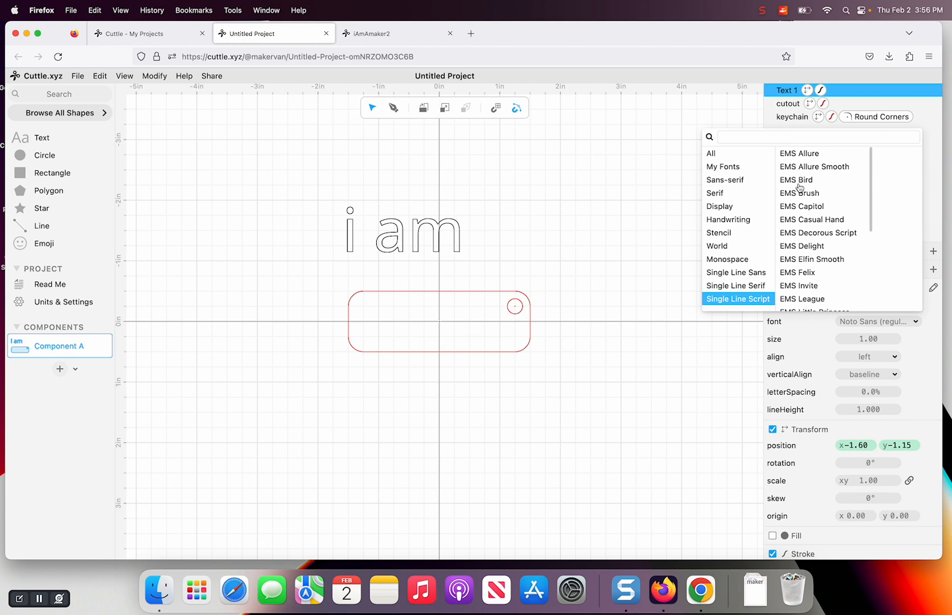
click(796, 179)
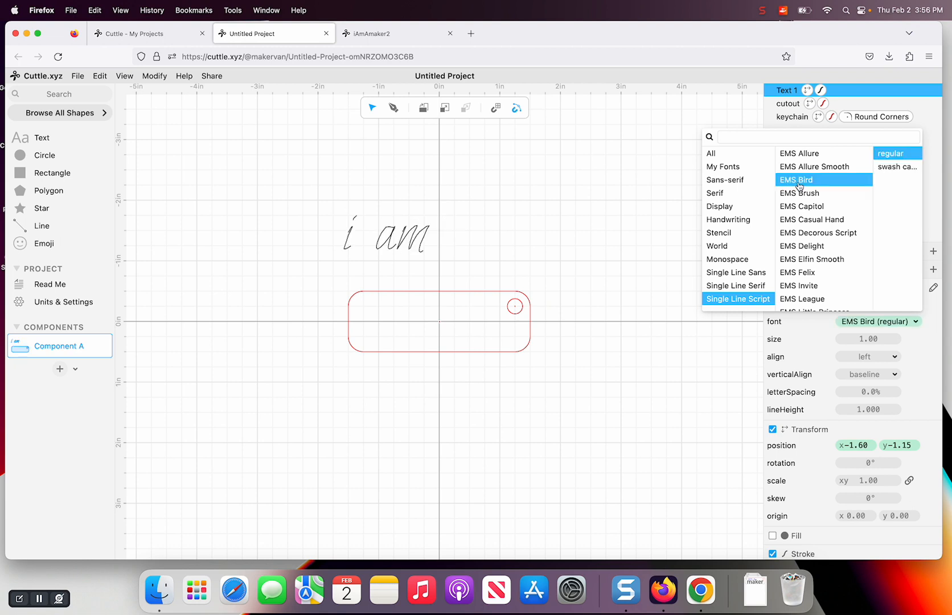
click(735, 285)
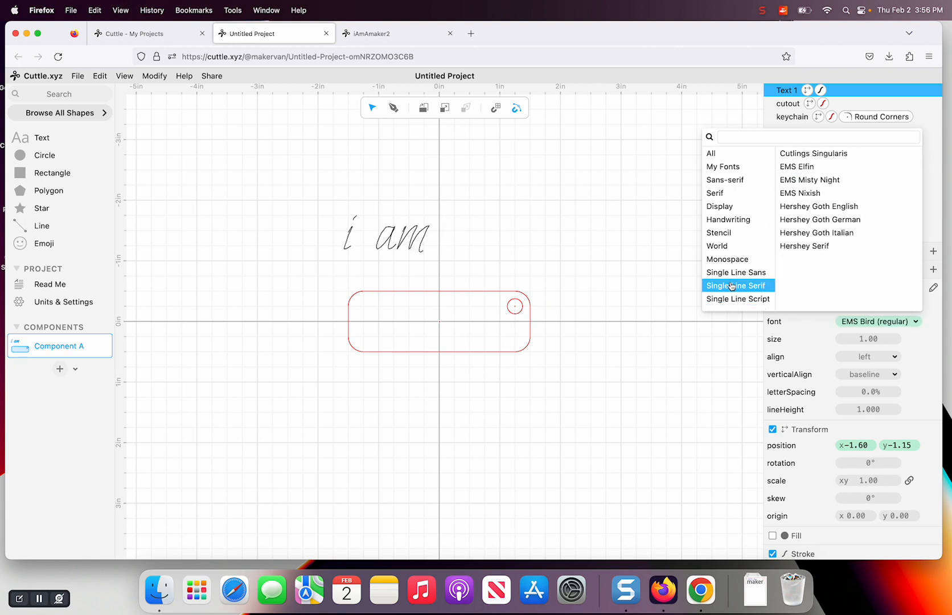
click(796, 166)
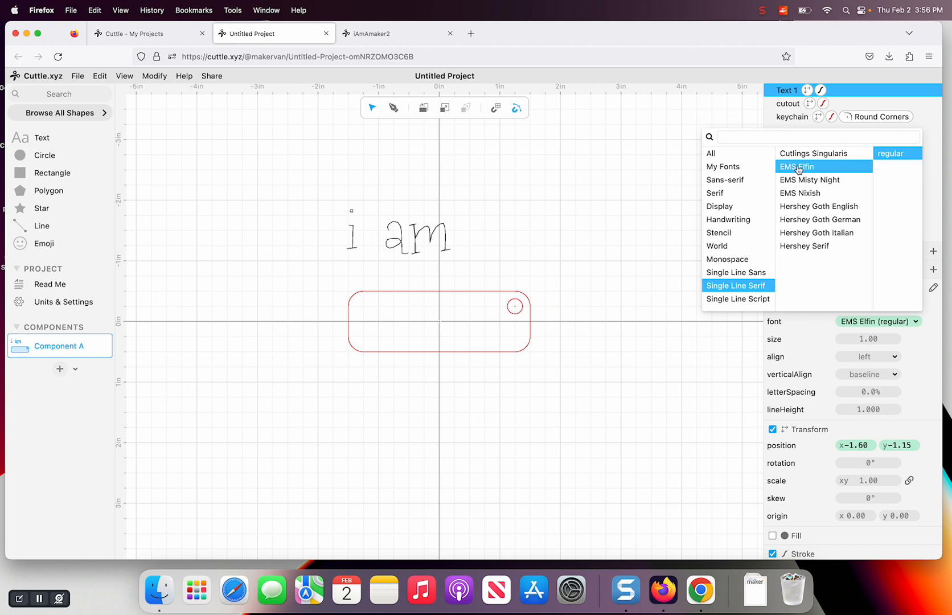
mouse_move(801, 190)
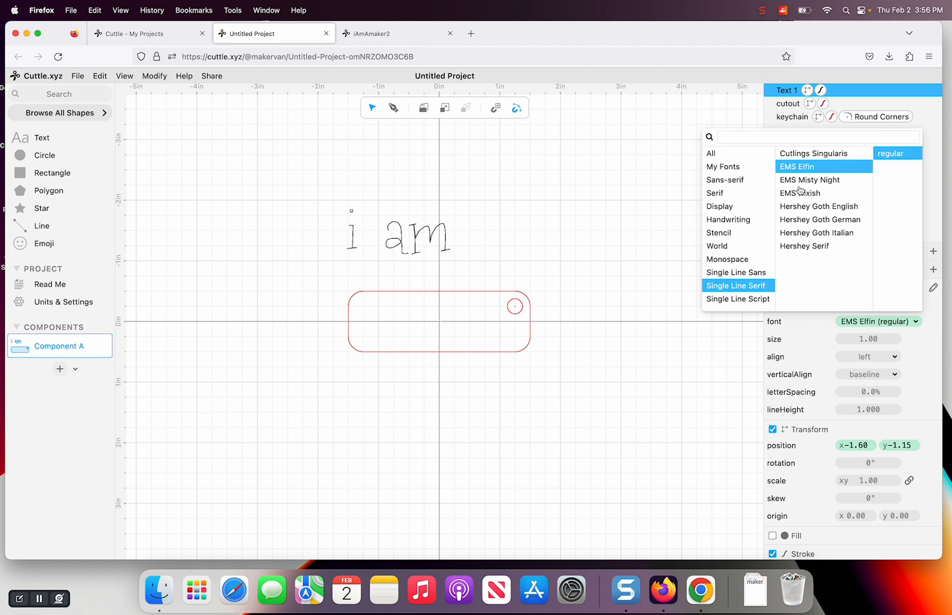
click(799, 192)
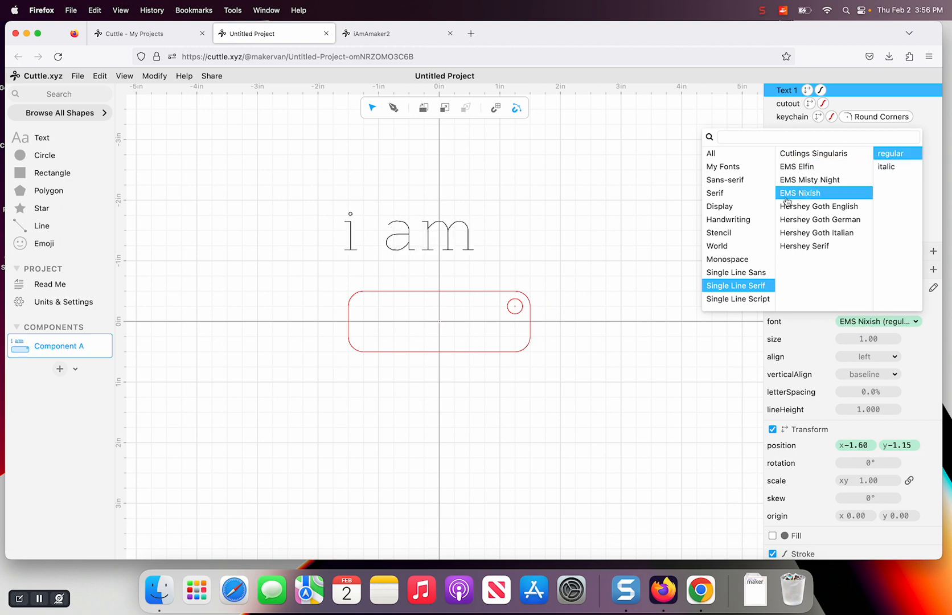
mouse_move(645, 254)
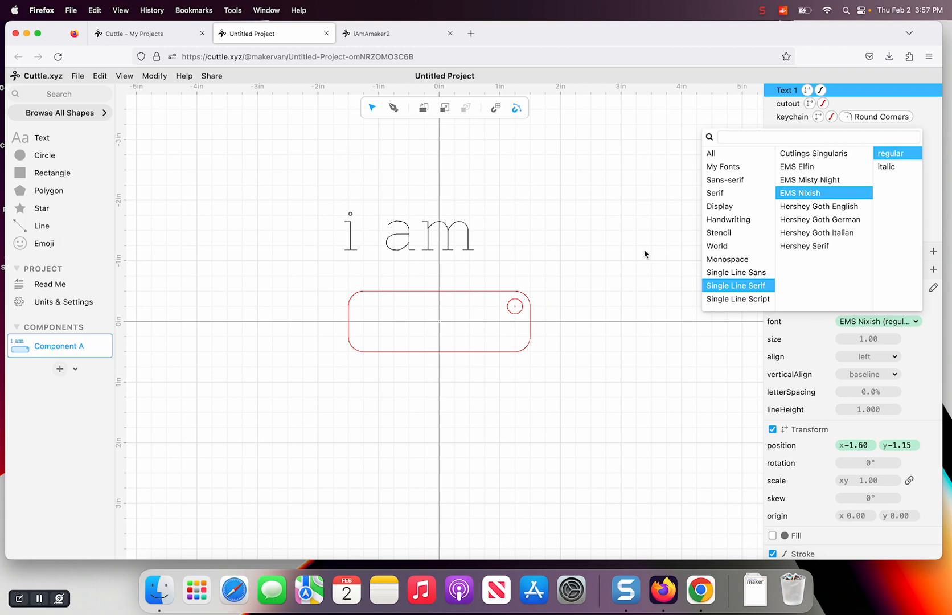
mouse_move(621, 260)
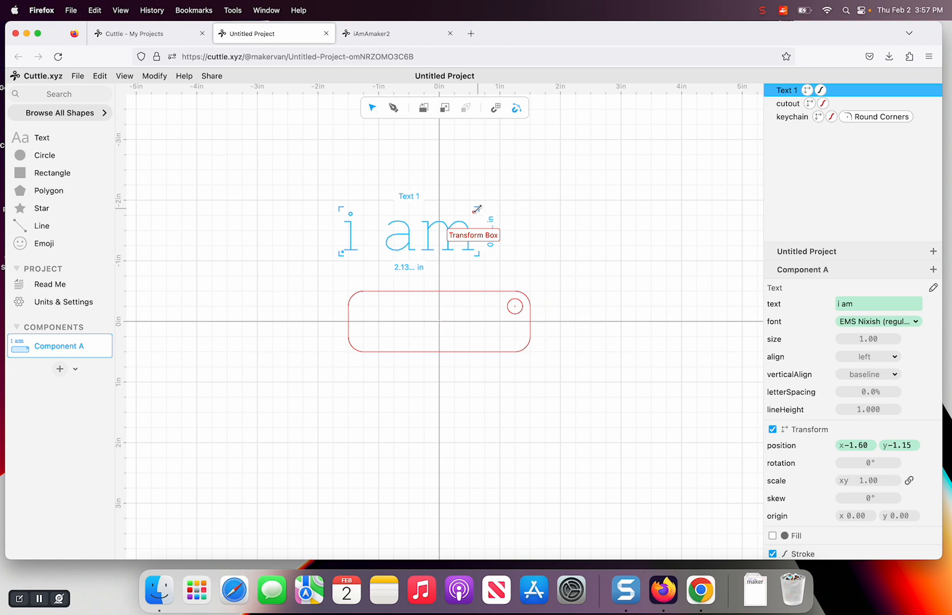
Shrink the "i am" text and set its width to 0.8 inches.
drag(477, 207, 446, 238)
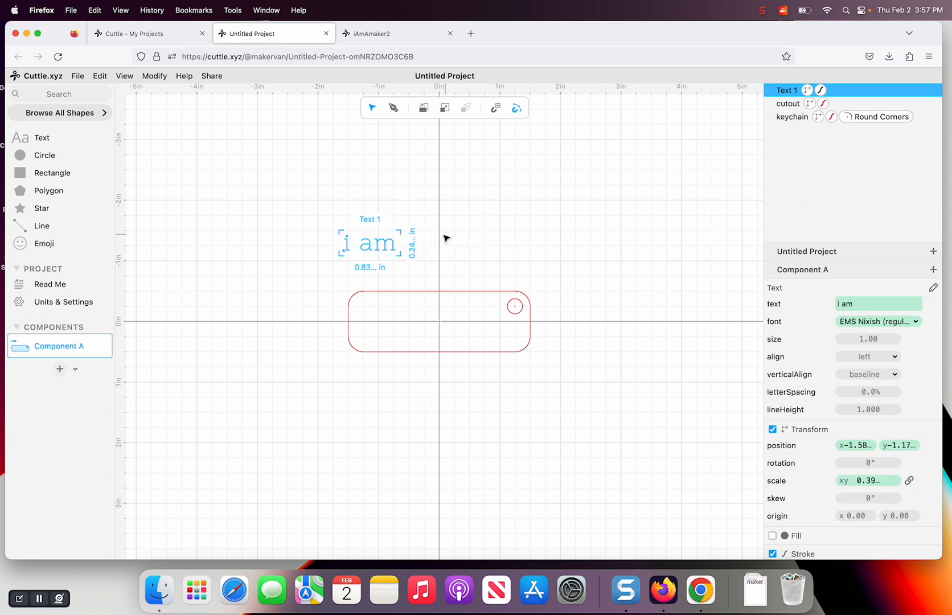
double_click(368, 266)
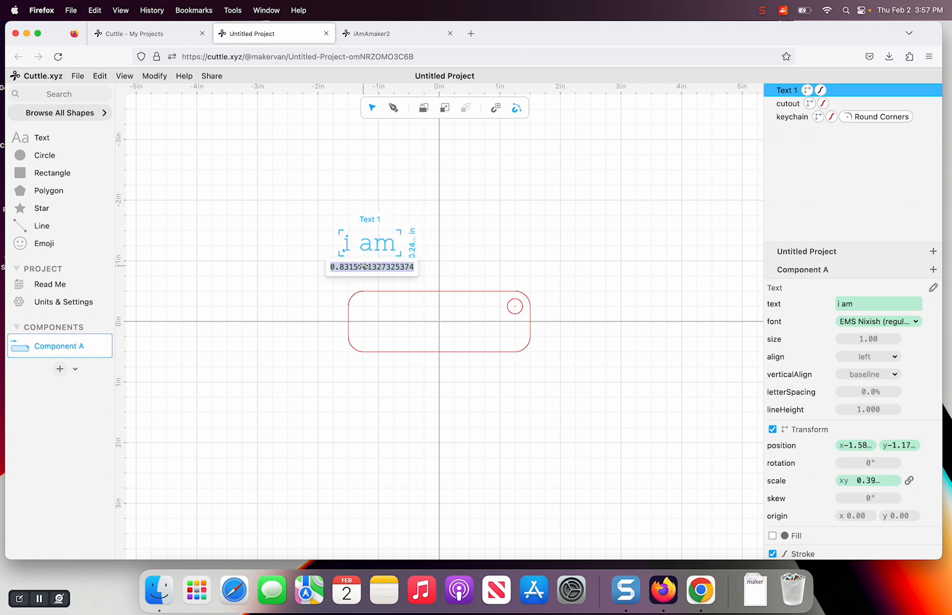
text(0.8)
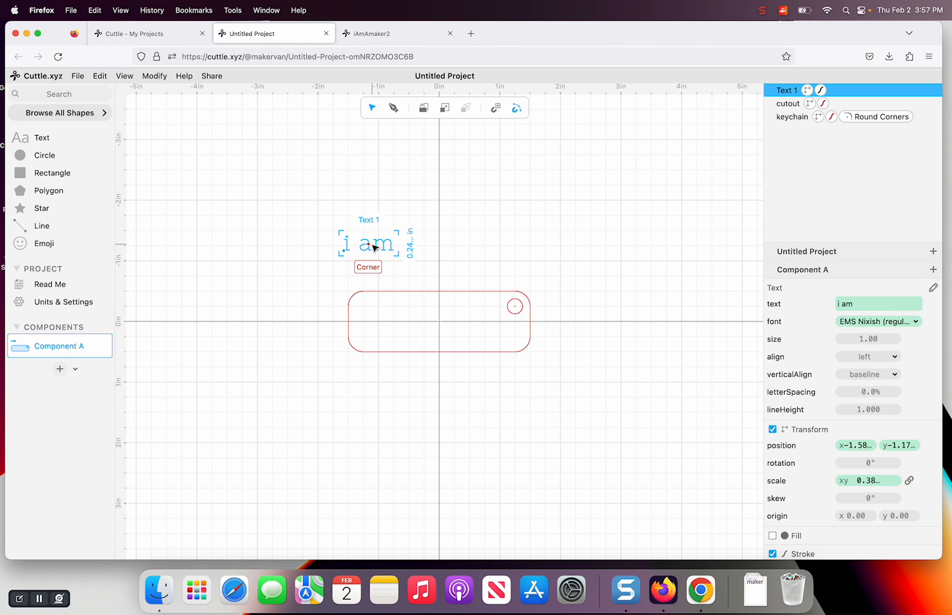
Place the text in the tag's upper left and extend it to read "i am a".
drag(369, 247, 382, 269)
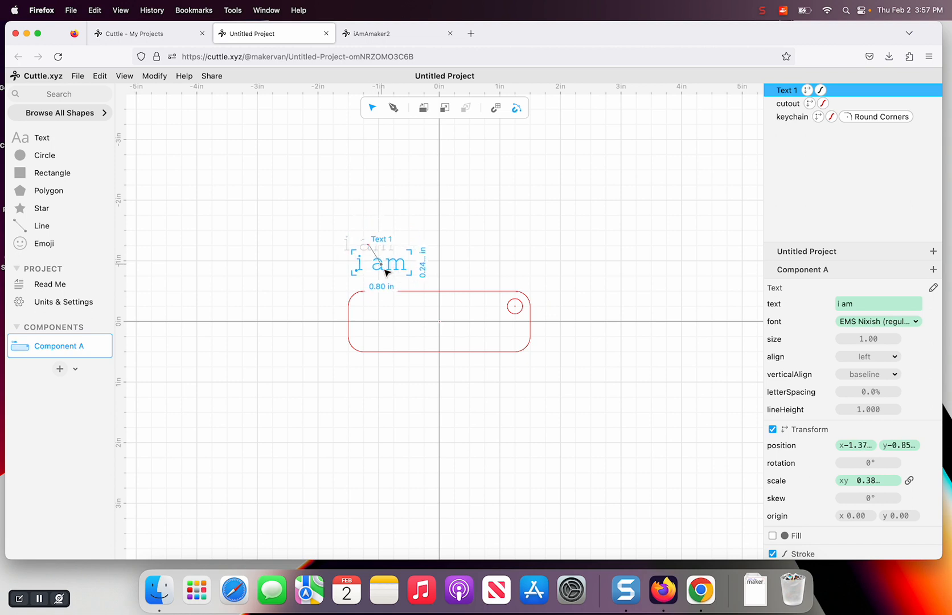
drag(383, 262, 395, 306)
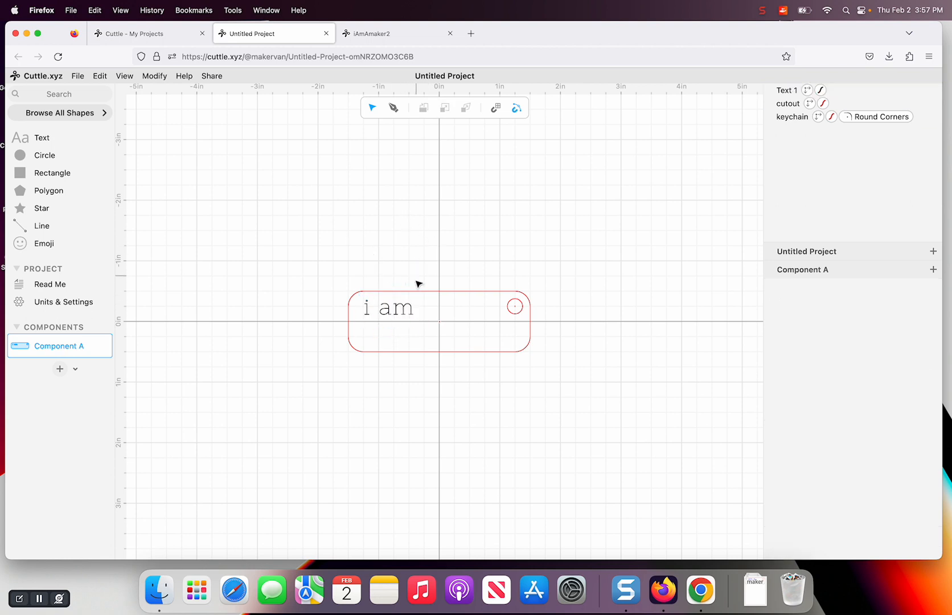
click(786, 88)
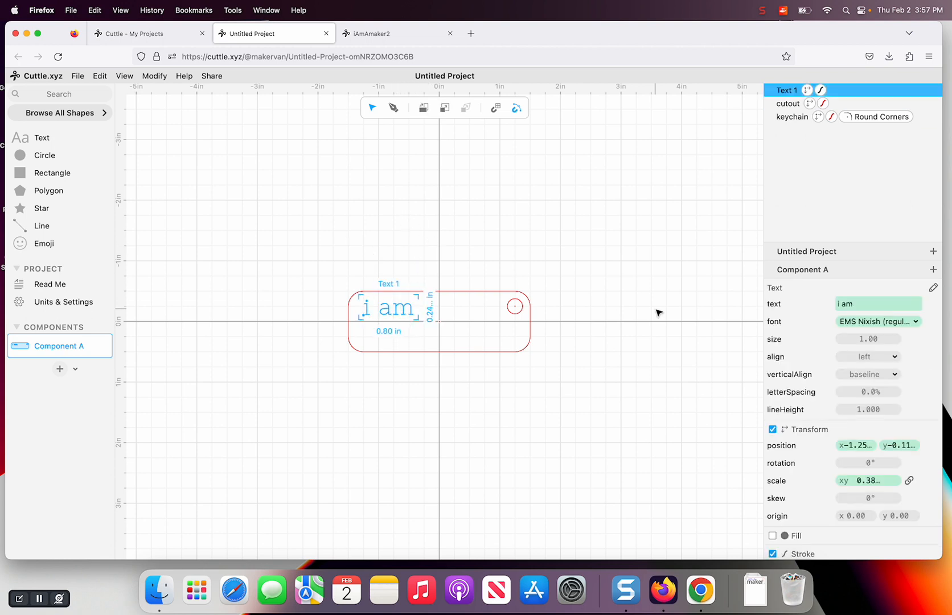
click(876, 302)
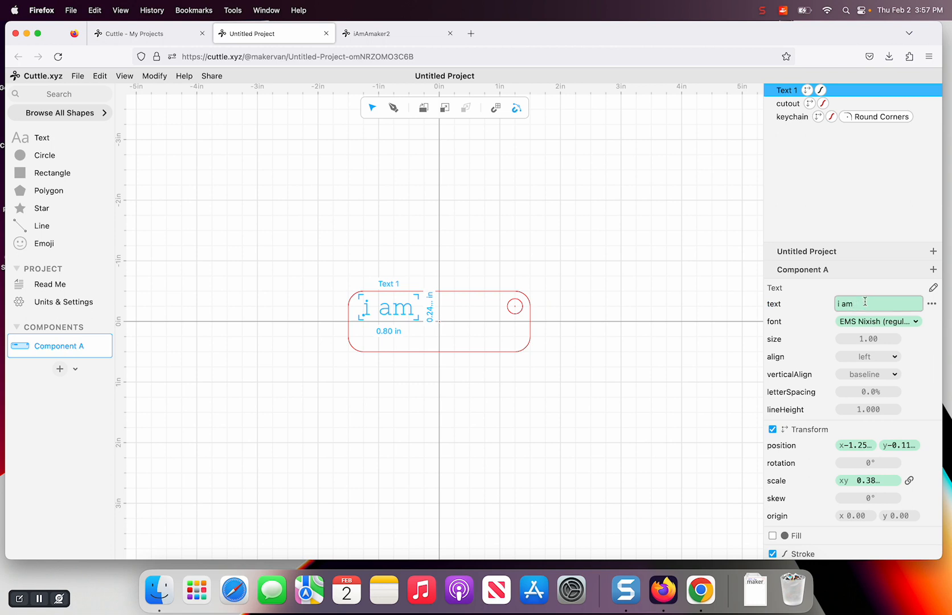
text(a)
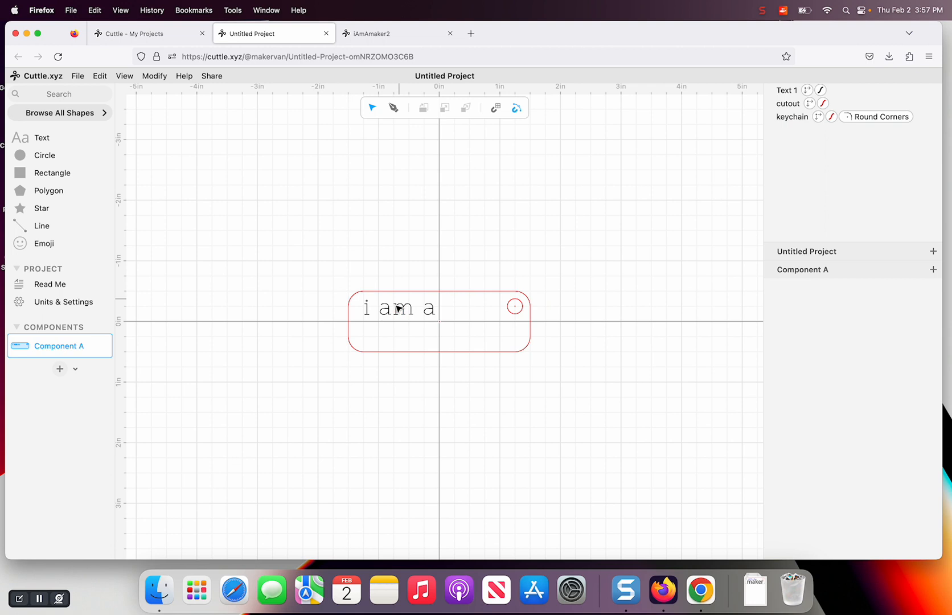
mouse_move(41, 137)
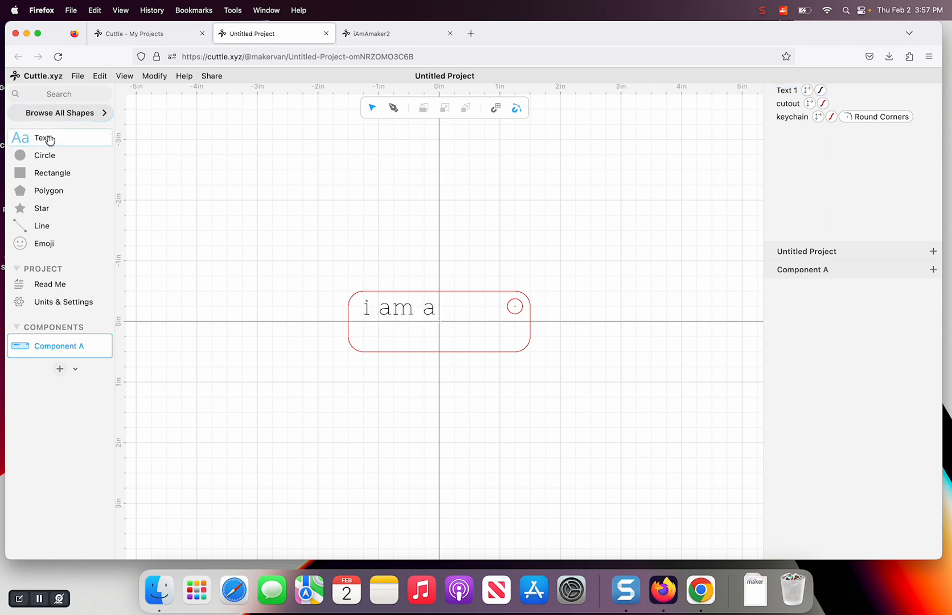
Add a second text object and rename the layers to "i am" and "maker".
click(40, 138)
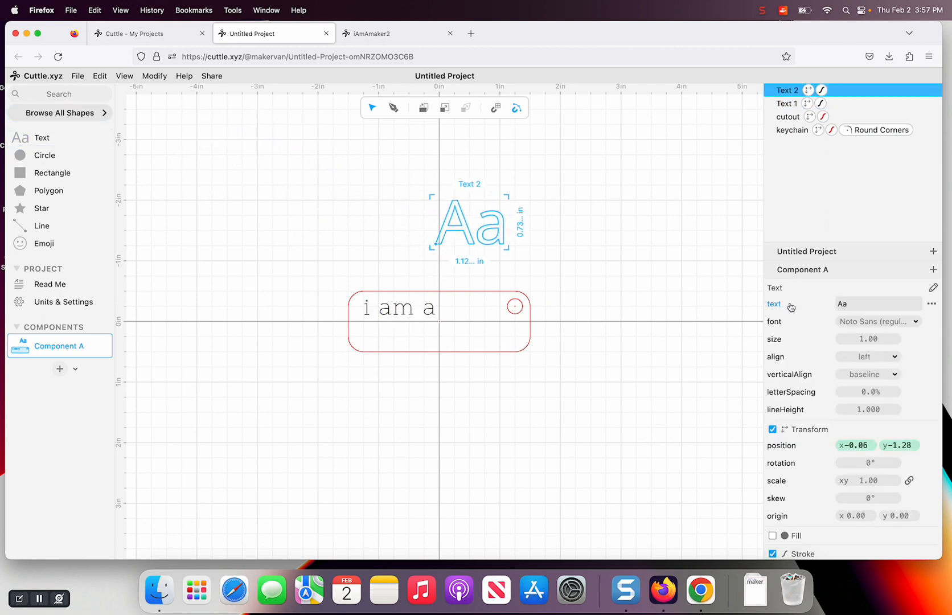
click(785, 102)
text(i am)
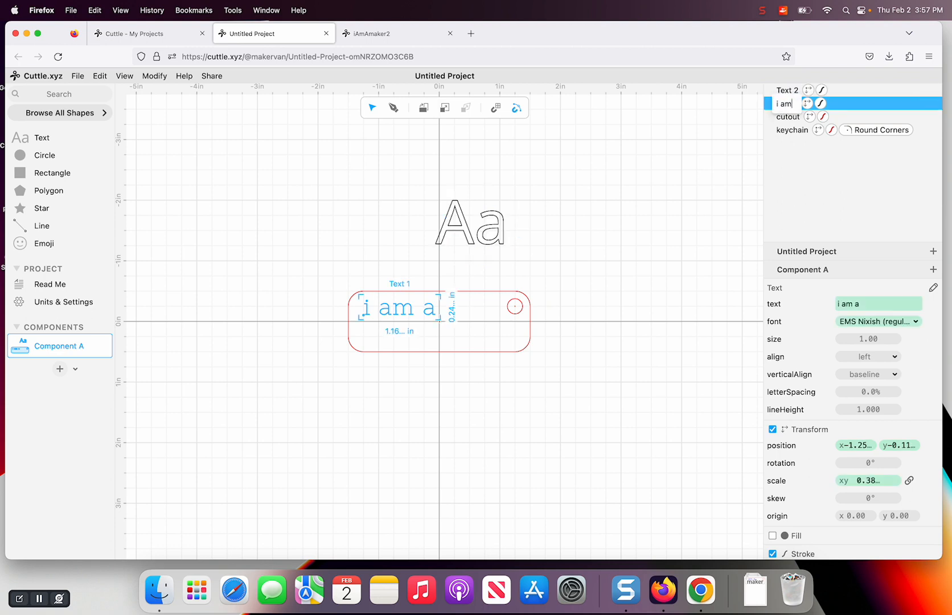
click(788, 89)
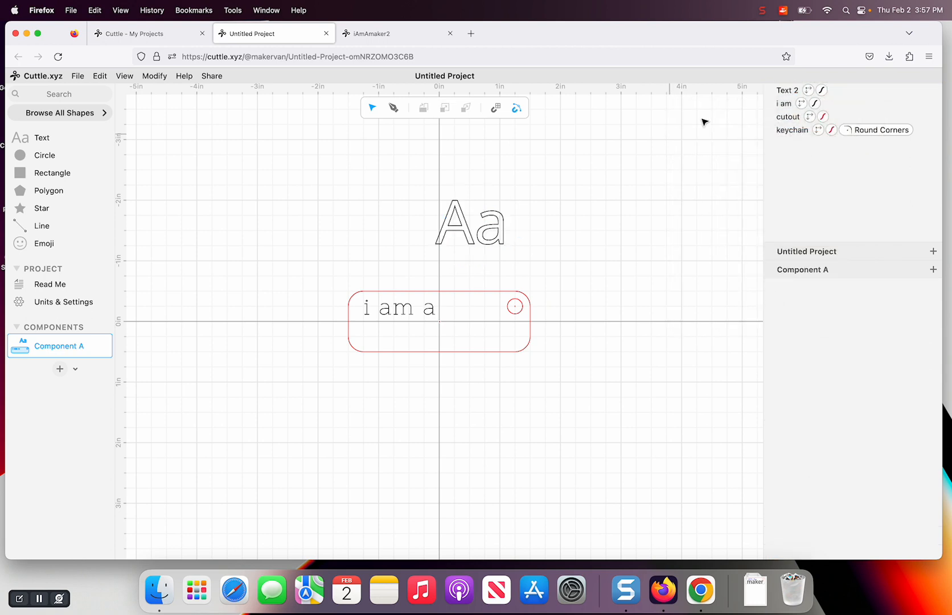
click(788, 90)
text(maker)
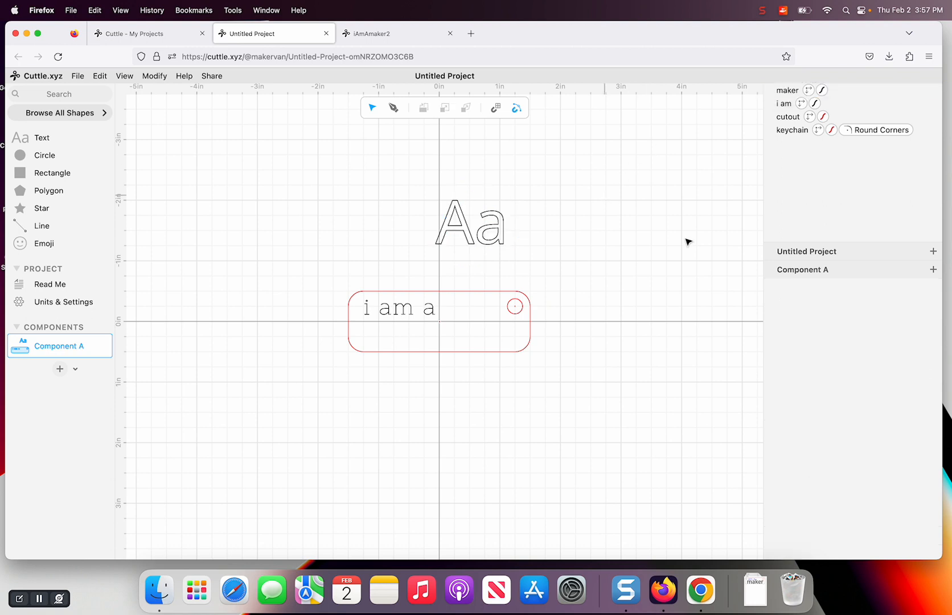
Edit the second text's content so it reads "maker".
click(787, 90)
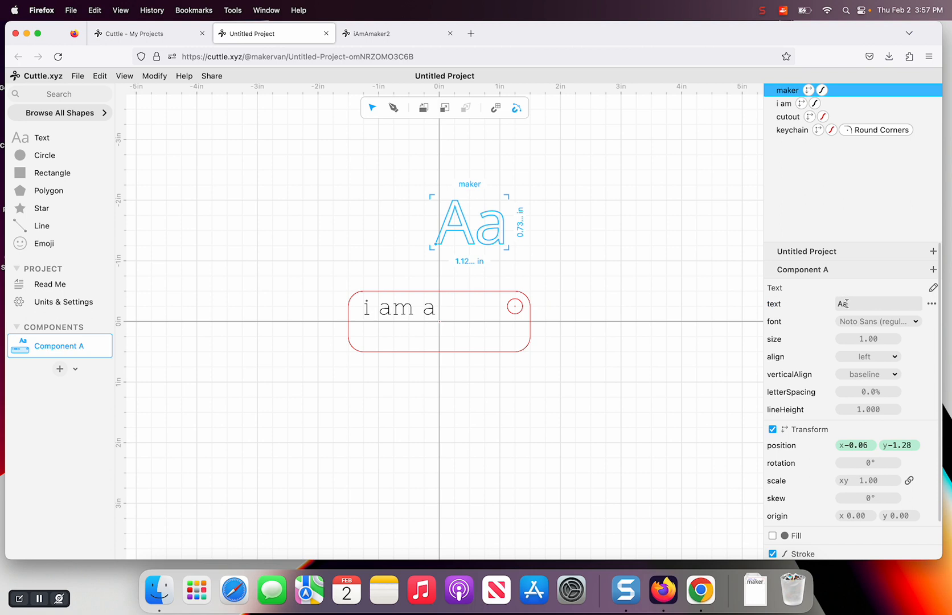
text(a)
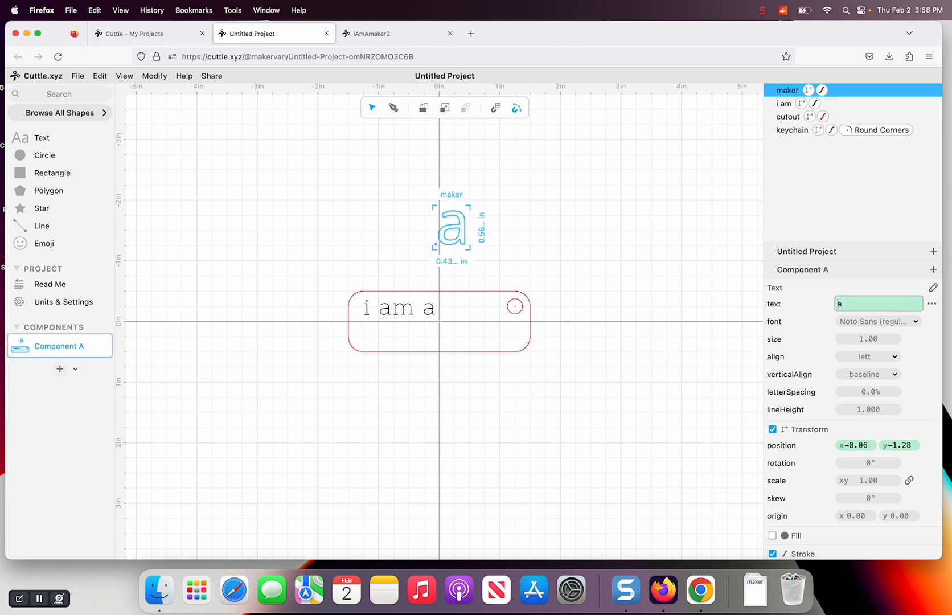
text(maker)
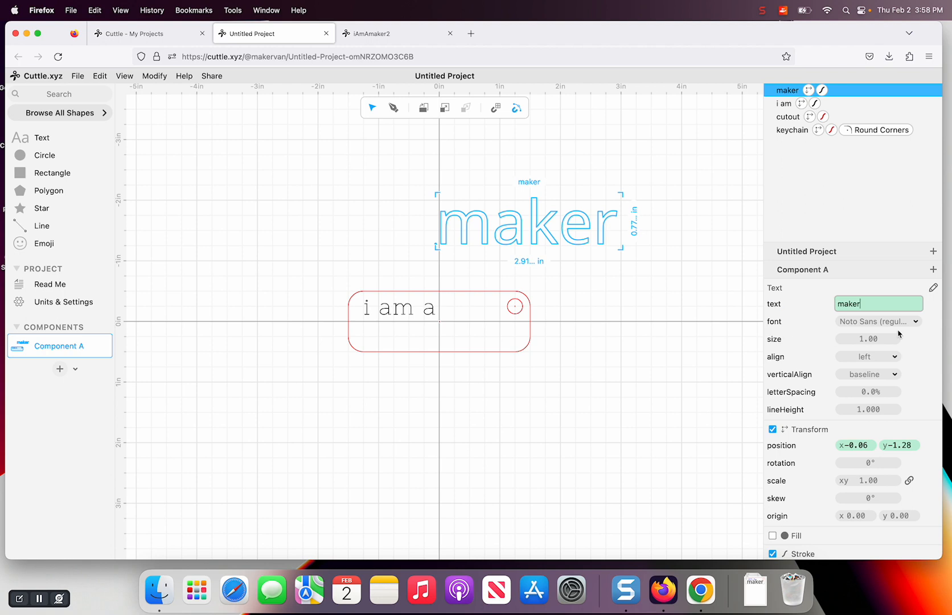
click(877, 321)
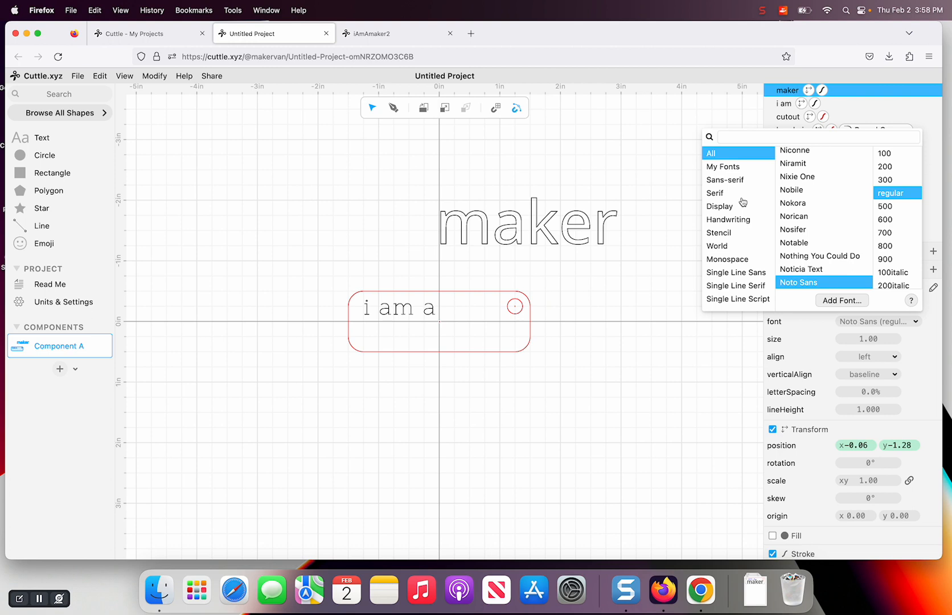
mouse_move(721, 201)
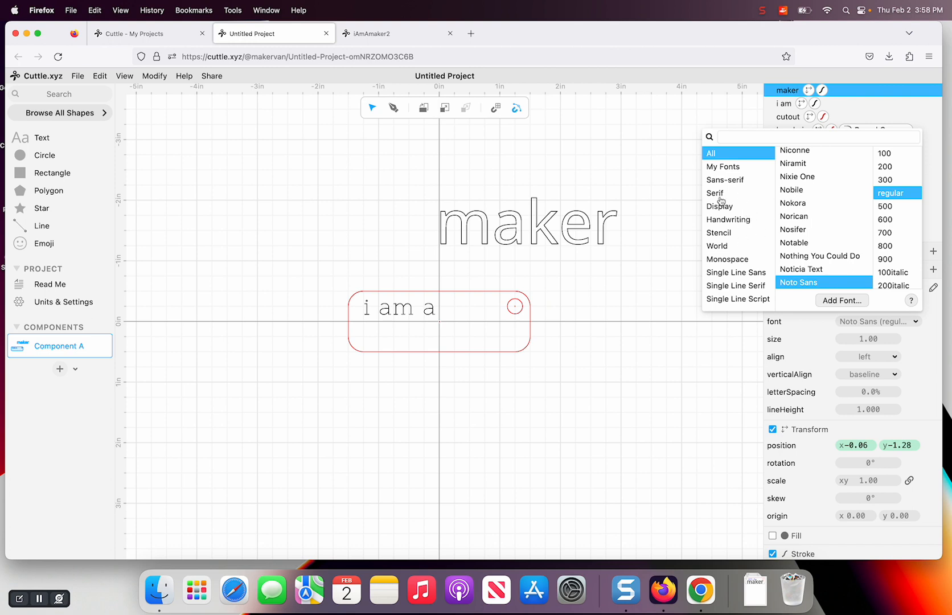
mouse_move(612, 272)
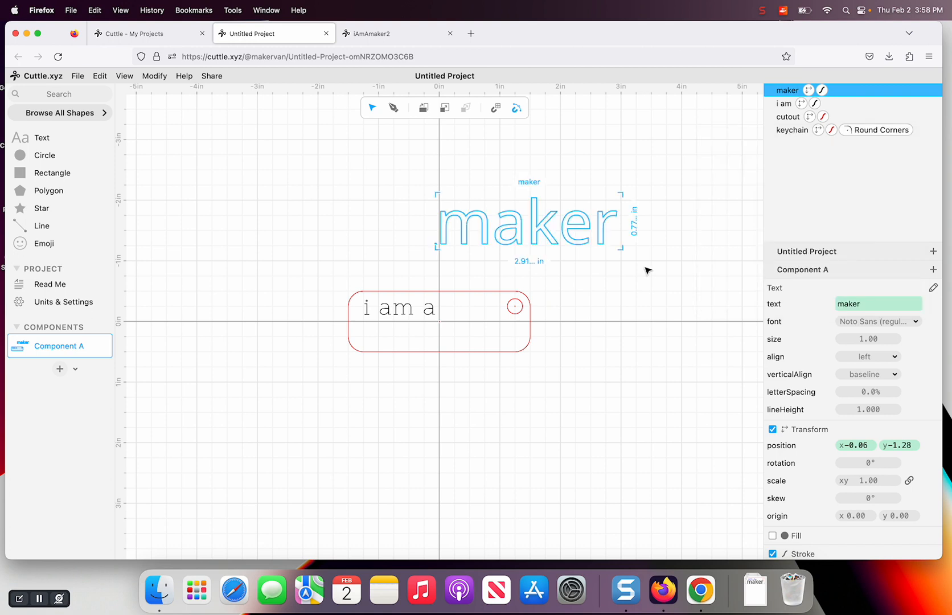
Scale "maker" down to about 0.71 and settle it in the tag's lower right.
drag(536, 225, 467, 324)
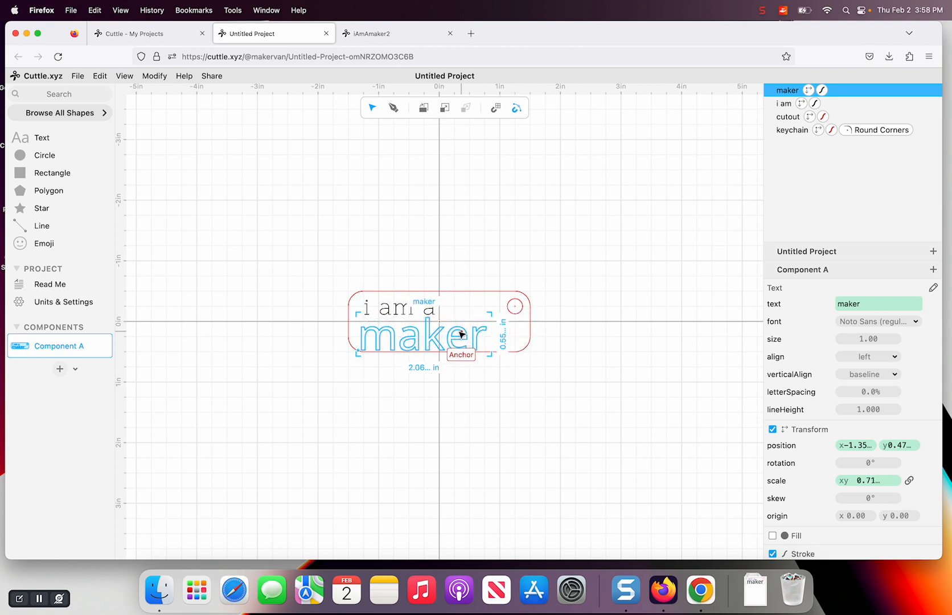
drag(461, 332, 477, 332)
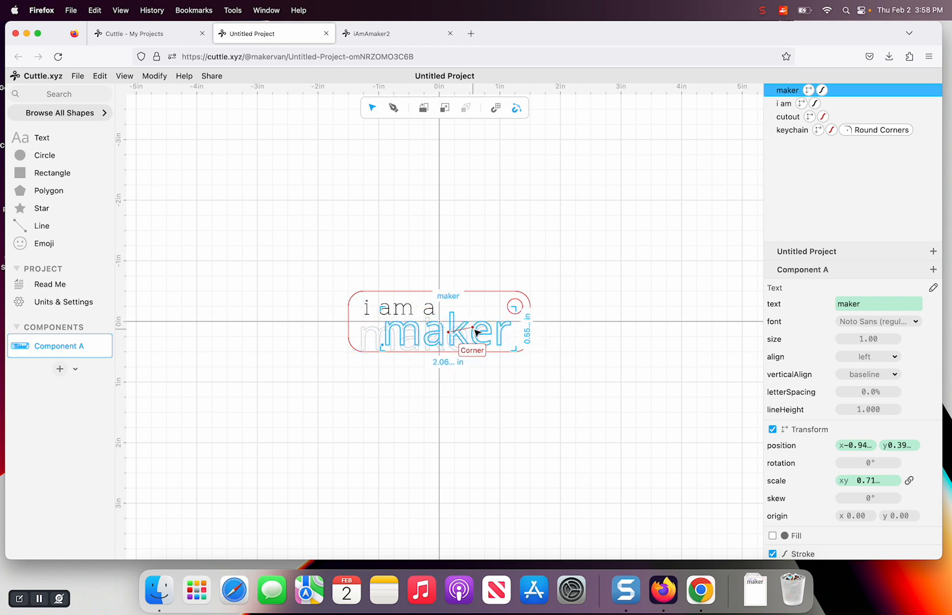
drag(474, 332, 487, 334)
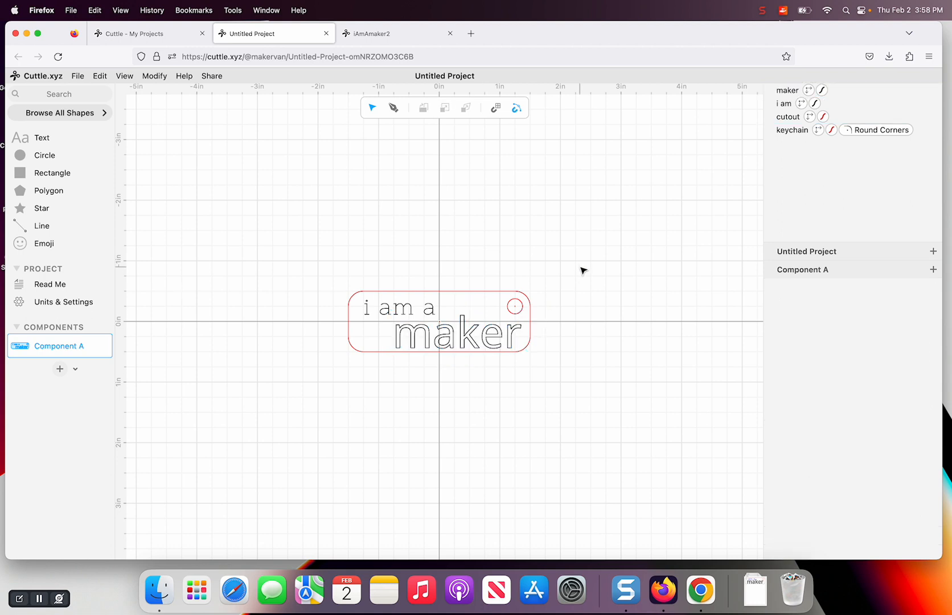
click(784, 103)
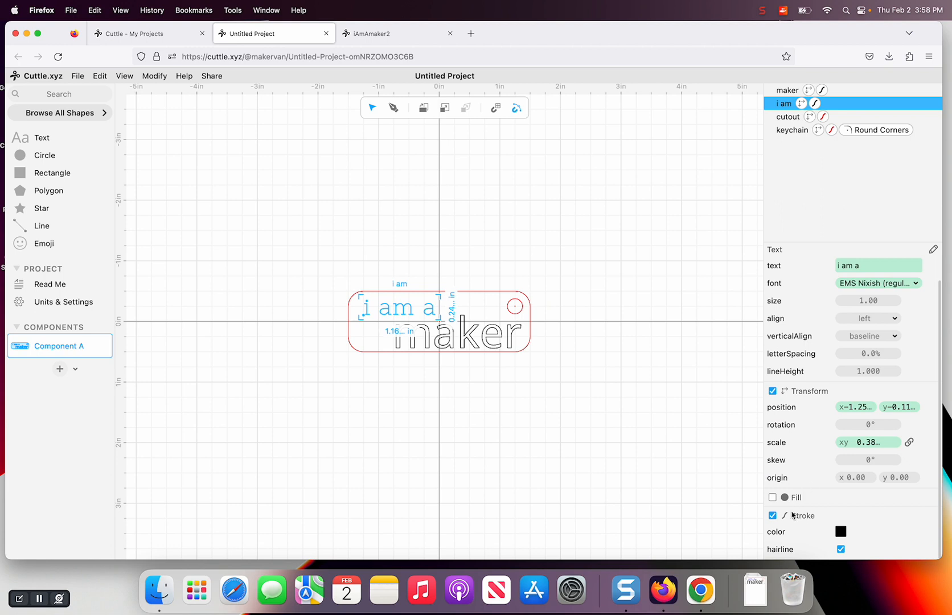
mouse_move(727, 455)
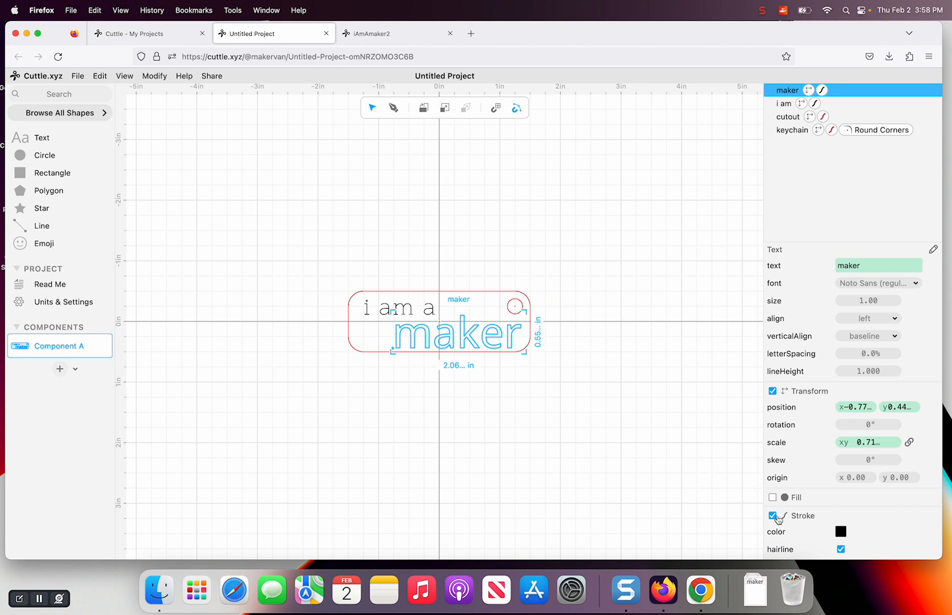
Turn on Fill for the "maker" text and colour it solid black.
click(772, 497)
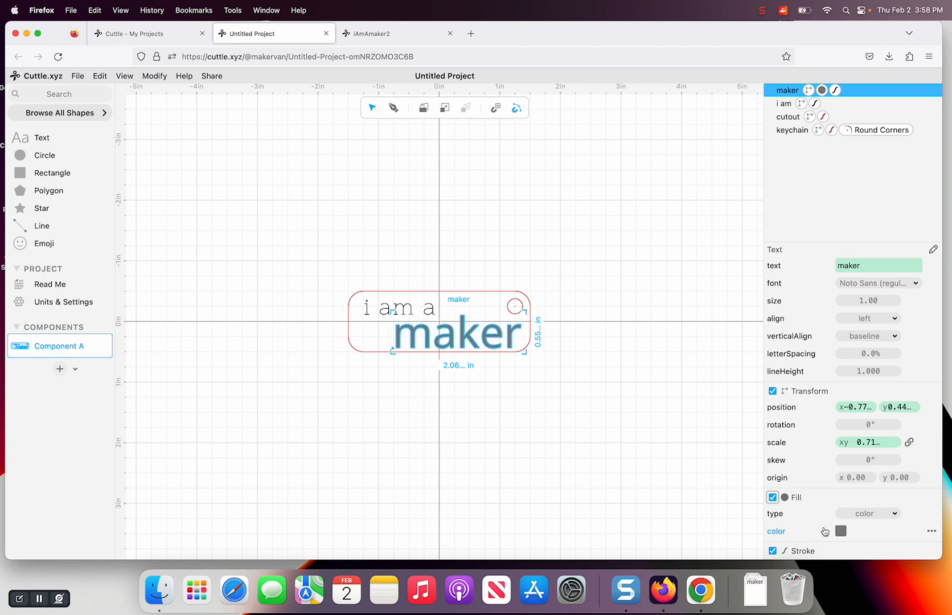
click(840, 531)
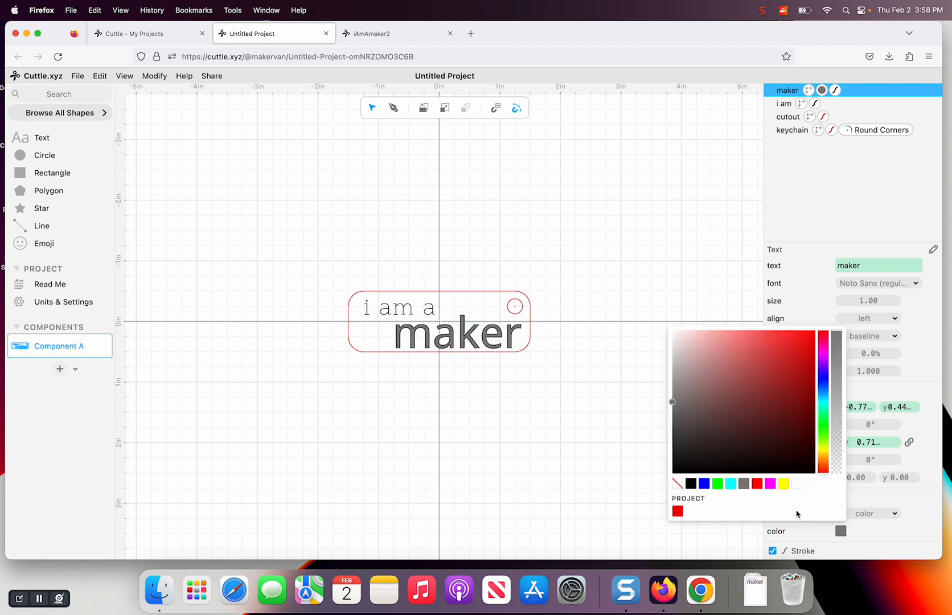
click(690, 483)
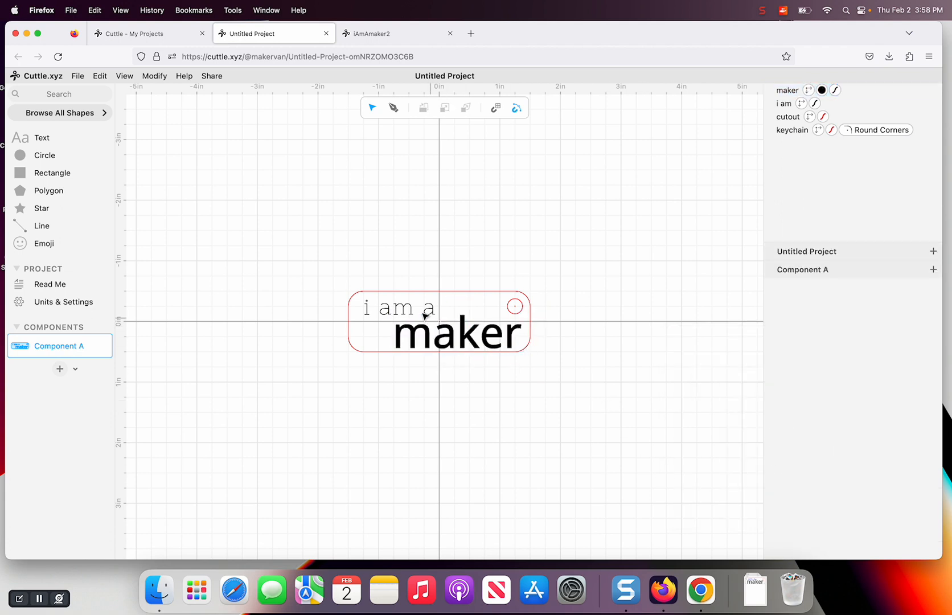
Nudge the "i am a" text slightly left to about x −1.35 and deselect it.
click(783, 102)
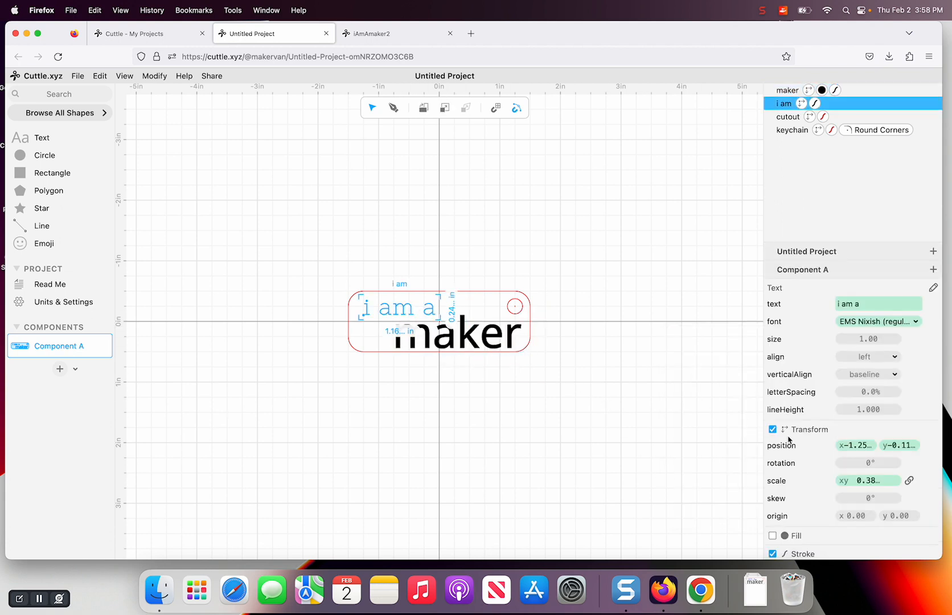
click(839, 530)
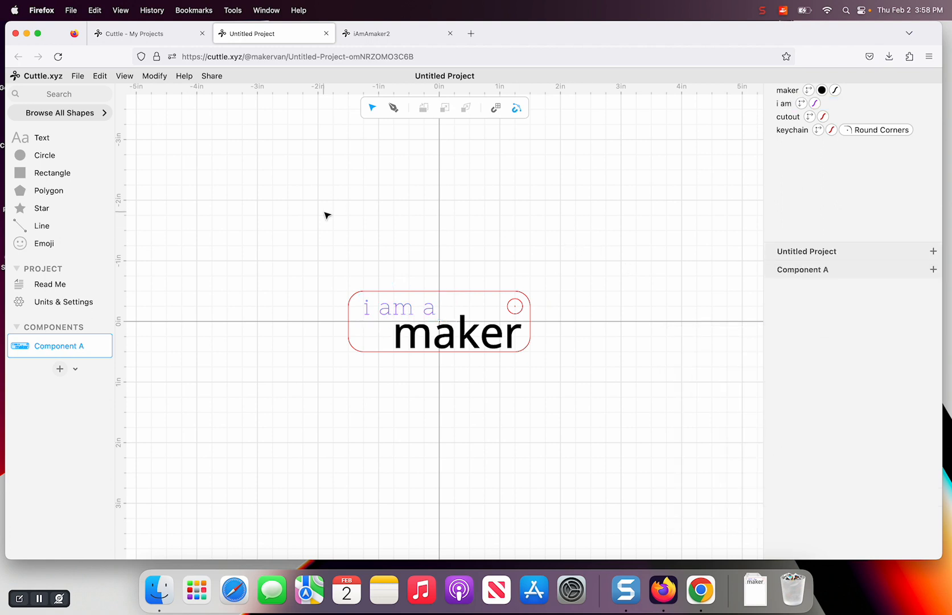
mouse_move(391, 248)
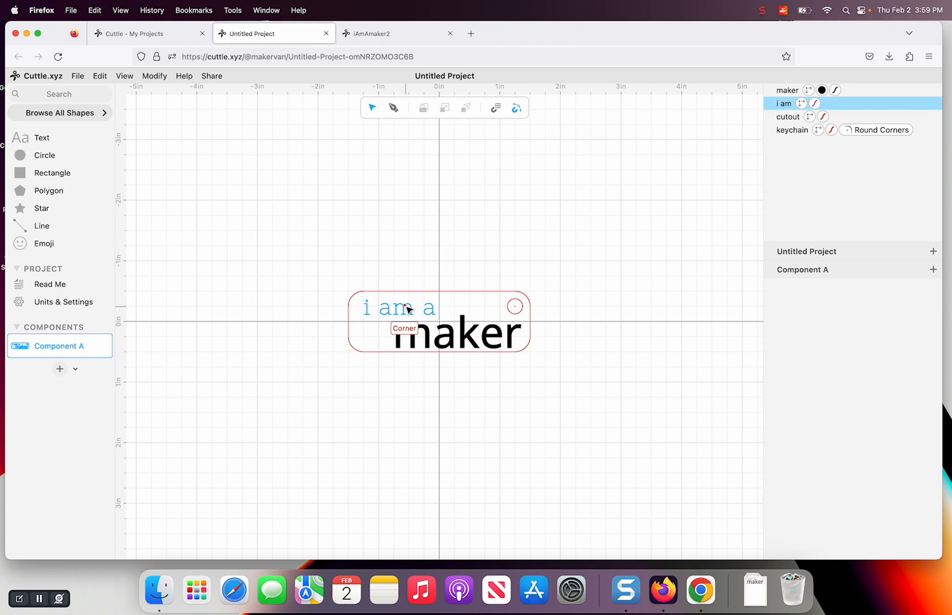
click(783, 103)
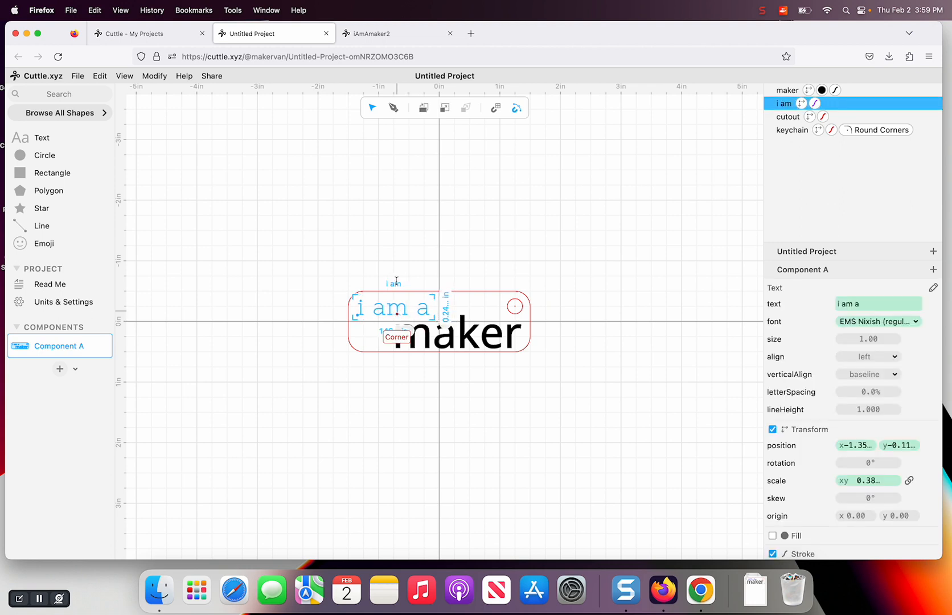
click(383, 222)
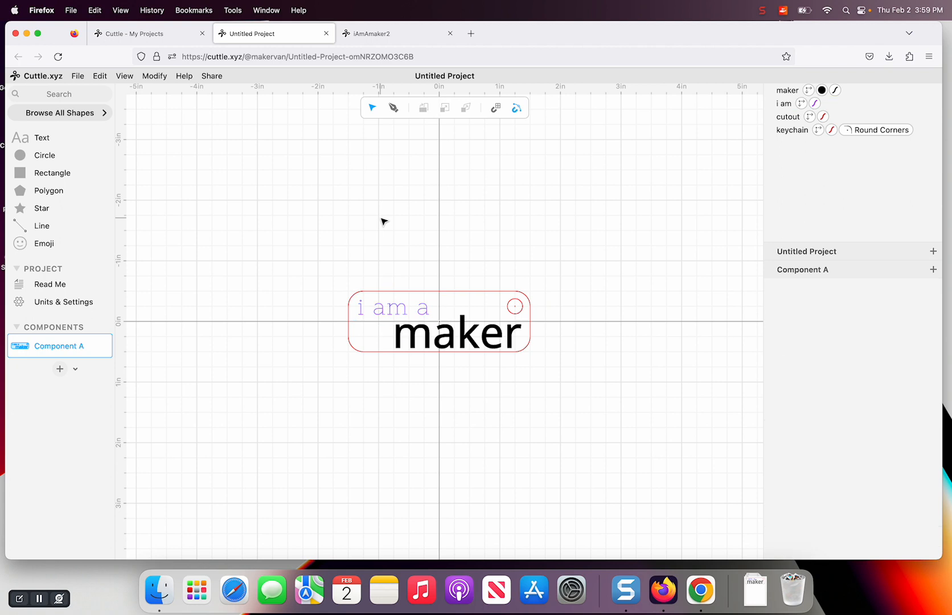
click(77, 75)
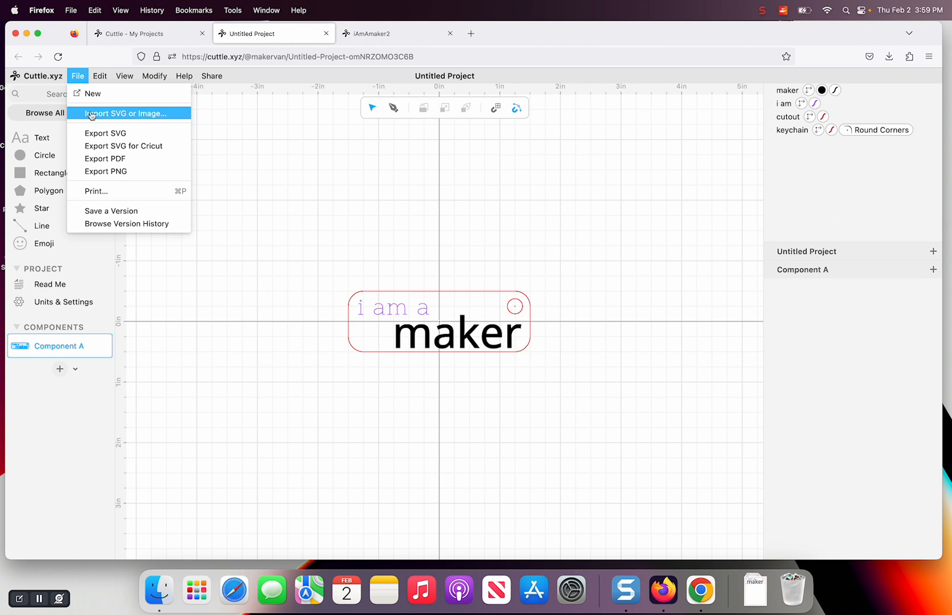
mouse_move(111, 123)
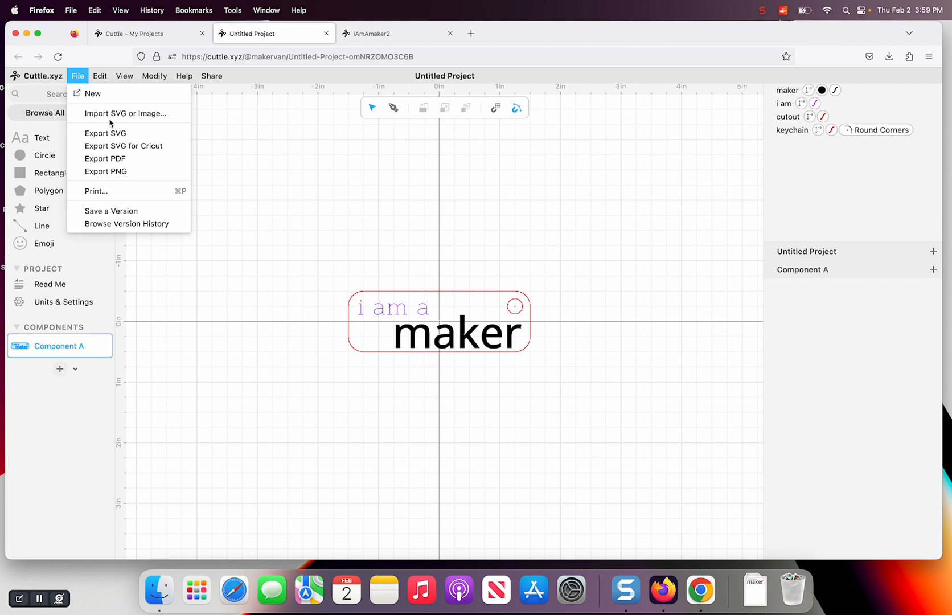
mouse_move(252, 157)
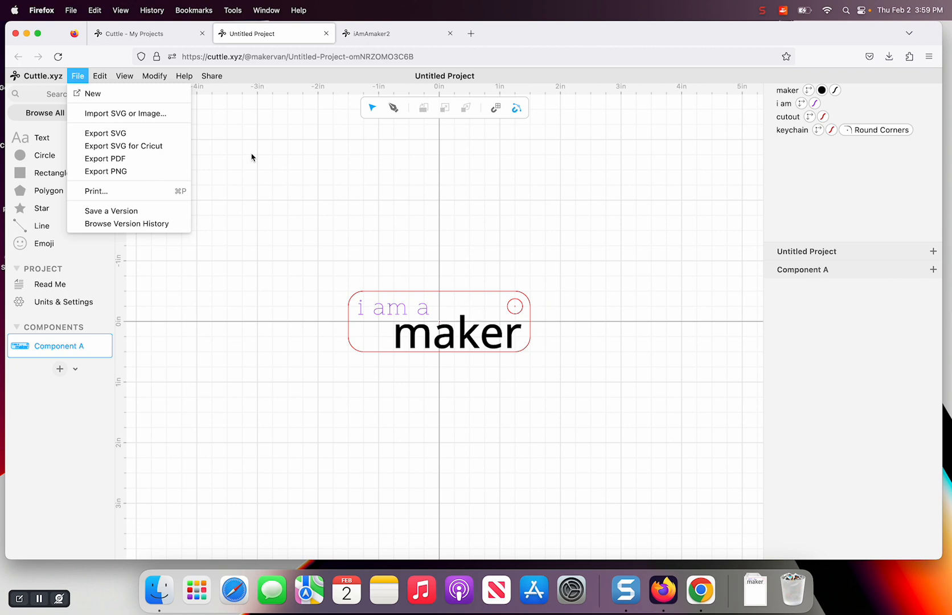
mouse_move(307, 212)
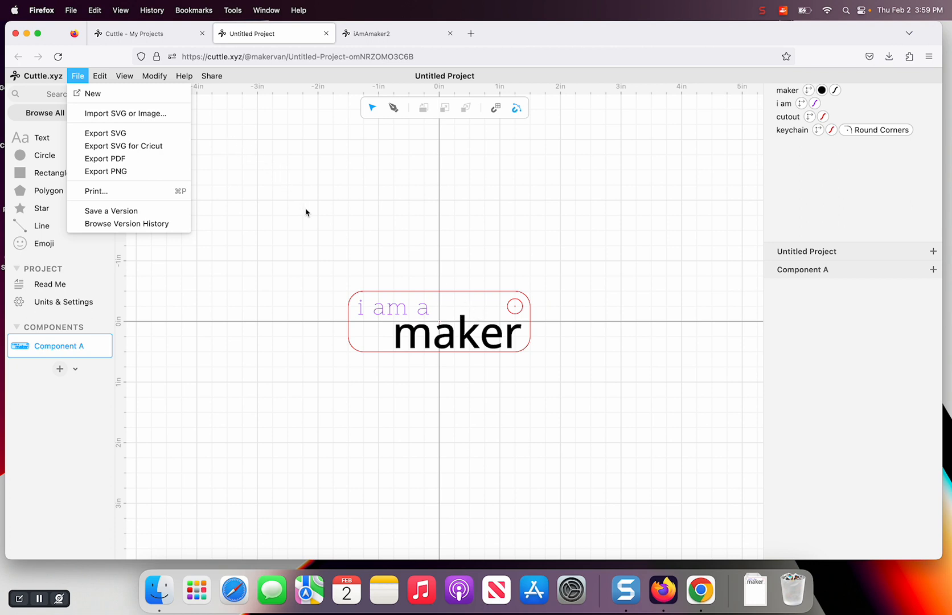
click(248, 169)
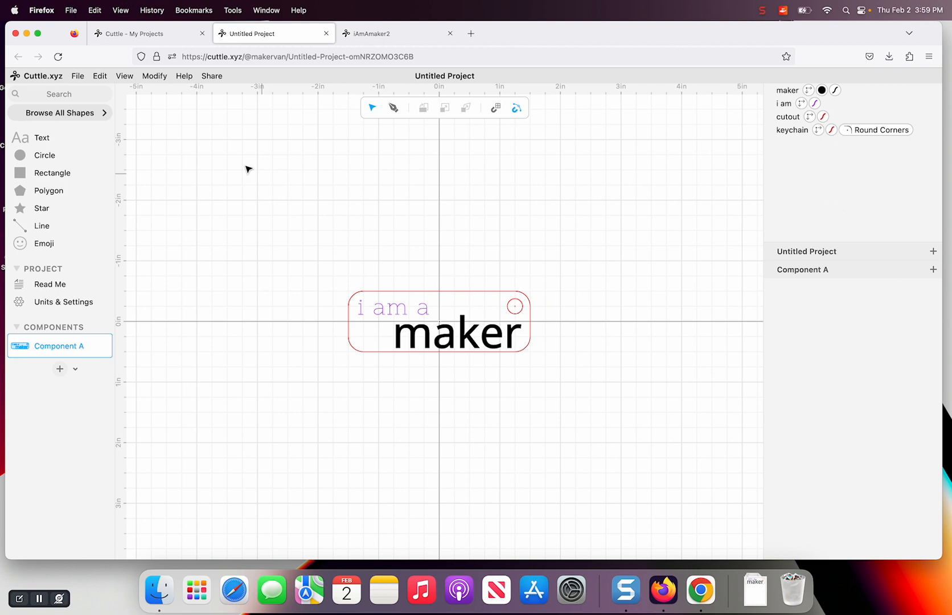
click(78, 75)
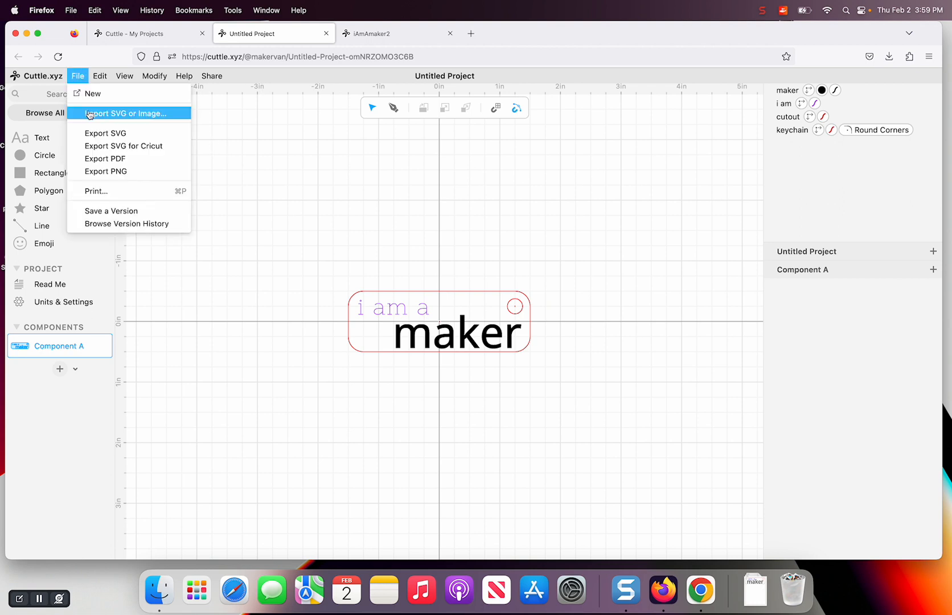
mouse_move(105, 132)
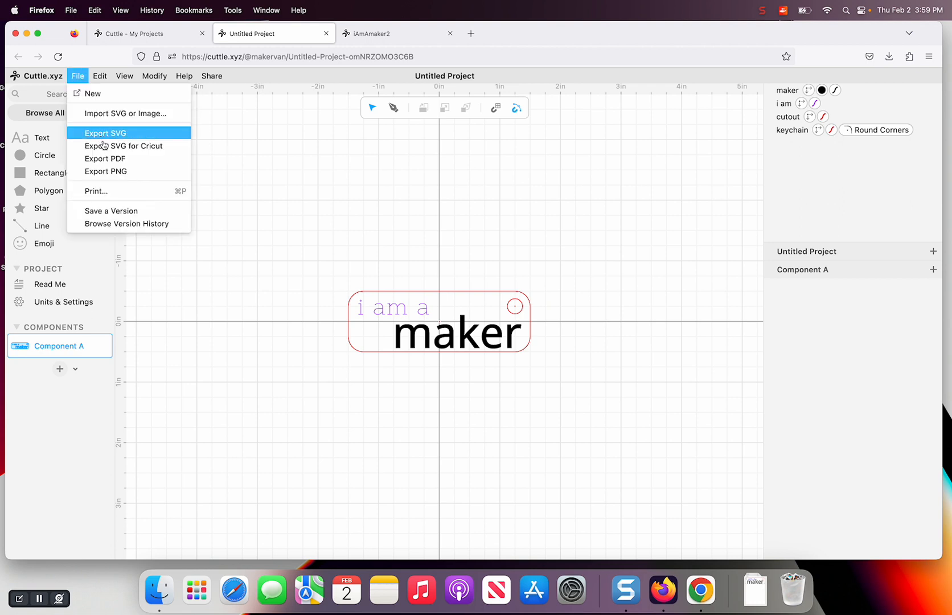
mouse_move(105, 145)
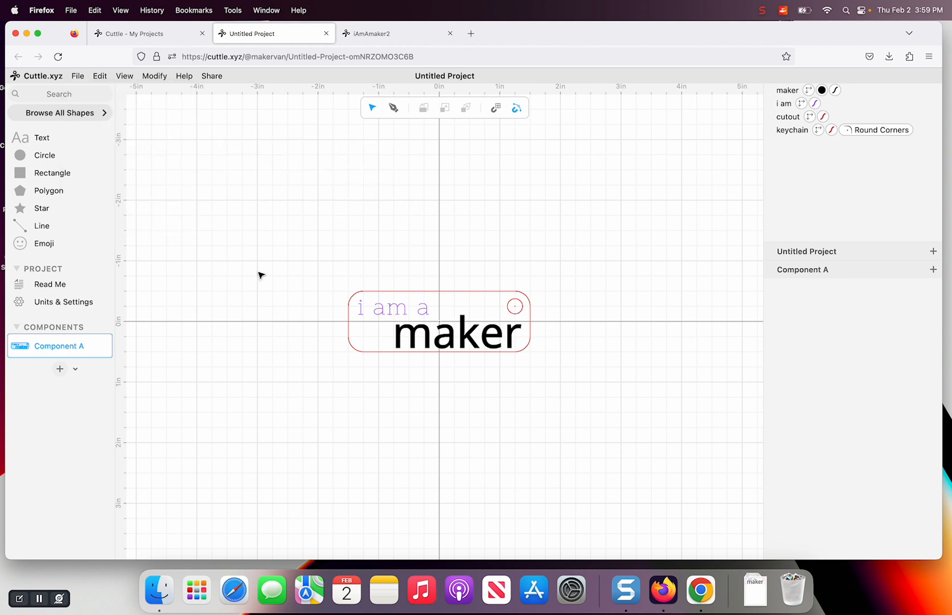
mouse_move(261, 236)
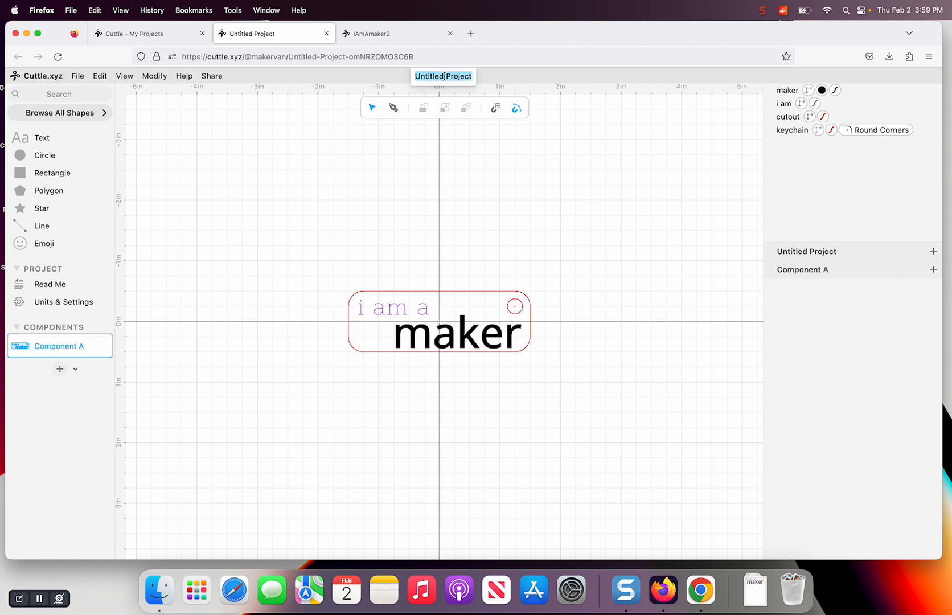
Rename the project title to "maker3".
text(maker3)
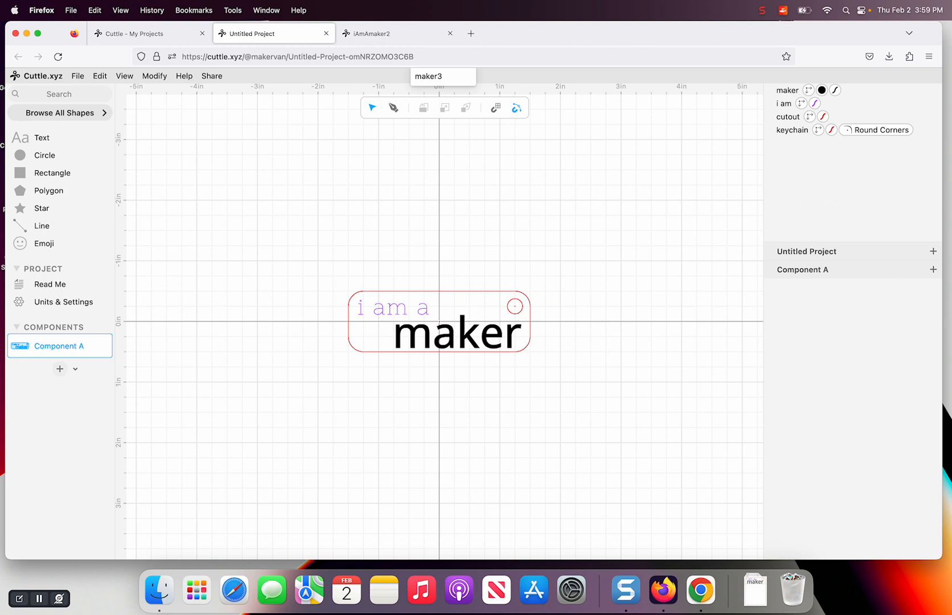